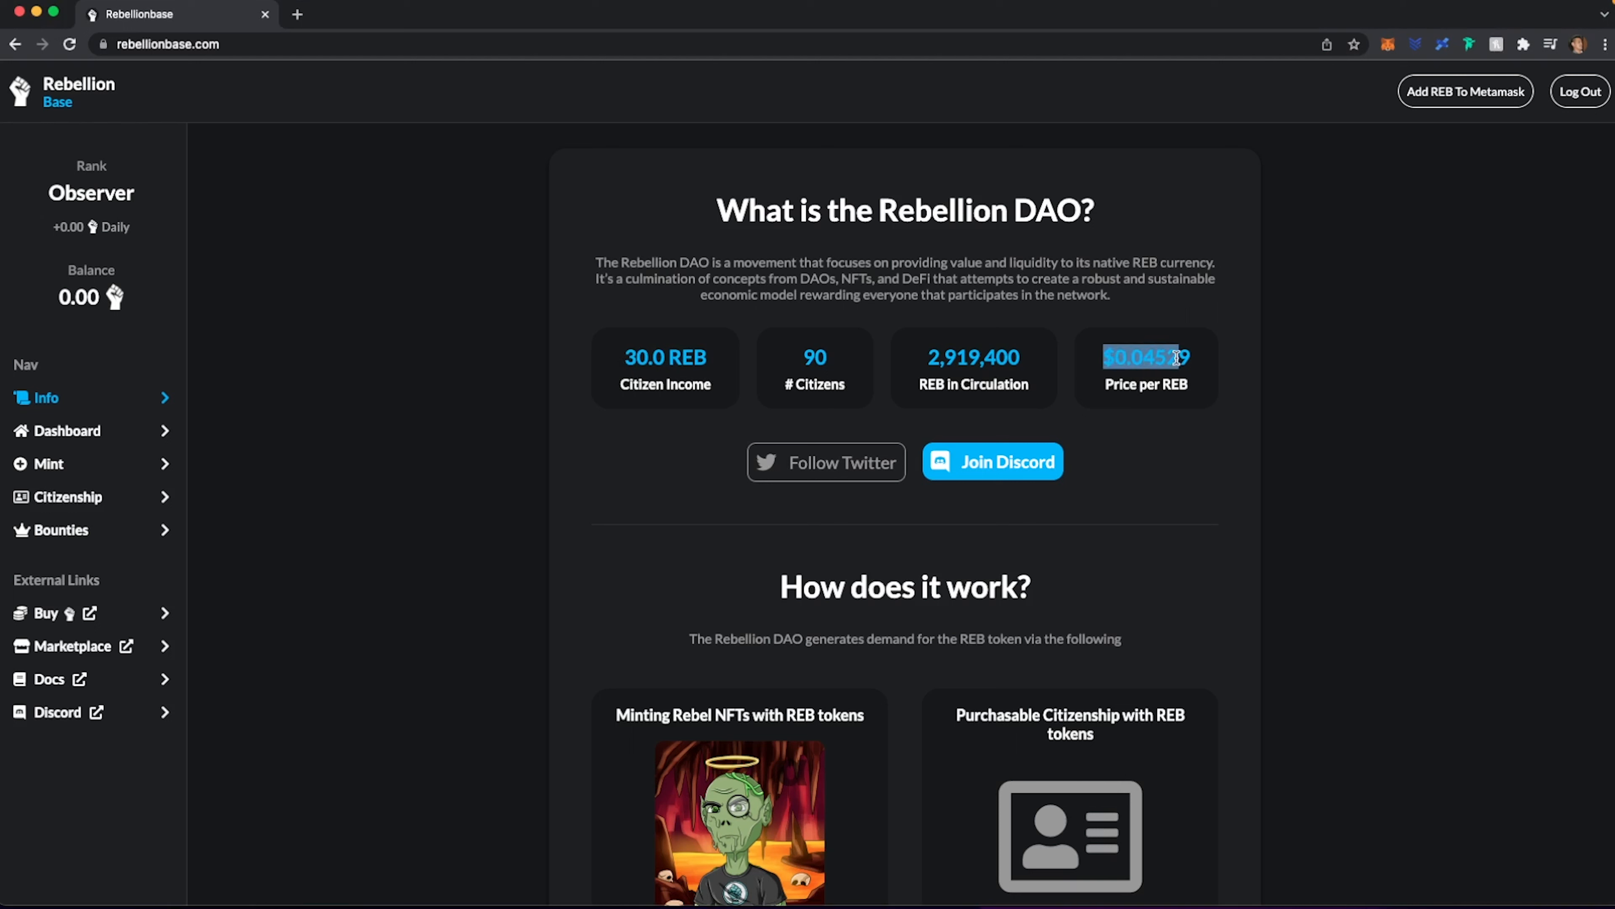
pyautogui.moveTo(848, 407)
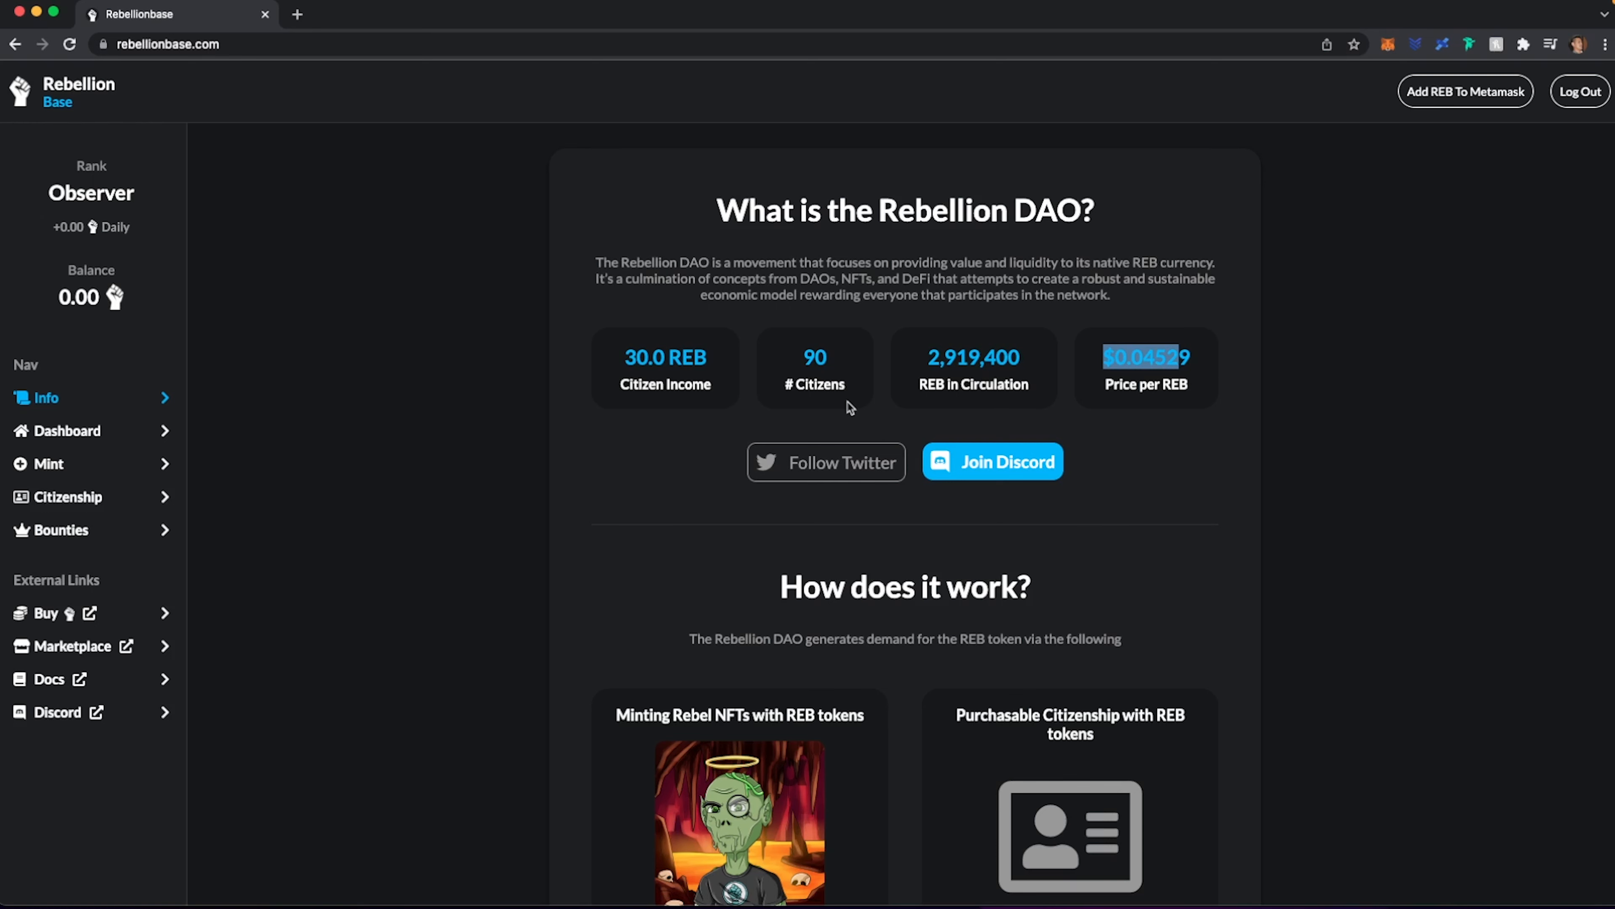
# - Scroll down through the current page and highlight passages of its content
pyautogui.scroll(-3)
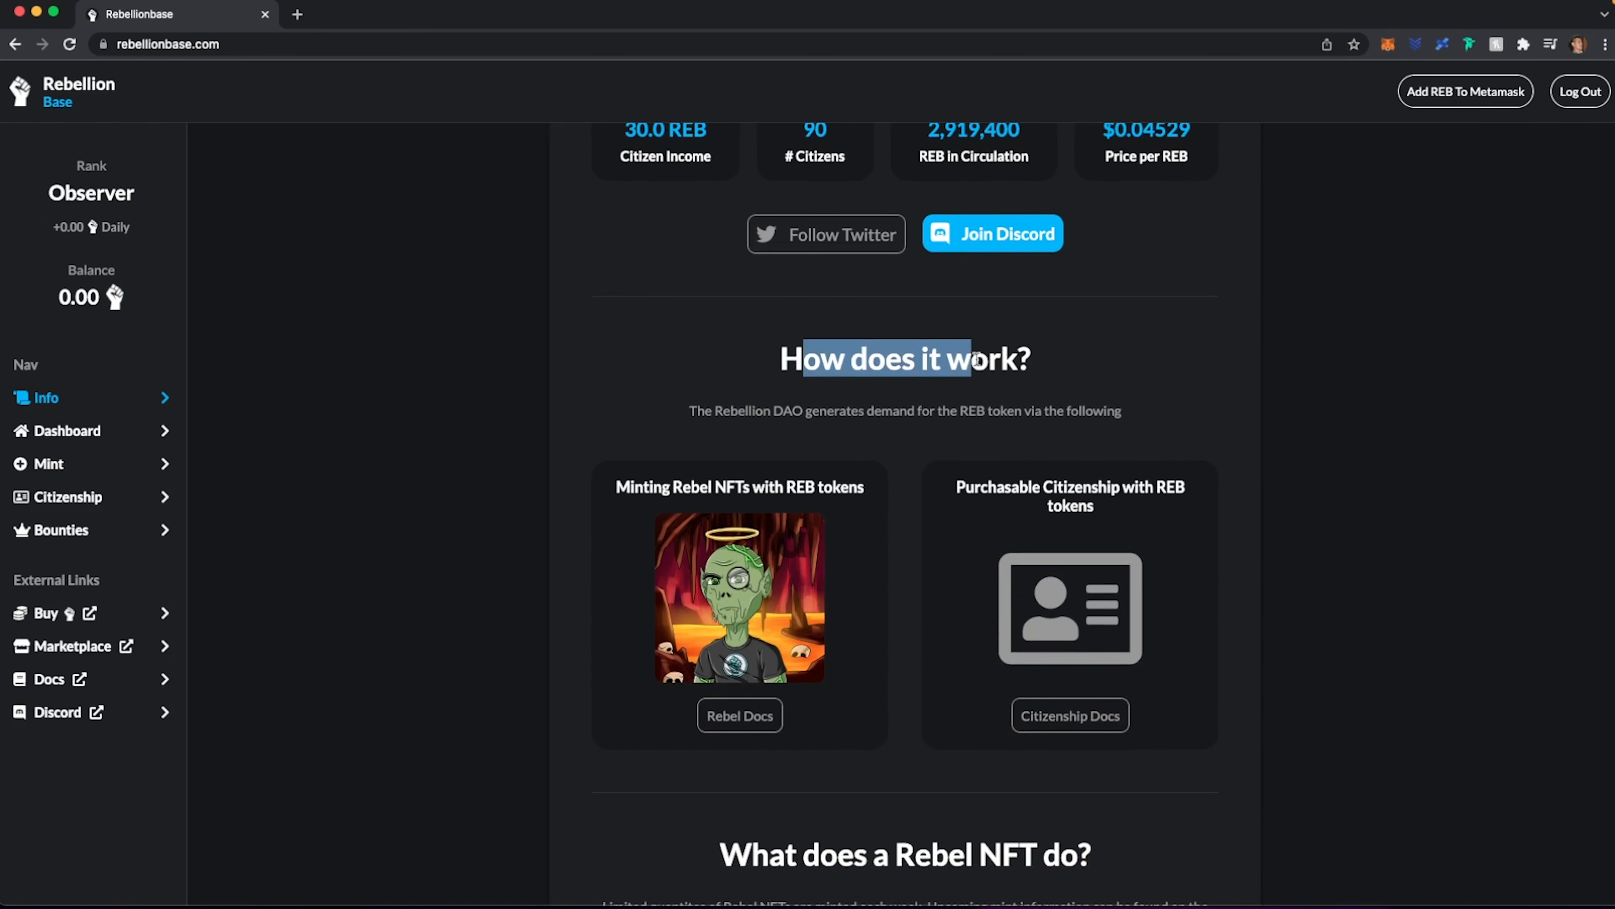
pyautogui.scroll(-3)
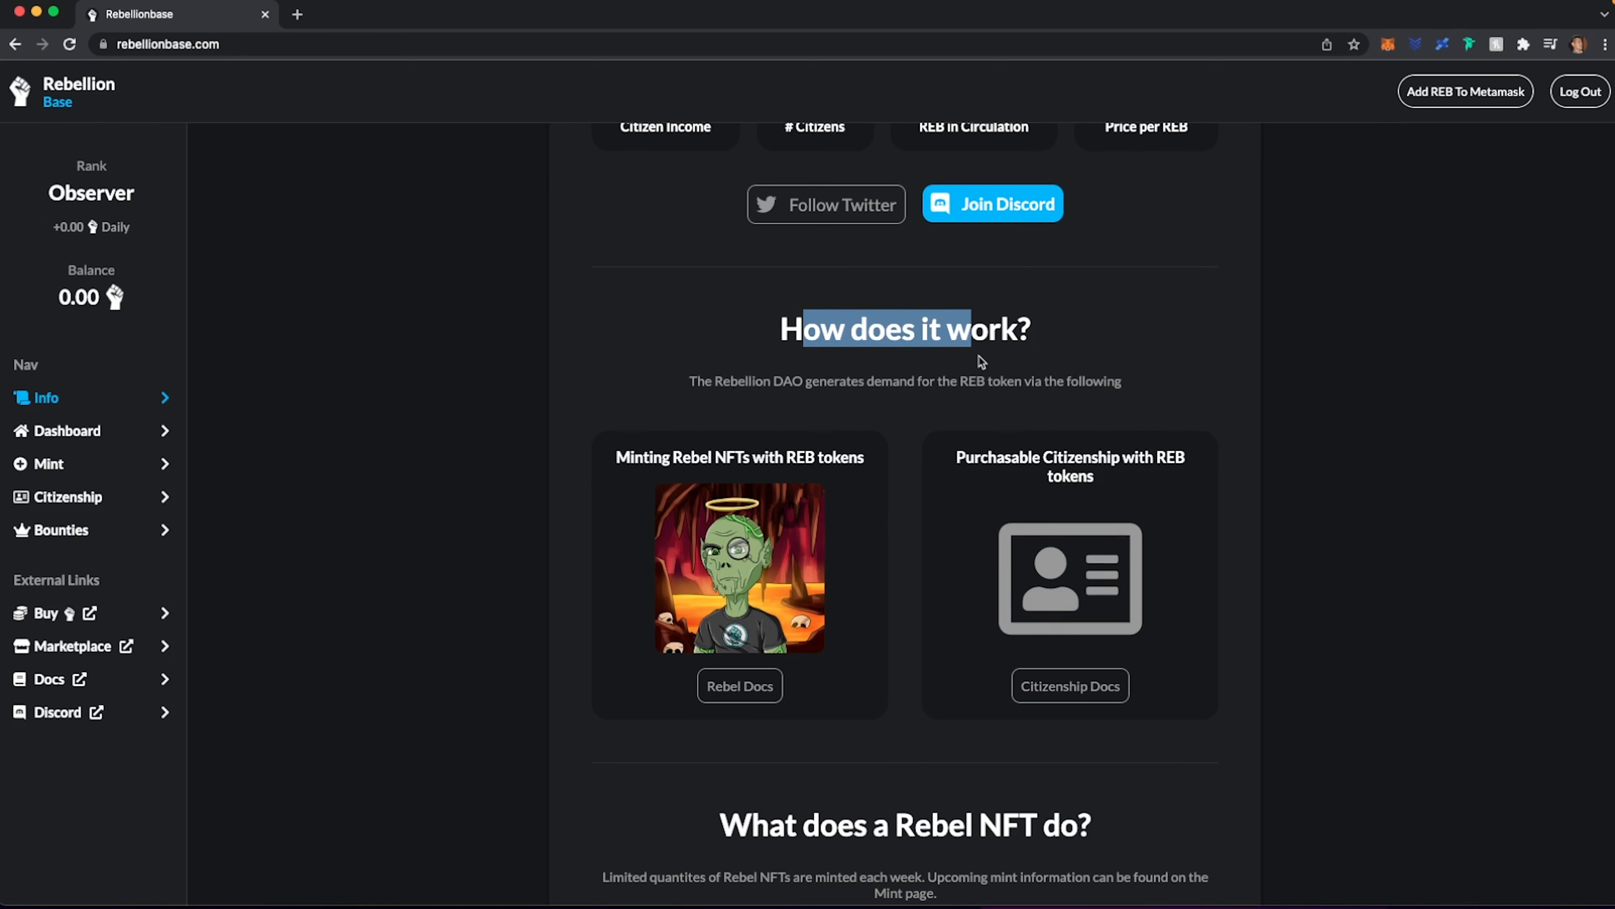
pyautogui.scroll(-3)
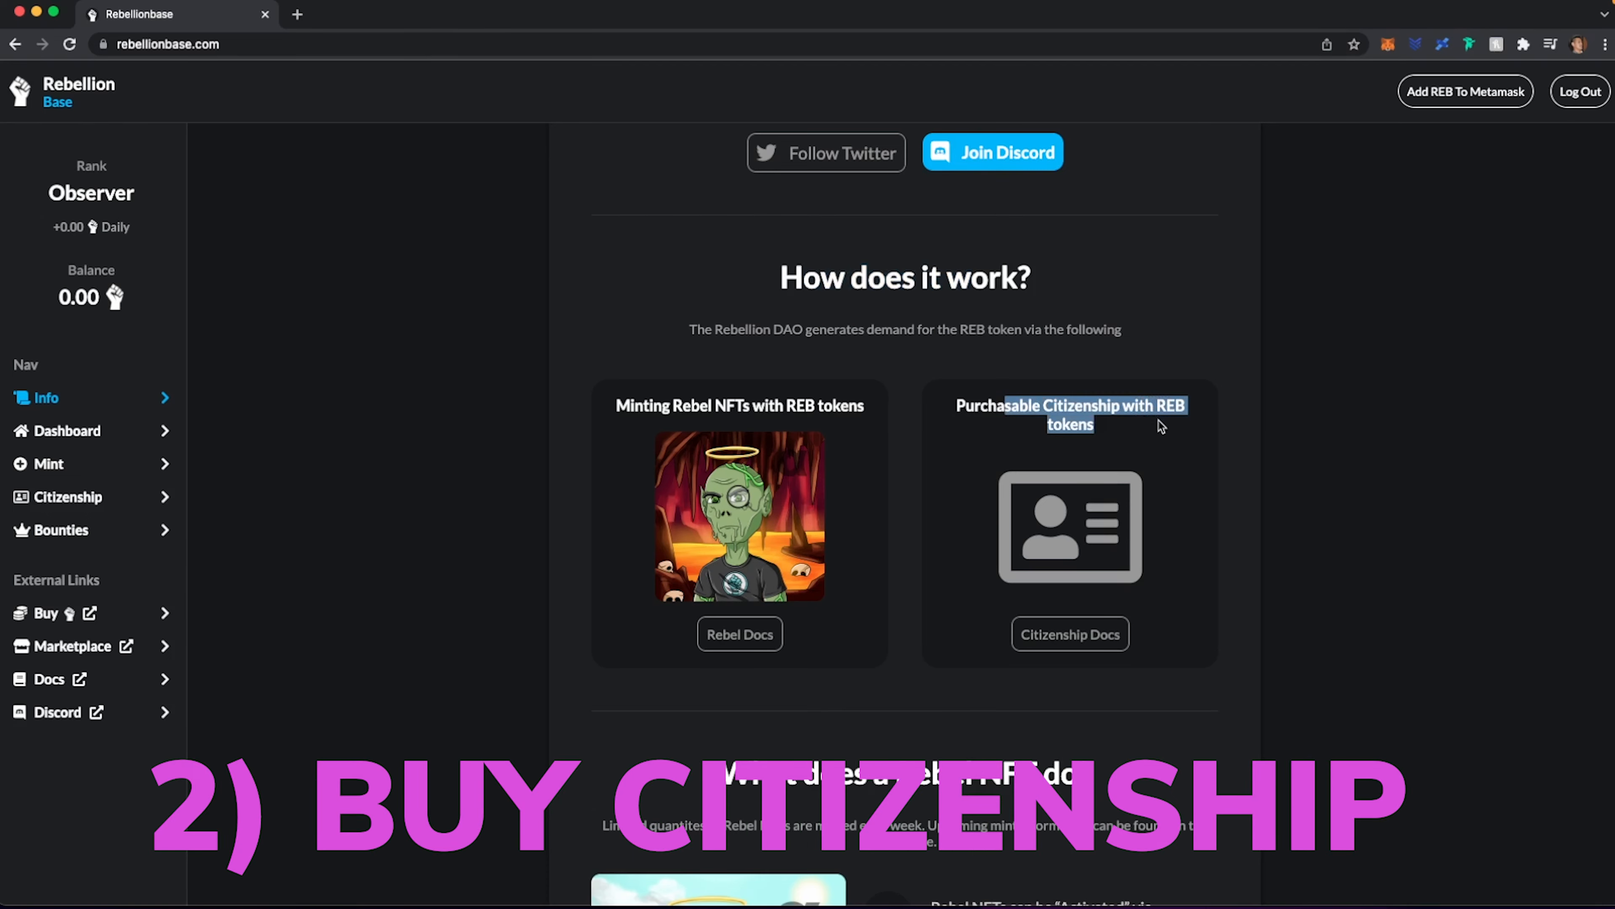
pyautogui.scroll(-3)
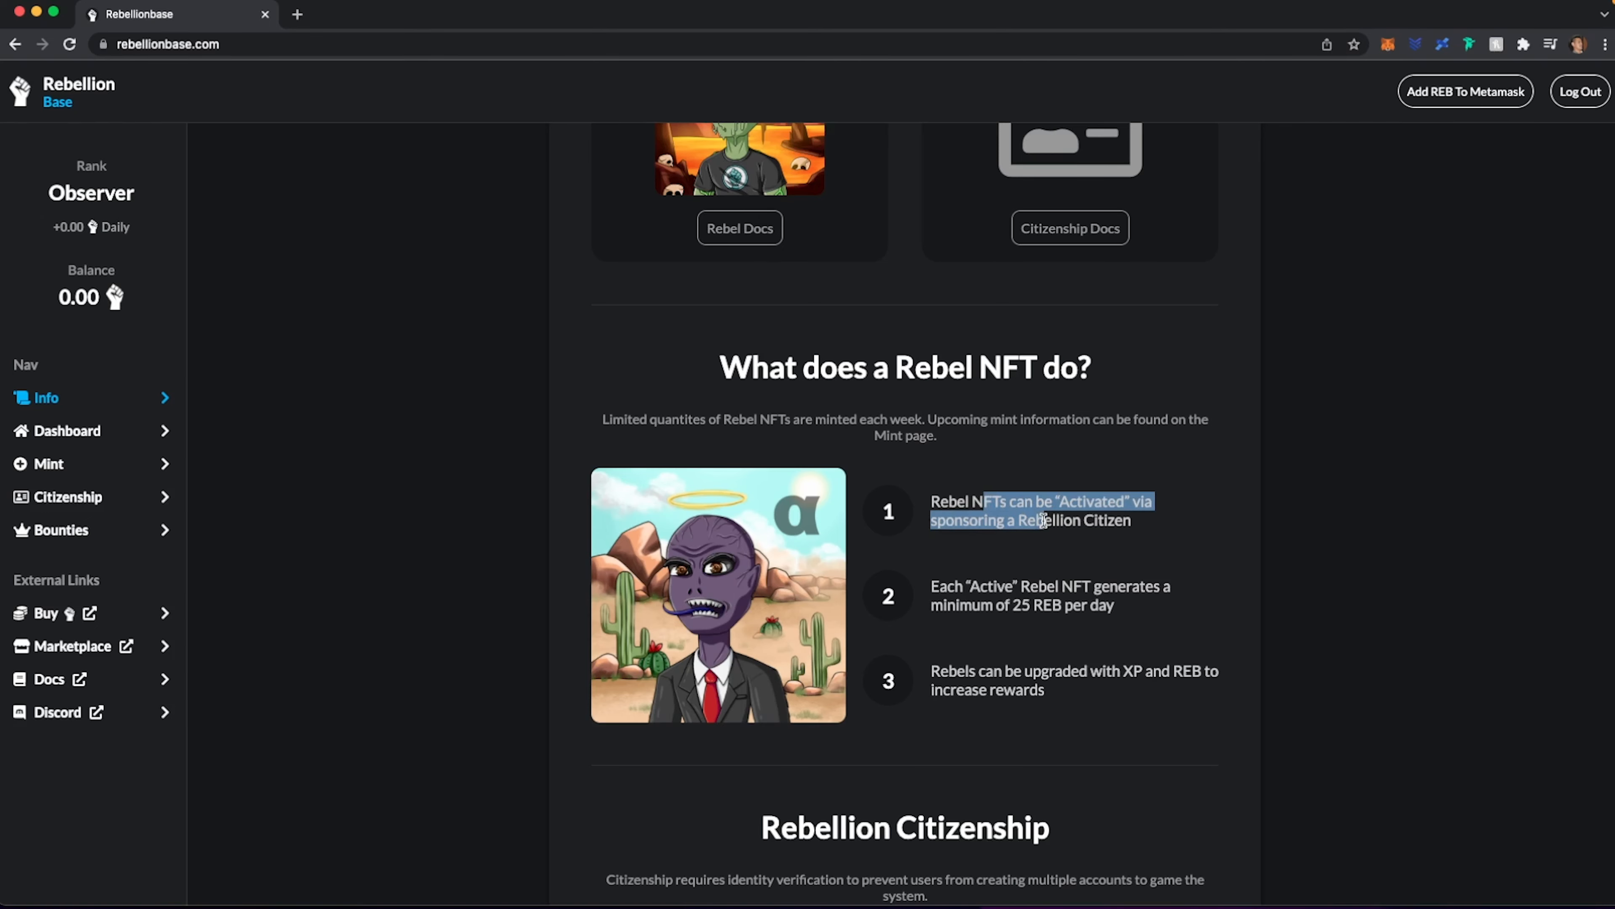
pyautogui.scroll(-3)
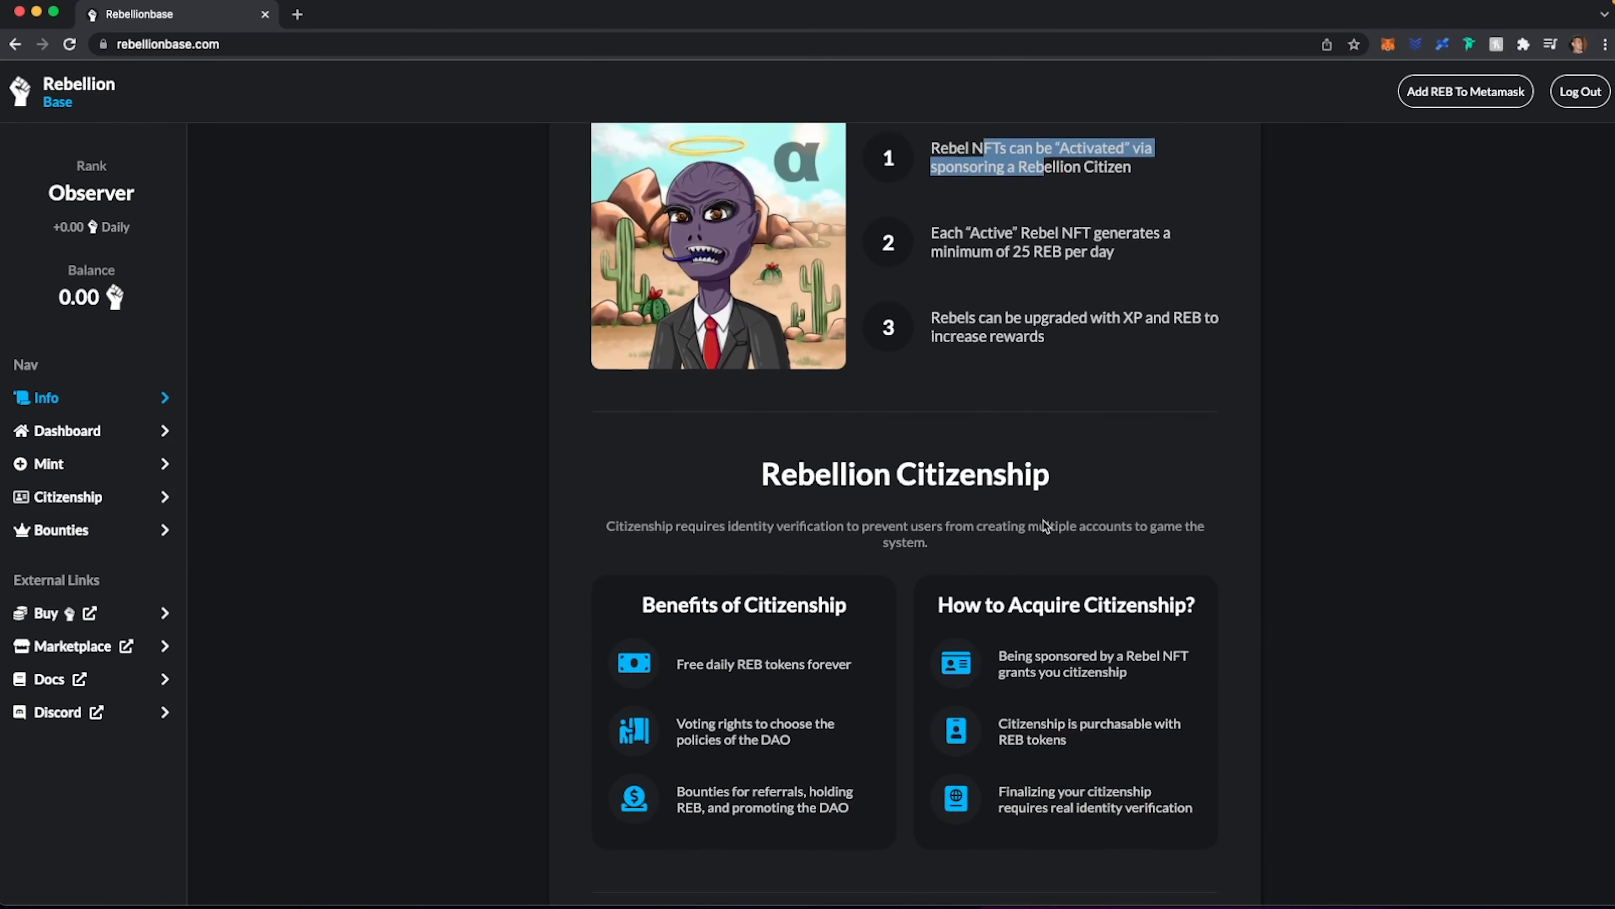
pyautogui.scroll(-3)
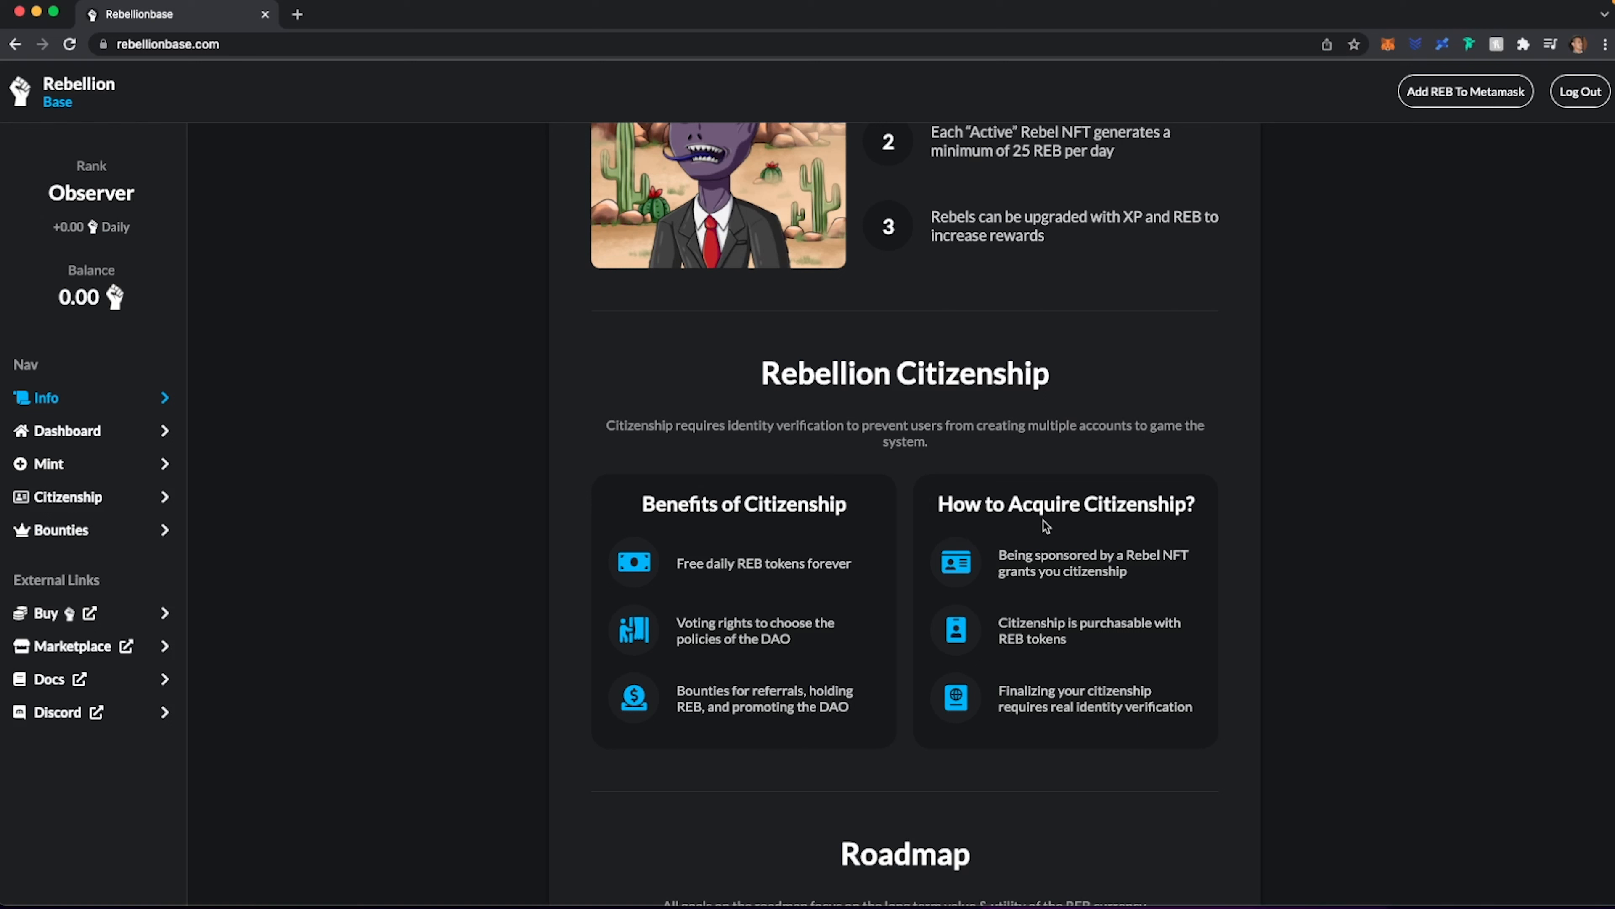
pyautogui.moveTo(850, 499)
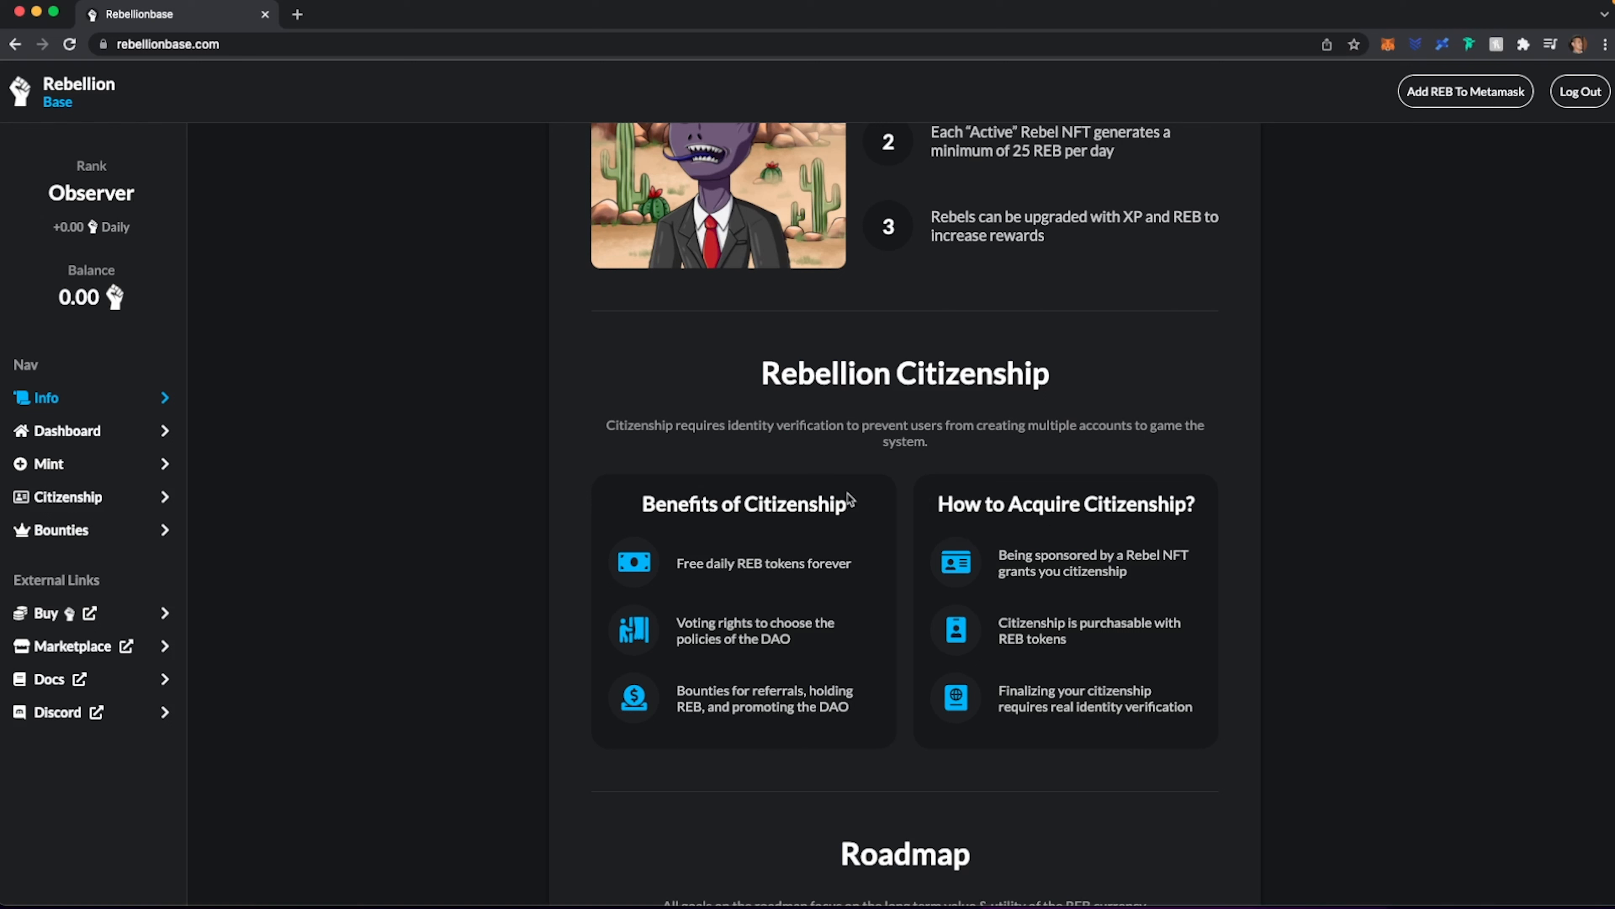
pyautogui.moveTo(680, 424); pyautogui.dragTo(1029, 424)
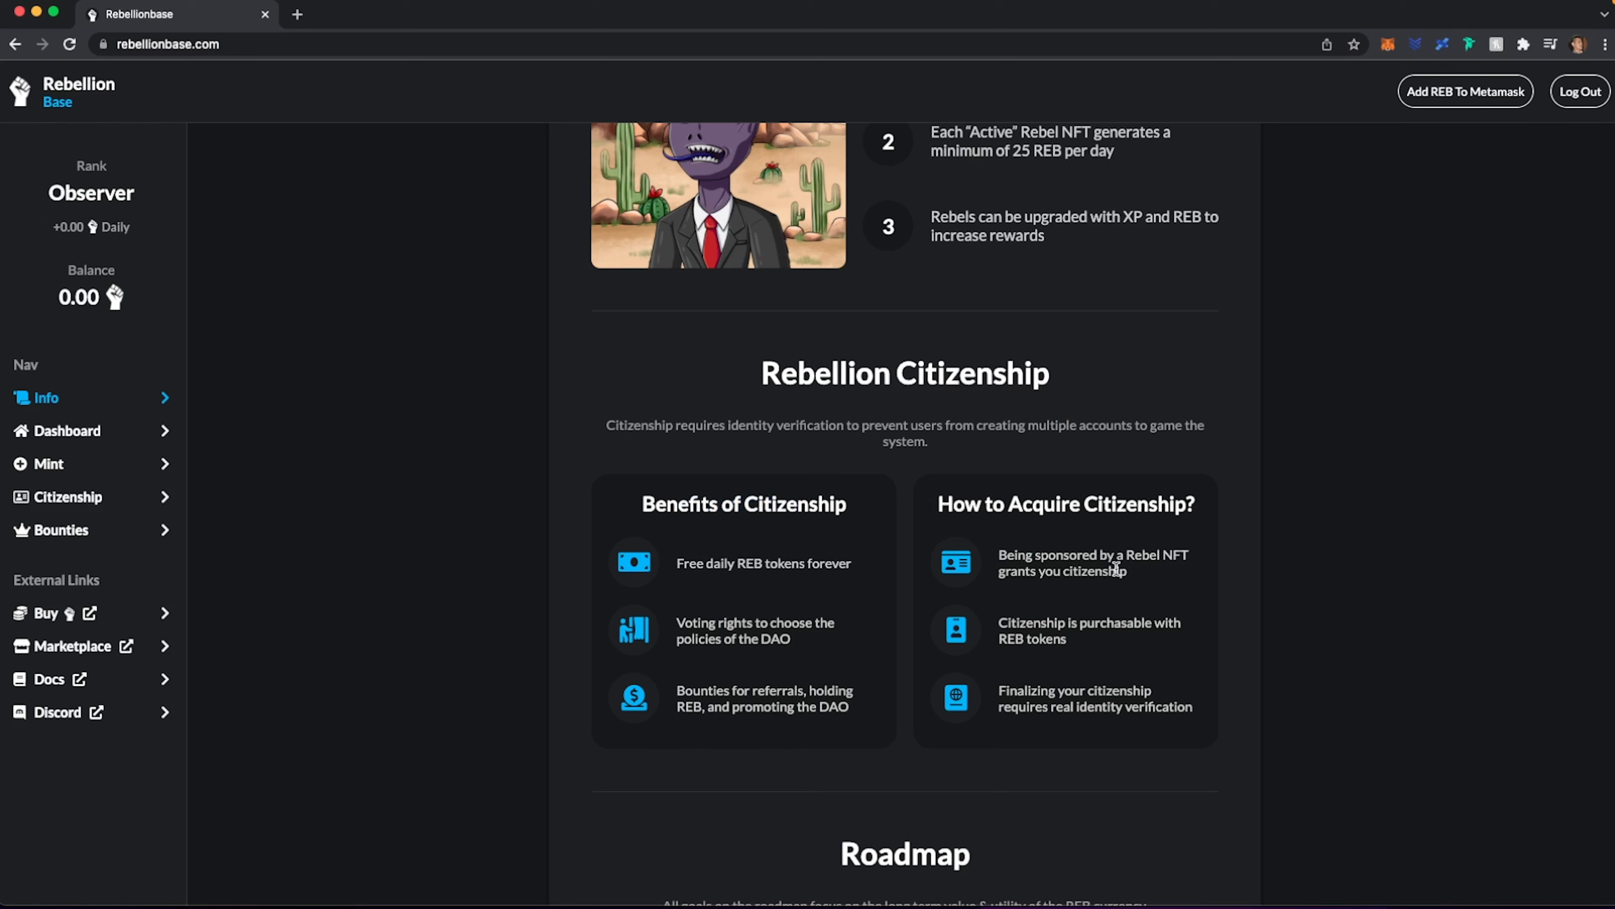
pyautogui.moveTo(1056, 555); pyautogui.dragTo(1123, 571)
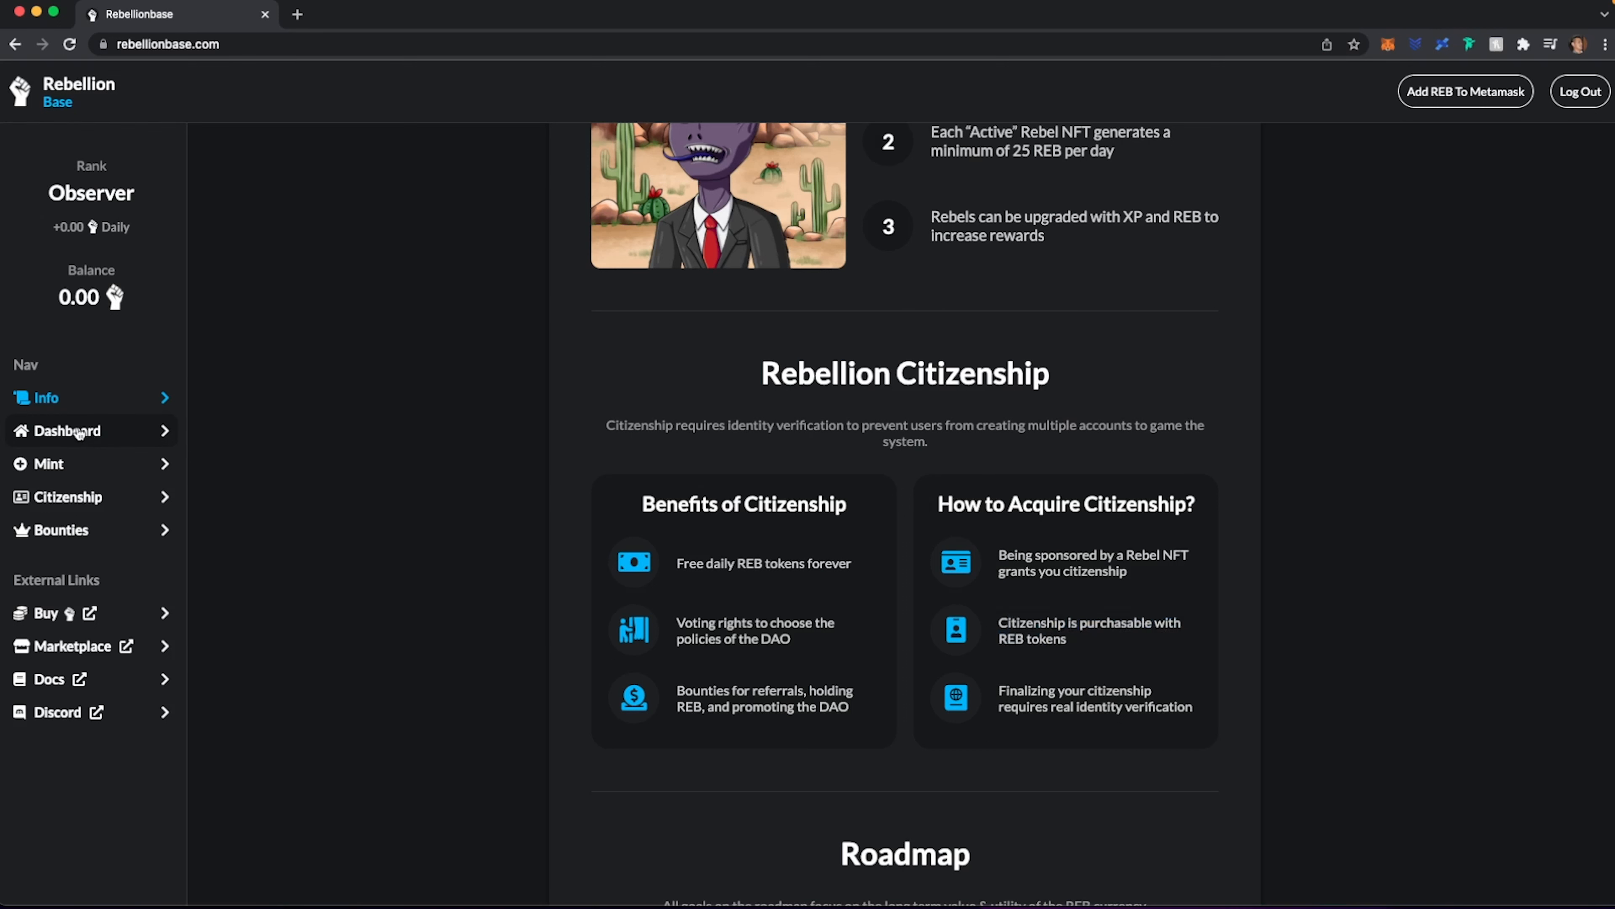
# - From the Dashboard, log in with the connected wallet and go to the Mint A Rebel page
pyautogui.click(69, 431)
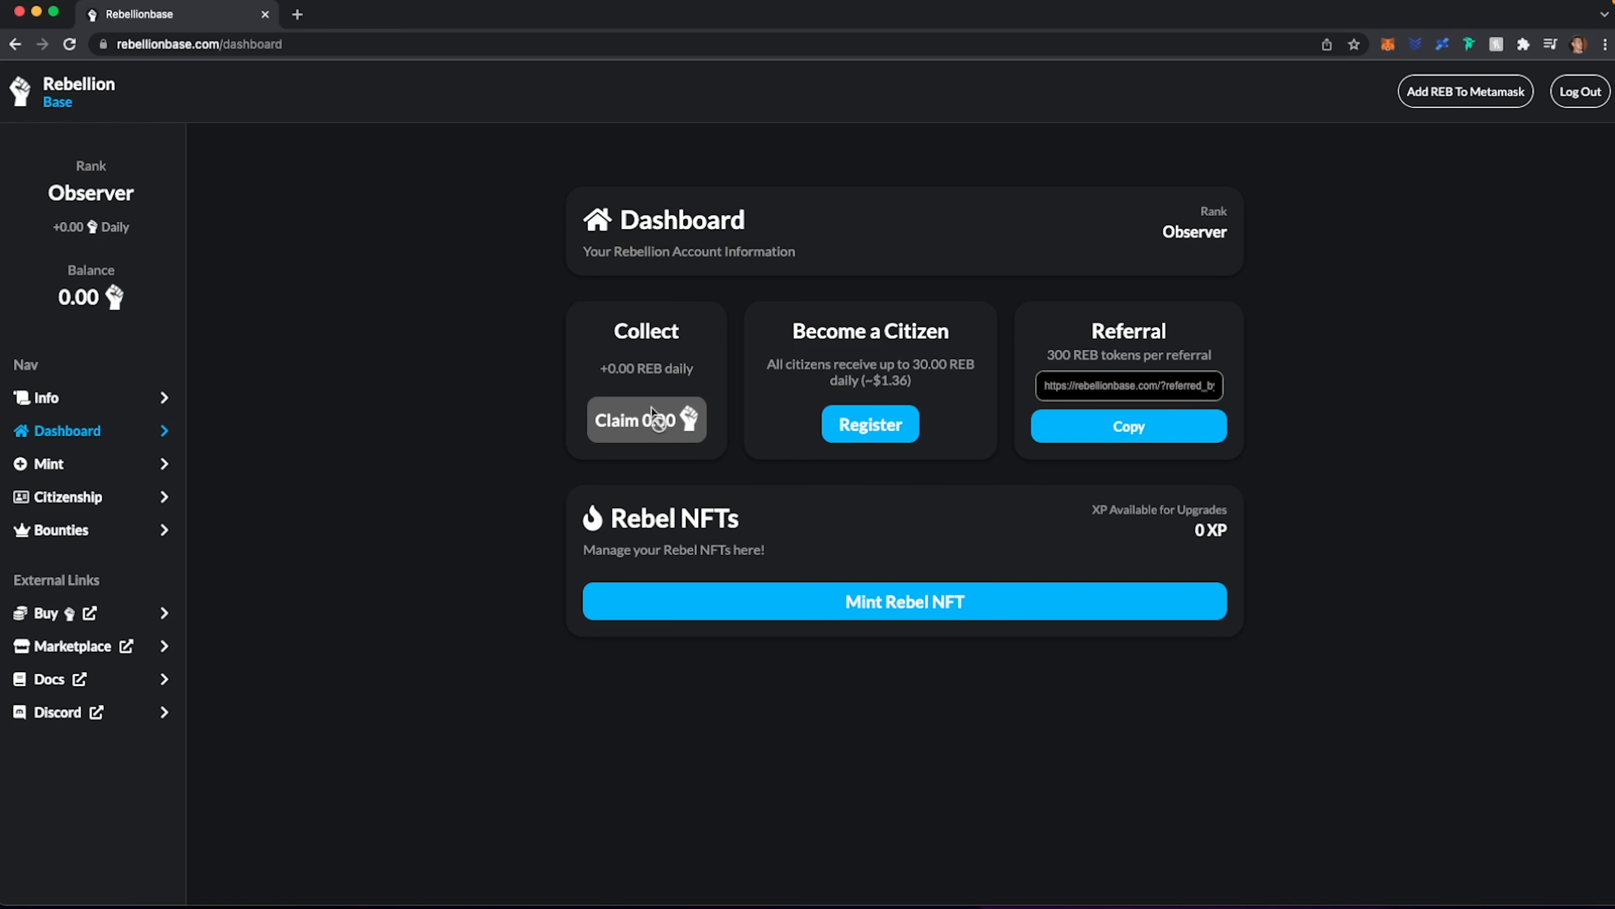
pyautogui.moveTo(823, 281)
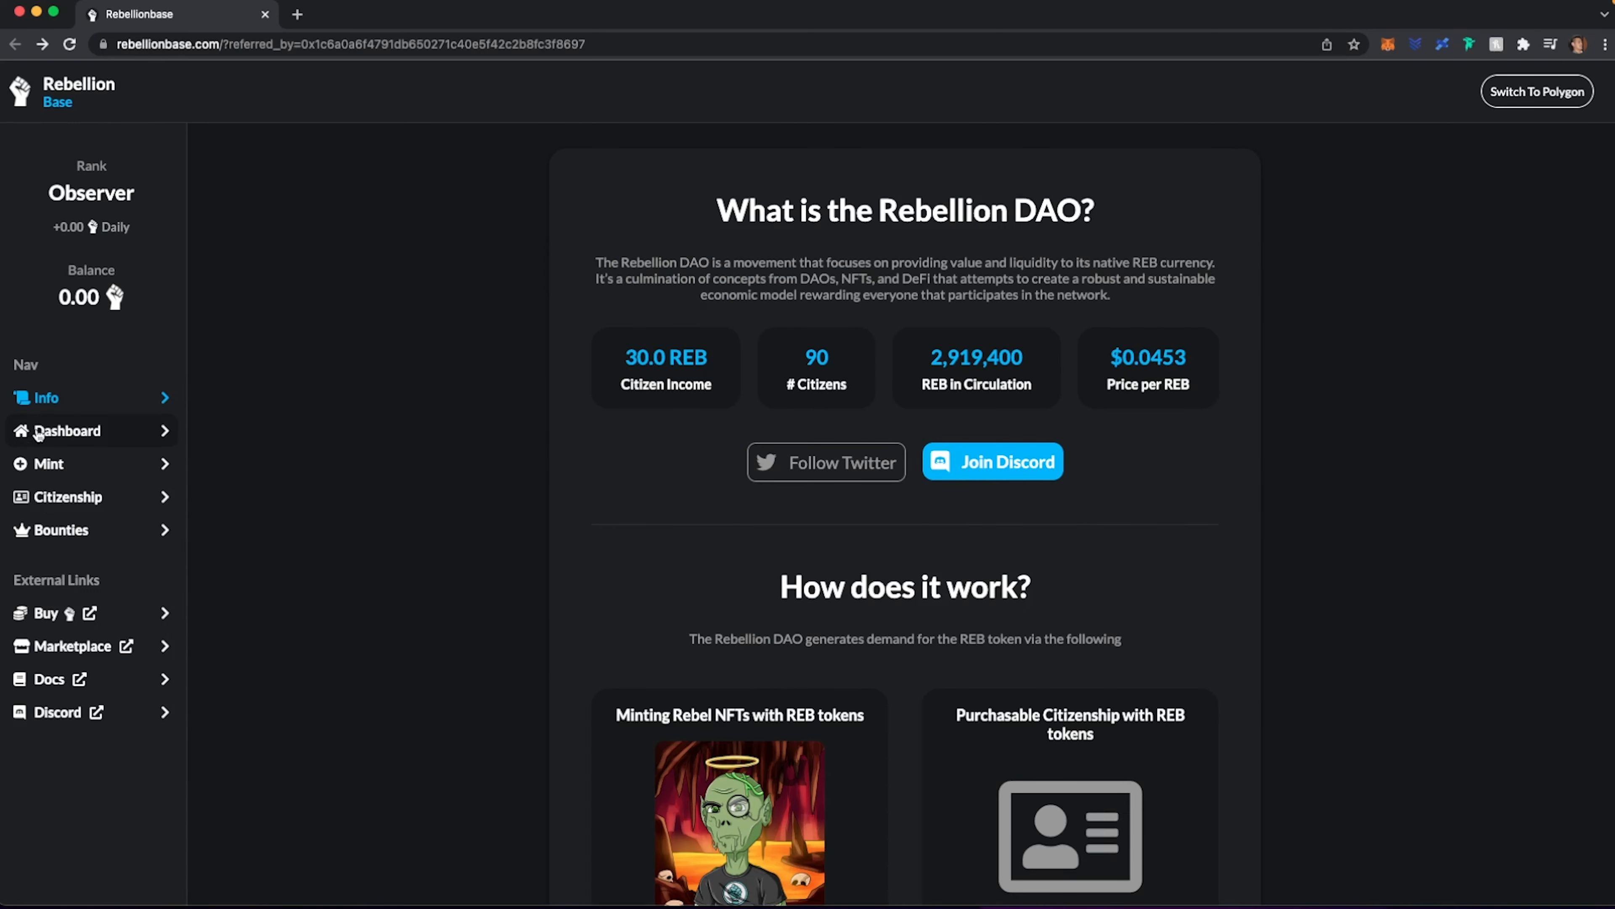
pyautogui.click(69, 430)
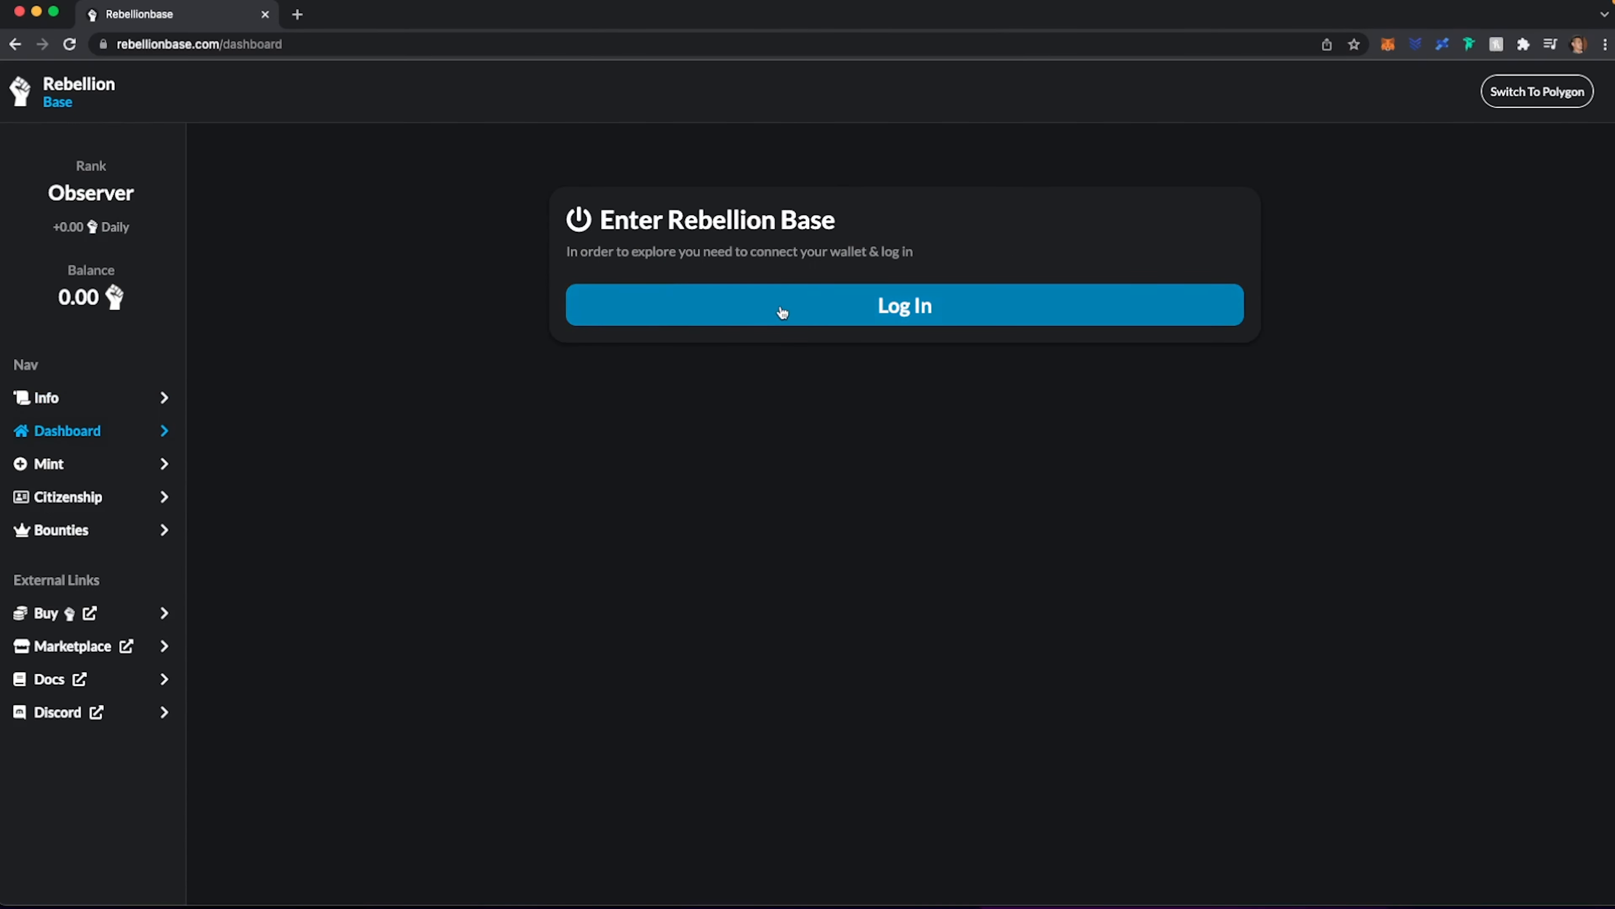
pyautogui.click(903, 305)
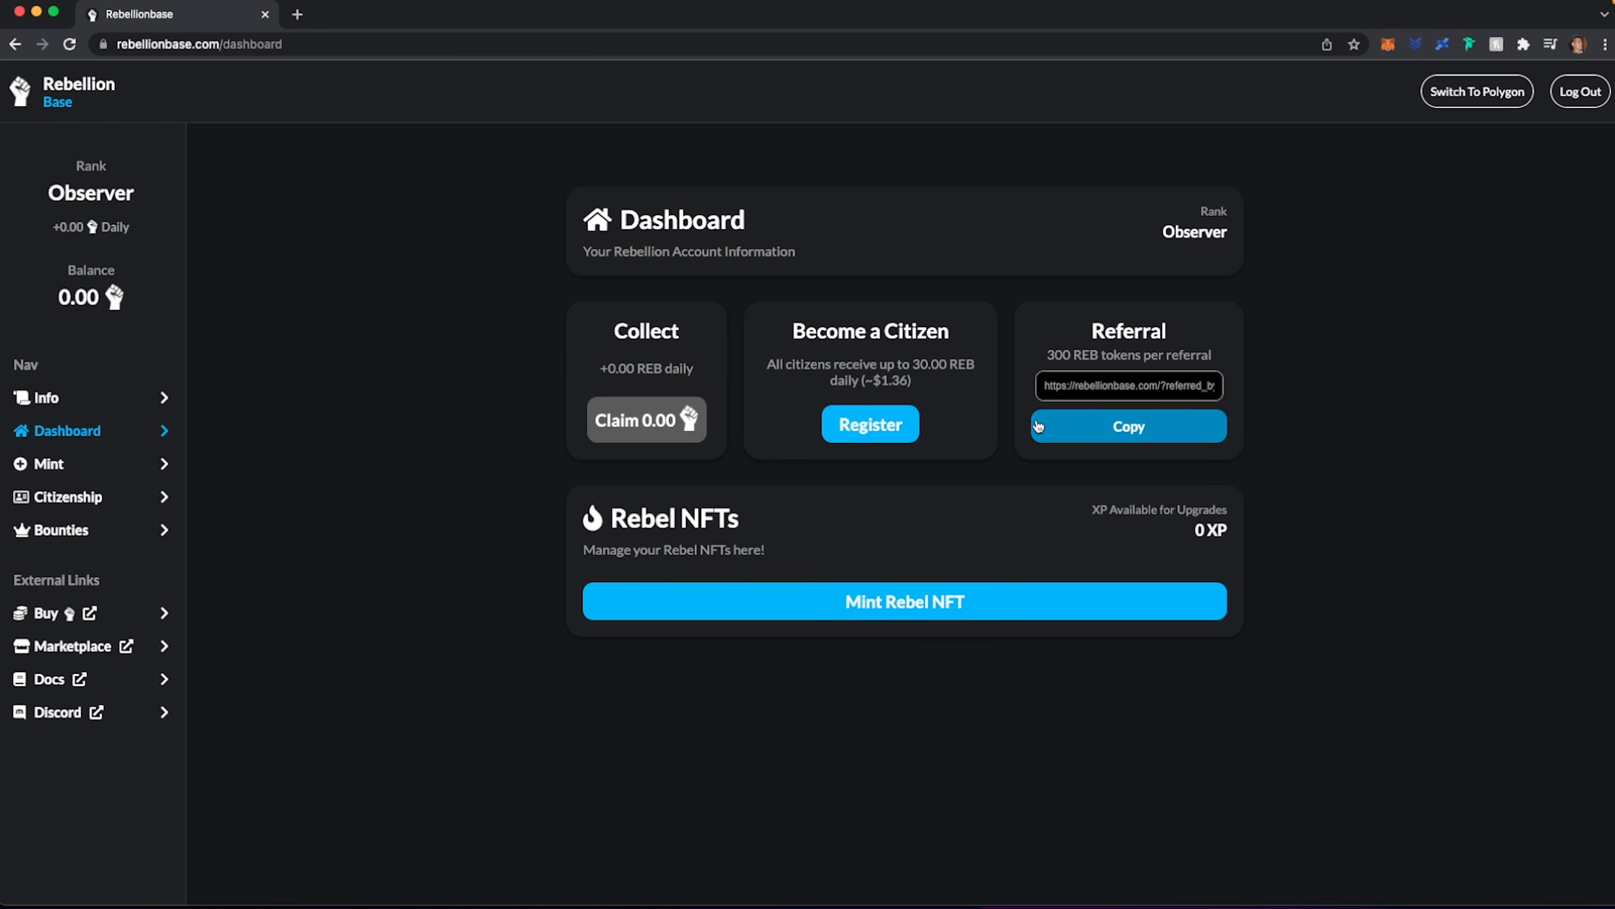
pyautogui.doubleClick(641, 518)
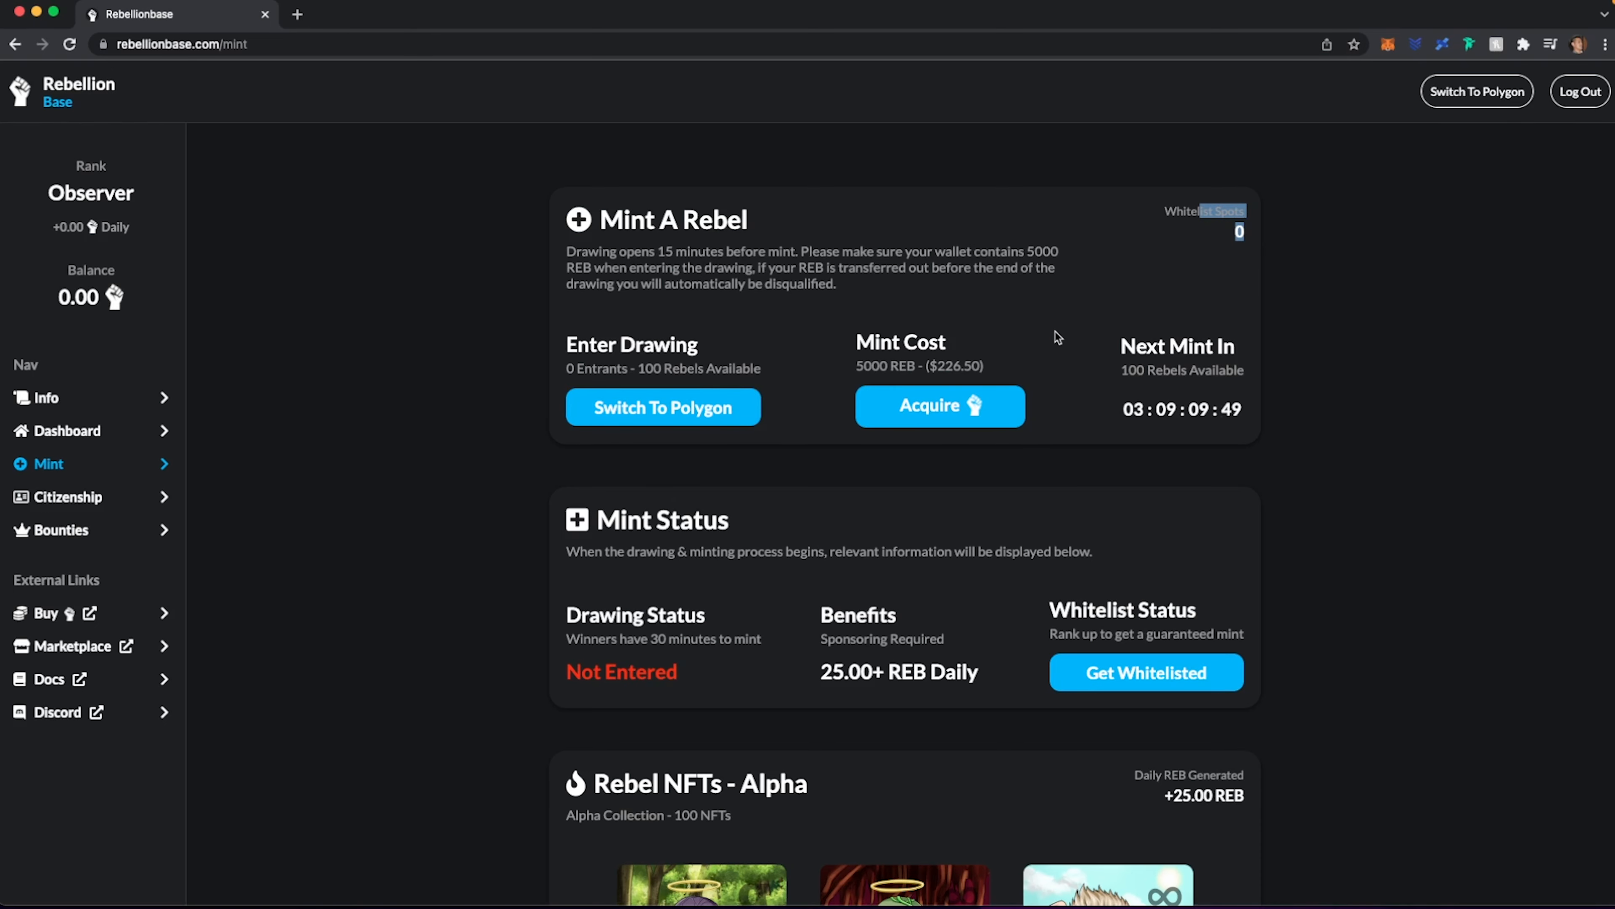
pyautogui.scroll(-3)
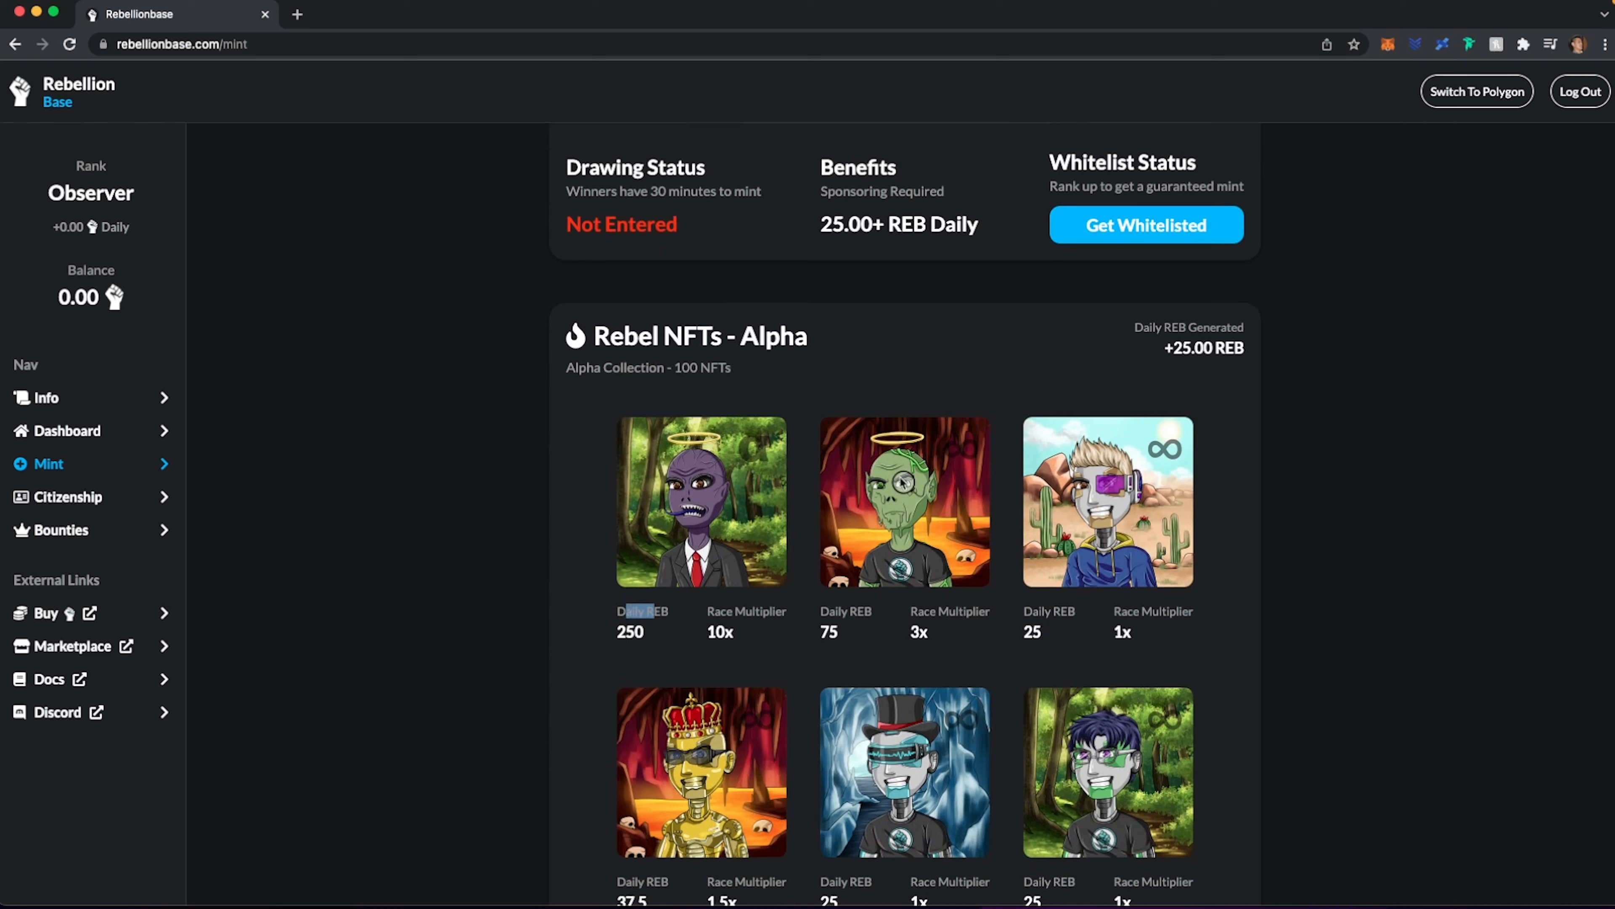
pyautogui.scroll(-3)
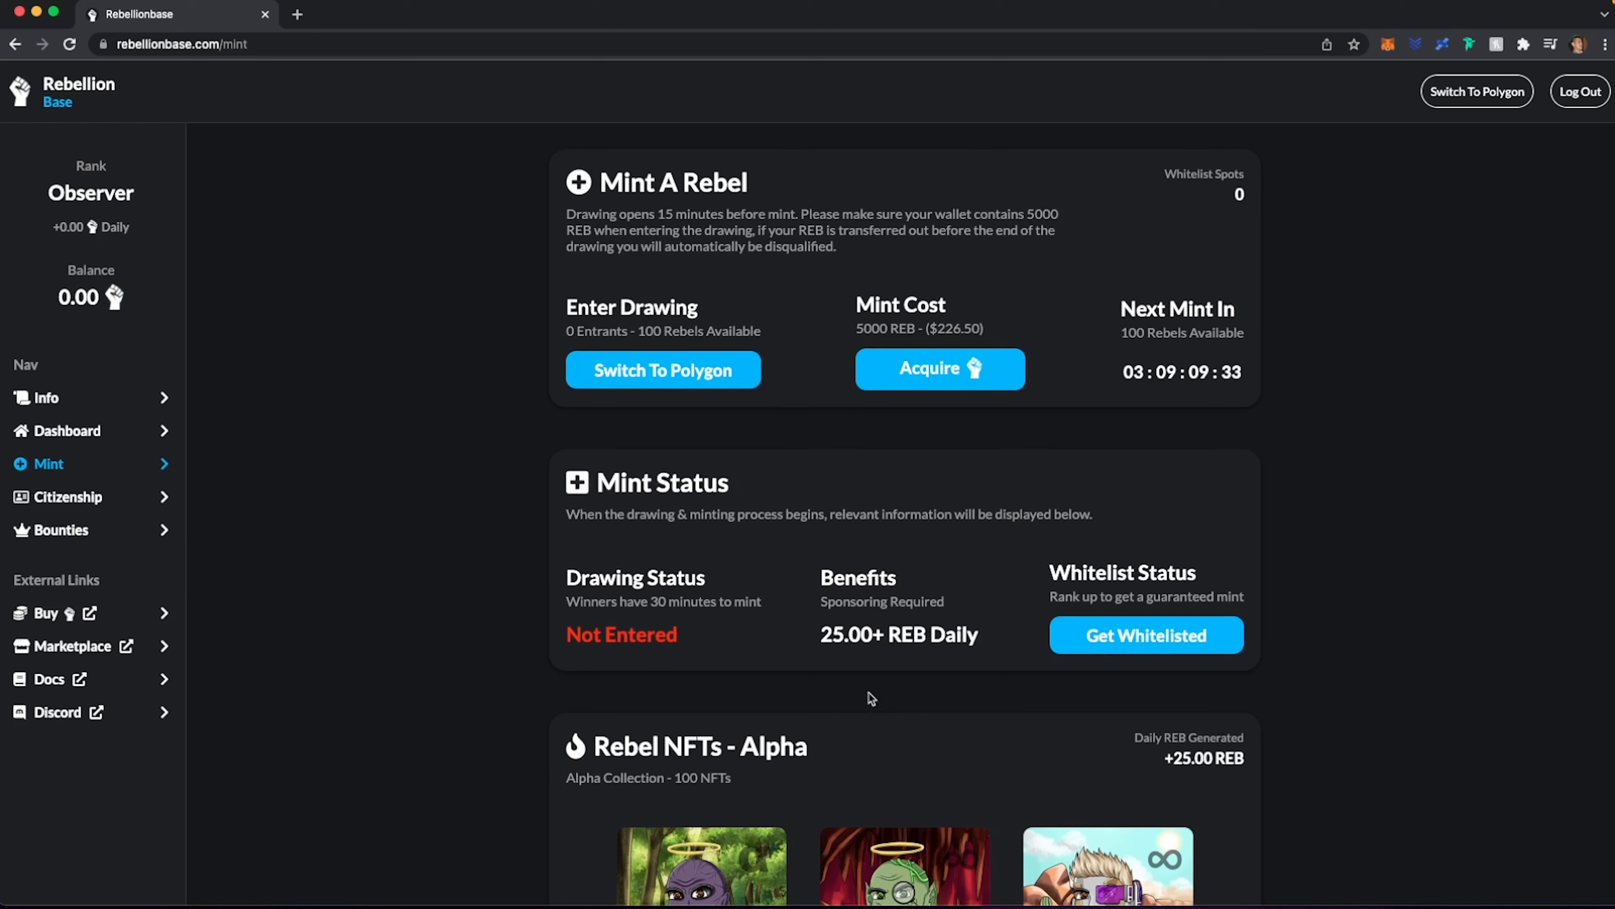
pyautogui.moveTo(845, 676)
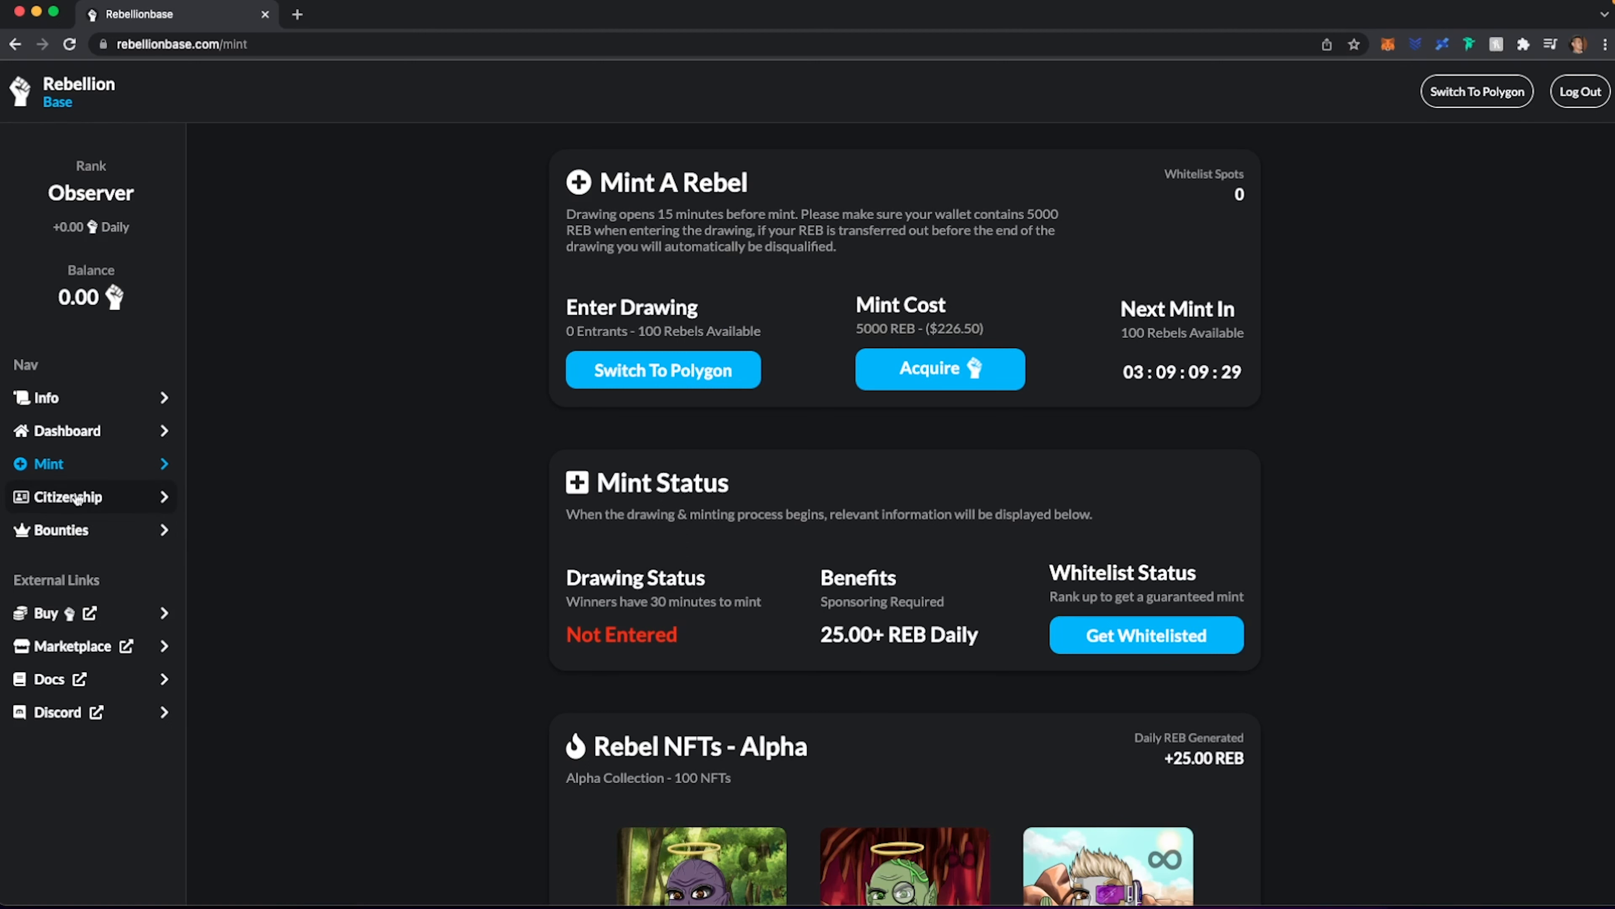
# - Go to the Citizenship page, refresh wallet status, and view the Country Multipliers docs
pyautogui.click(65, 496)
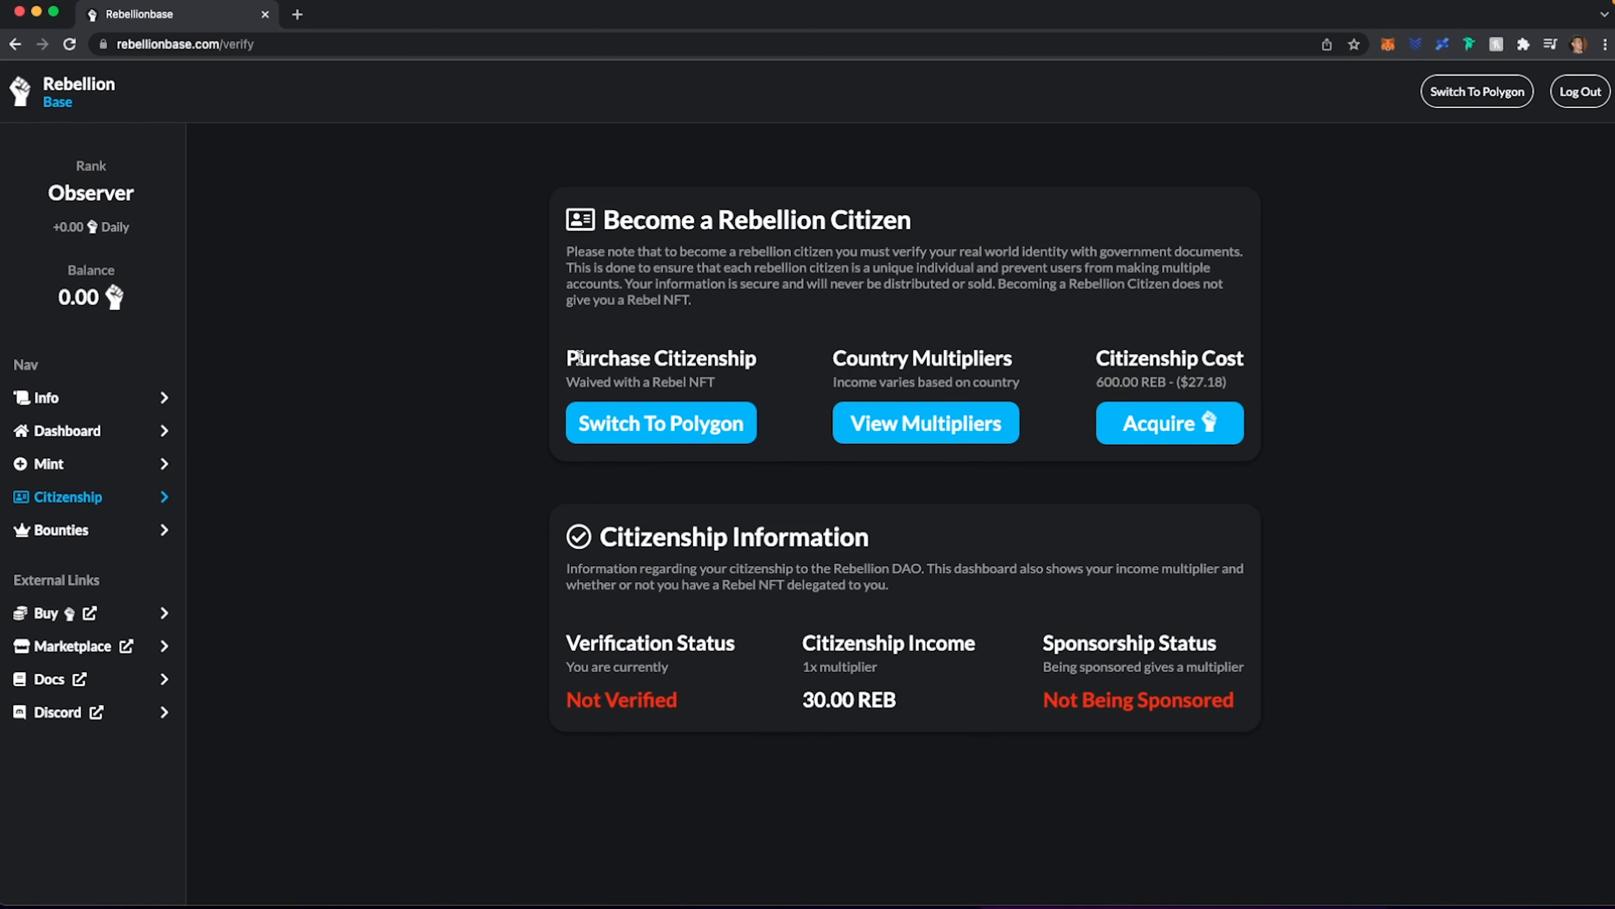
pyautogui.moveTo(752, 345)
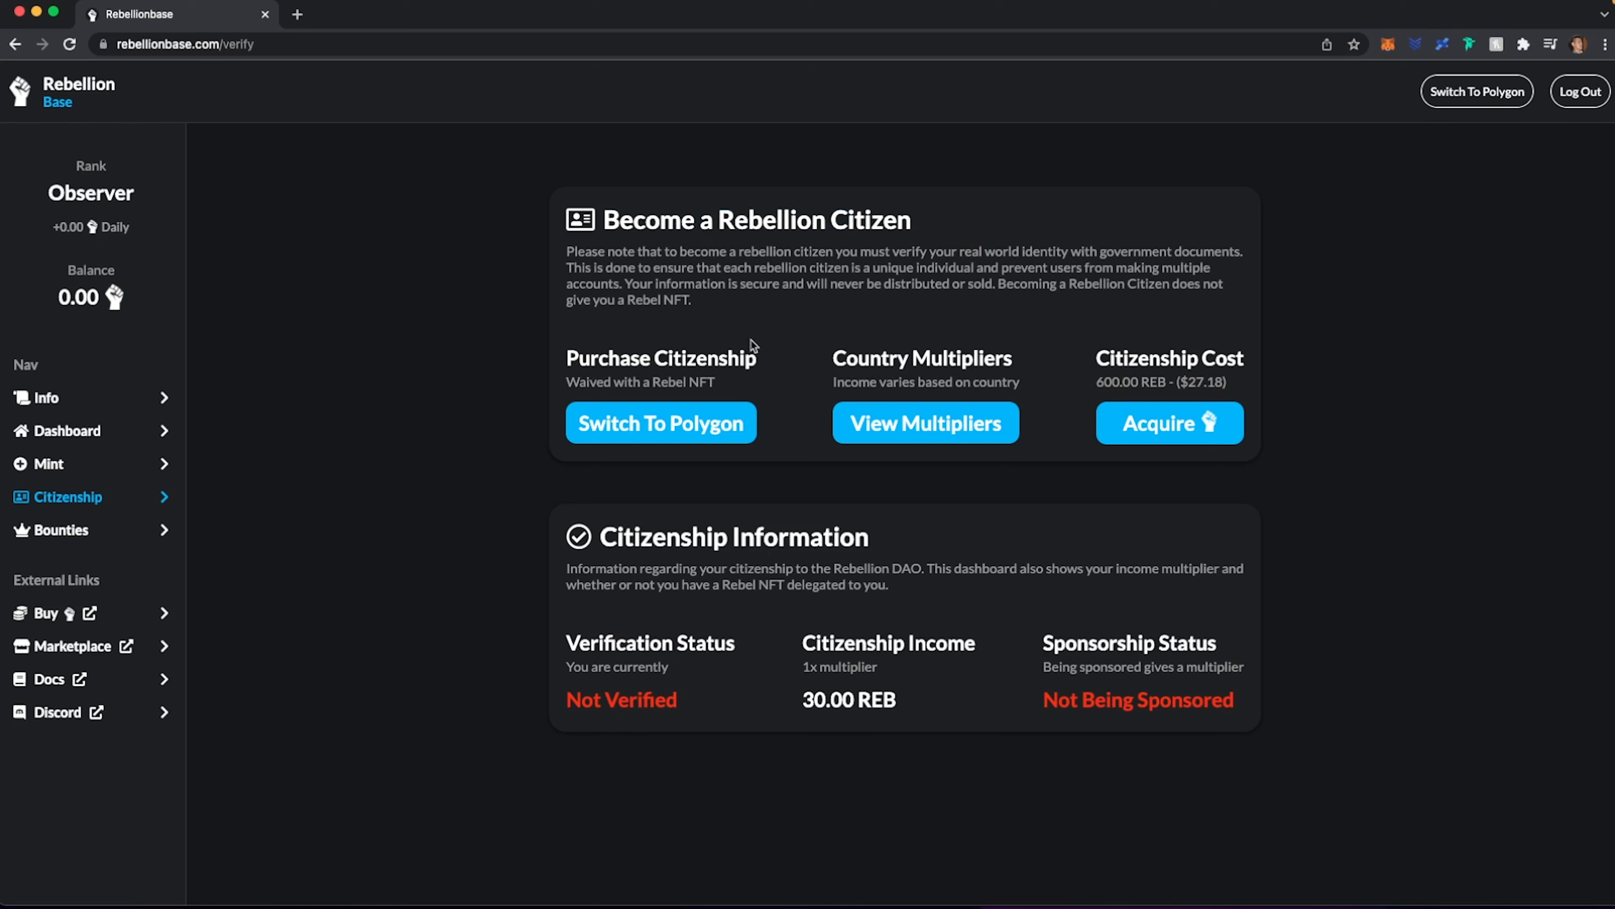
pyautogui.moveTo(1327, 230)
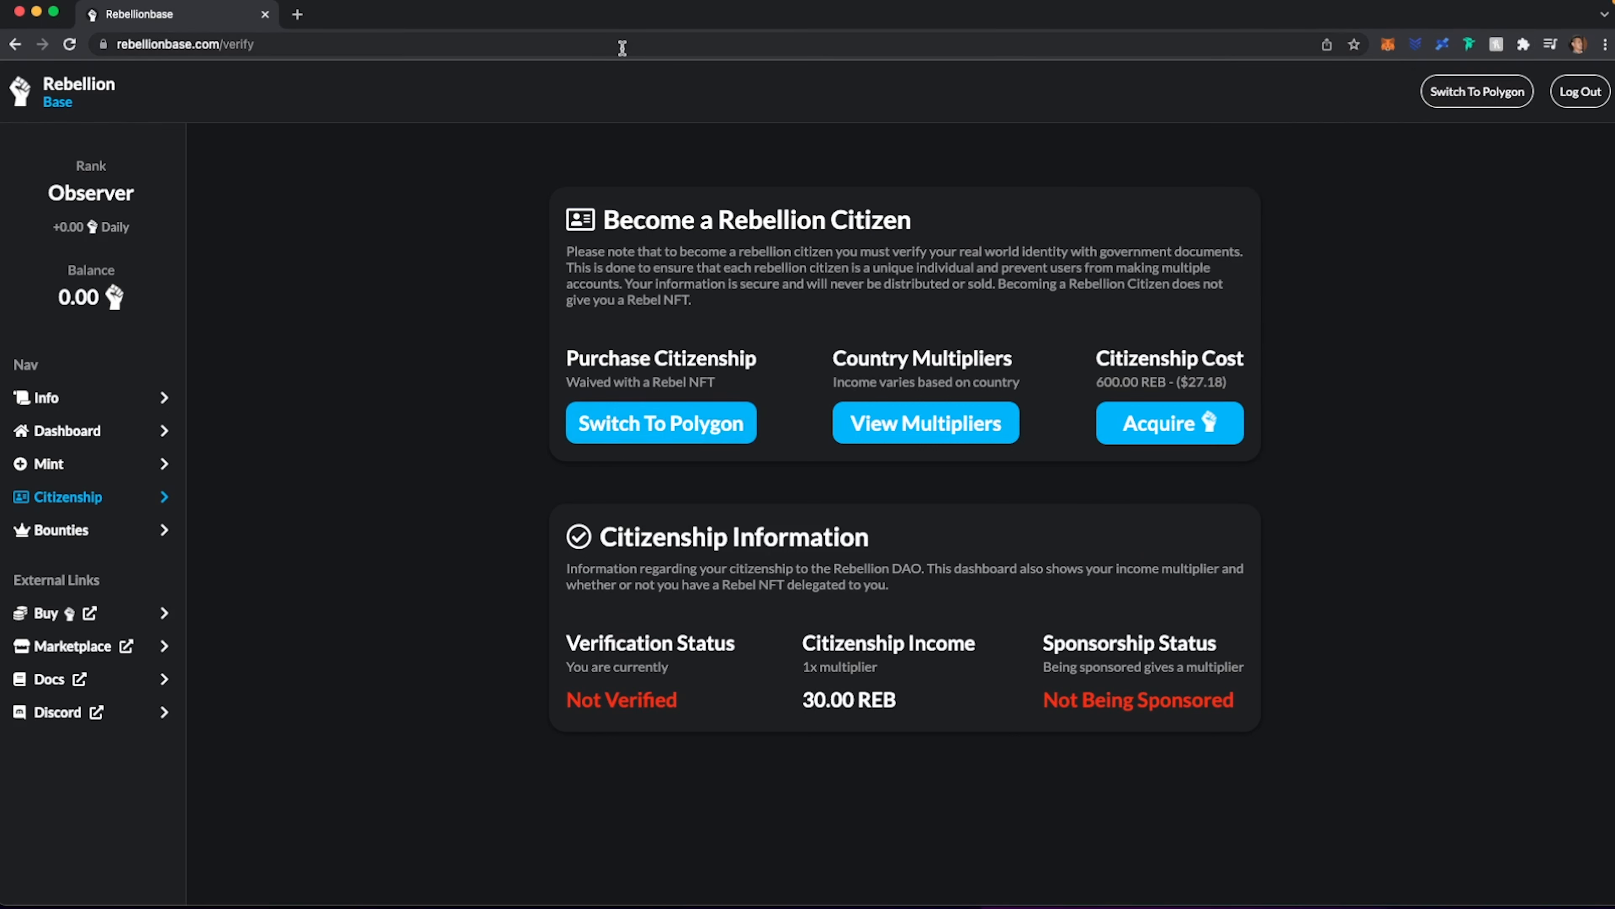
pyautogui.click(661, 422)
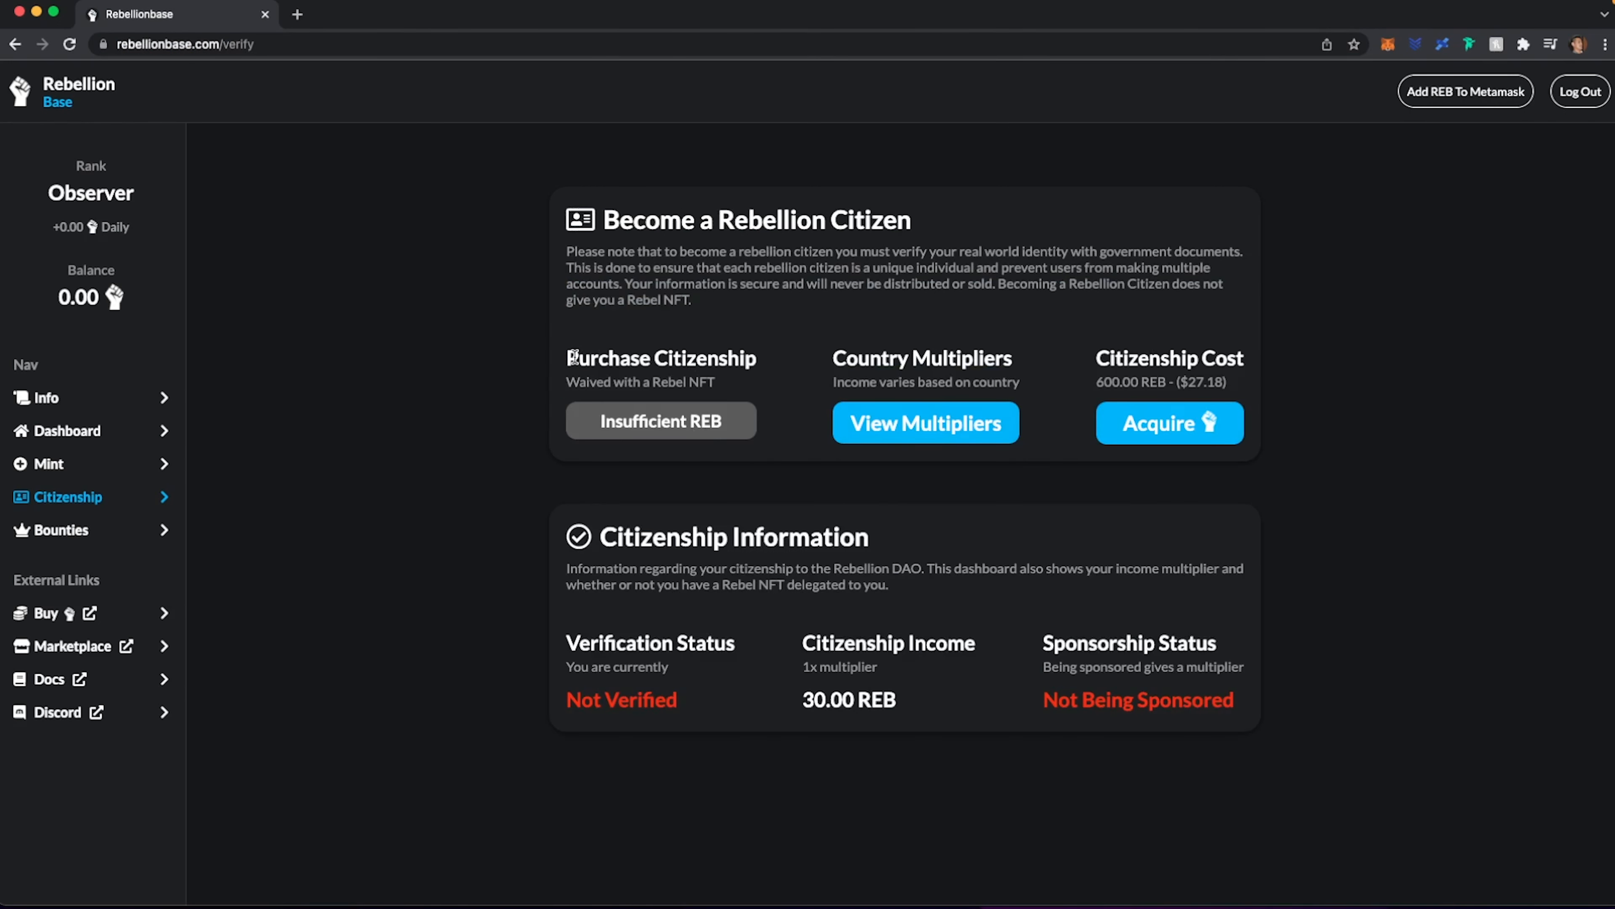
pyautogui.moveTo(716, 386)
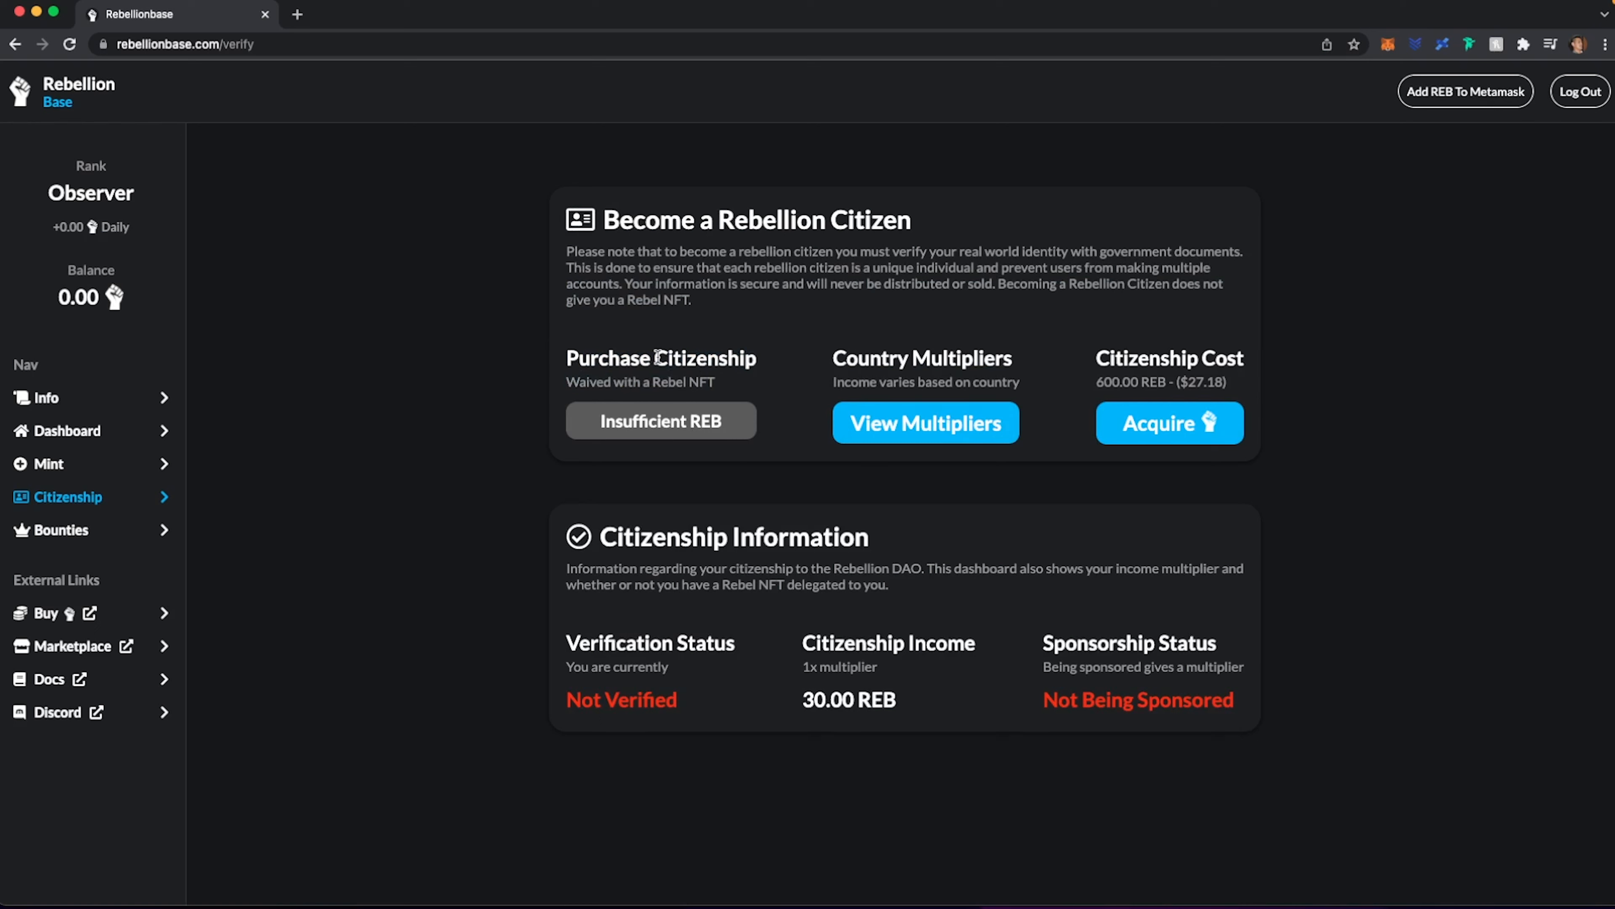
pyautogui.moveTo(972, 485)
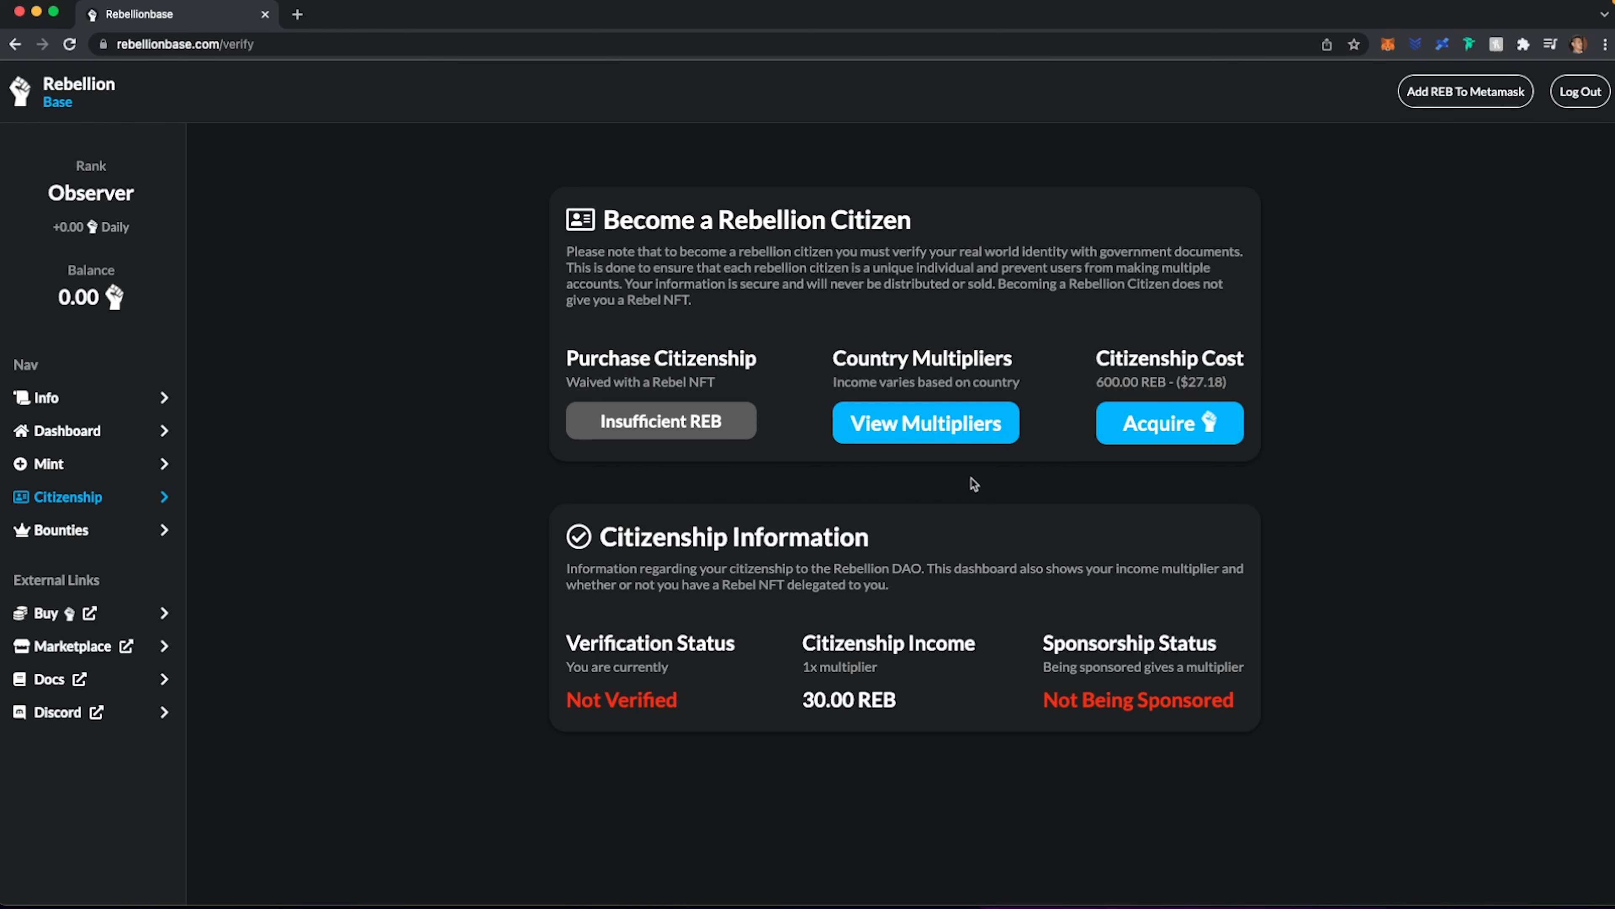
pyautogui.click(923, 423)
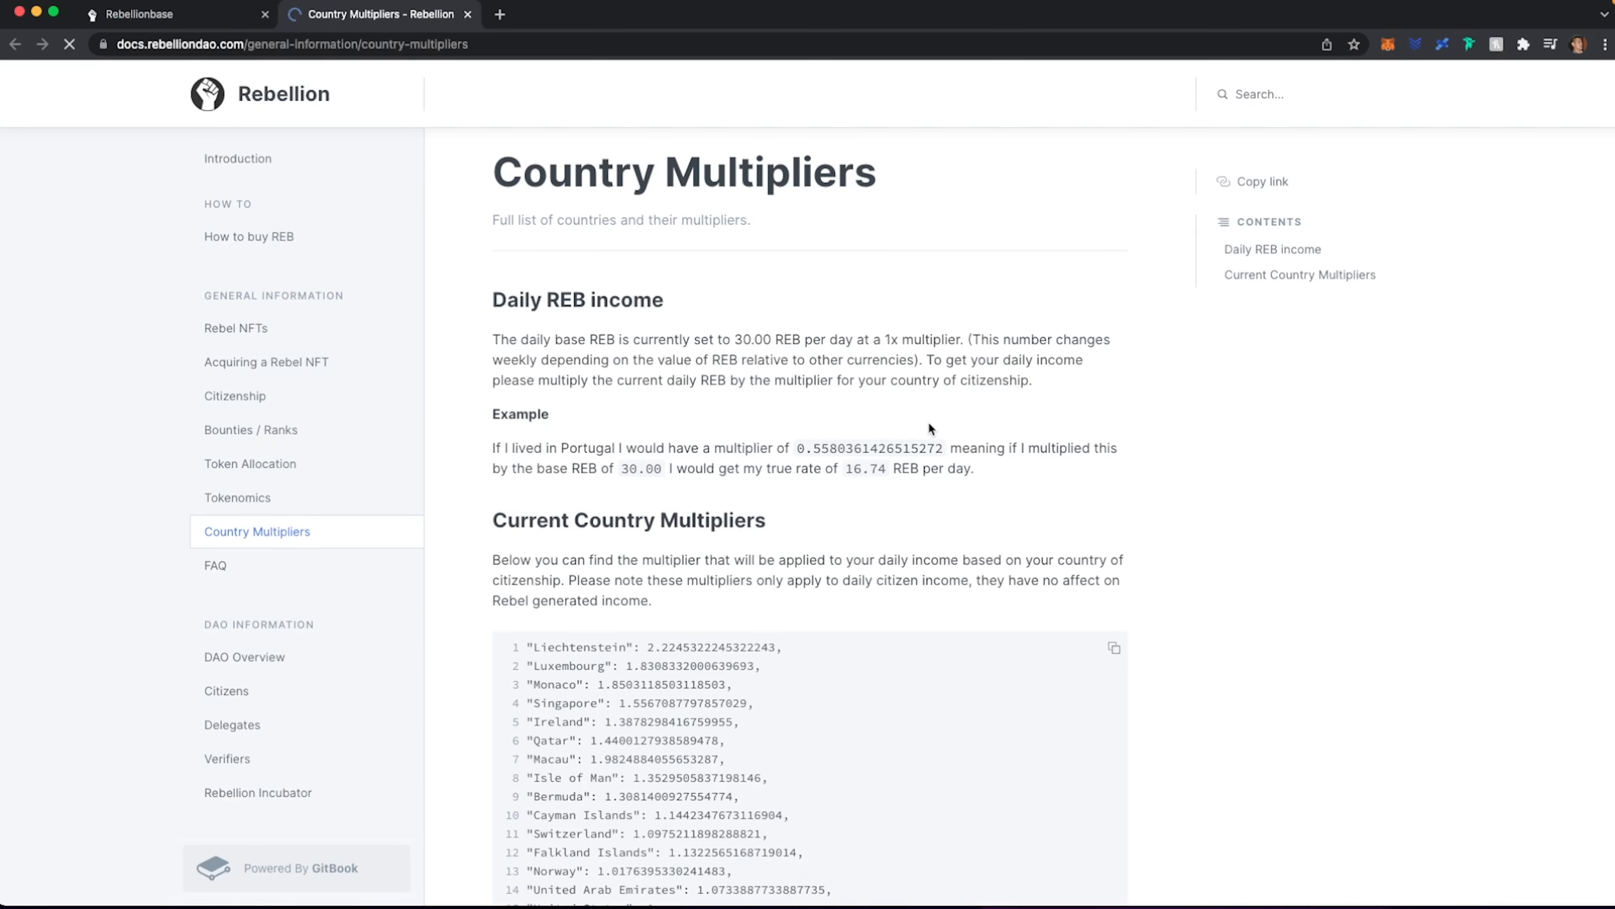
# - Scroll the Current Country Multipliers list to United States at 1, then return to the citizenship tab
pyautogui.scroll(-3)
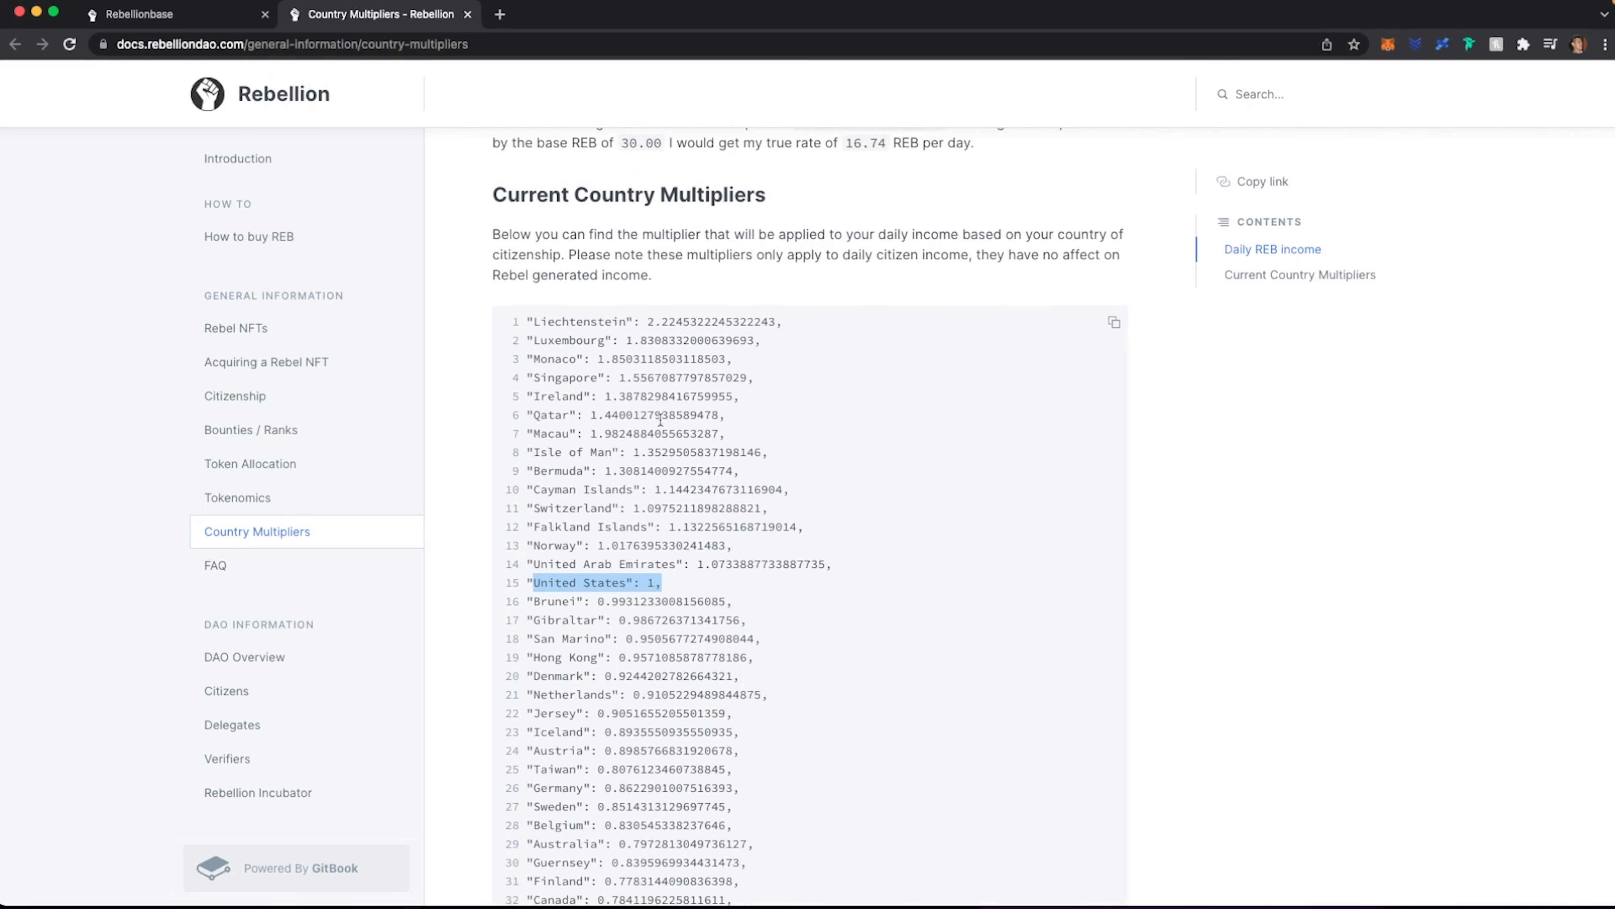
pyautogui.scroll(-3)
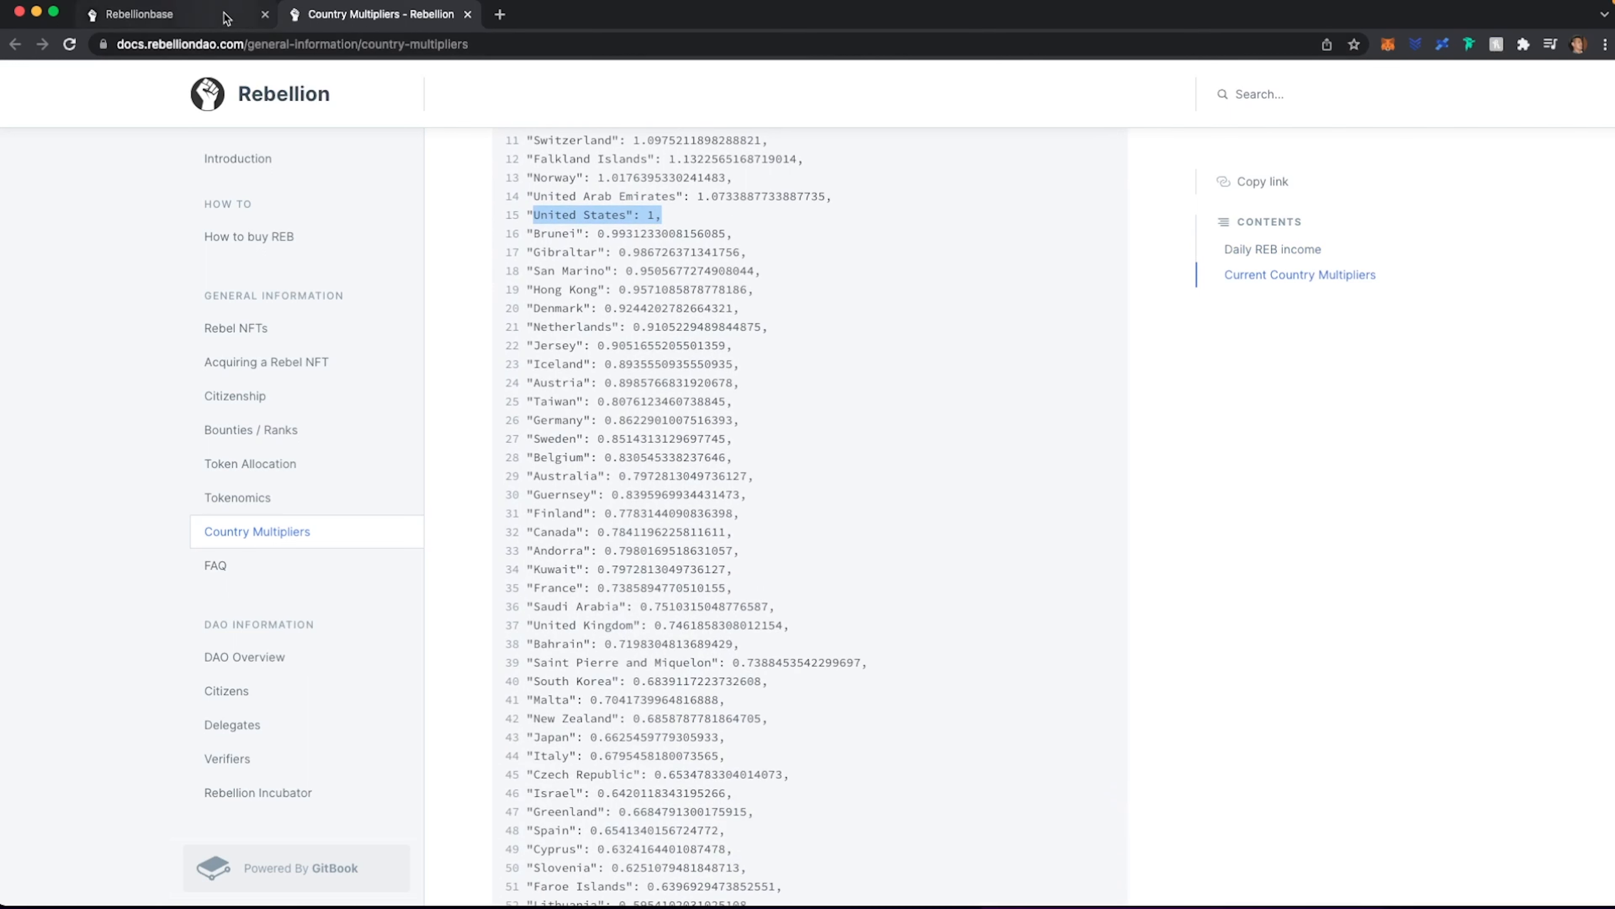
pyautogui.click(139, 14)
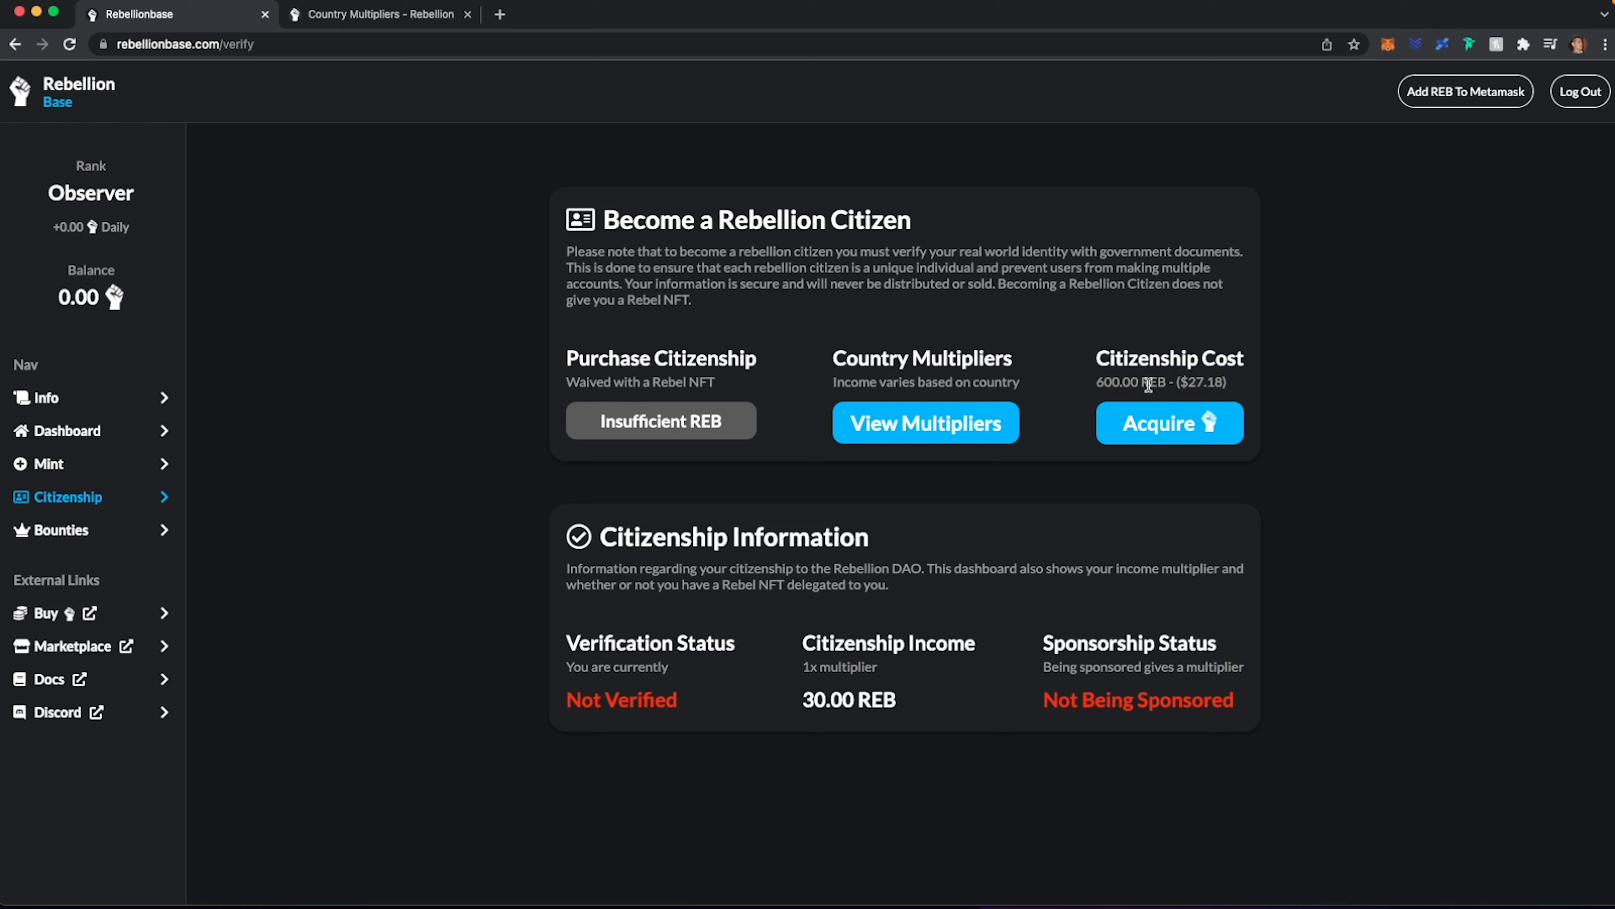
pyautogui.moveTo(1156, 385)
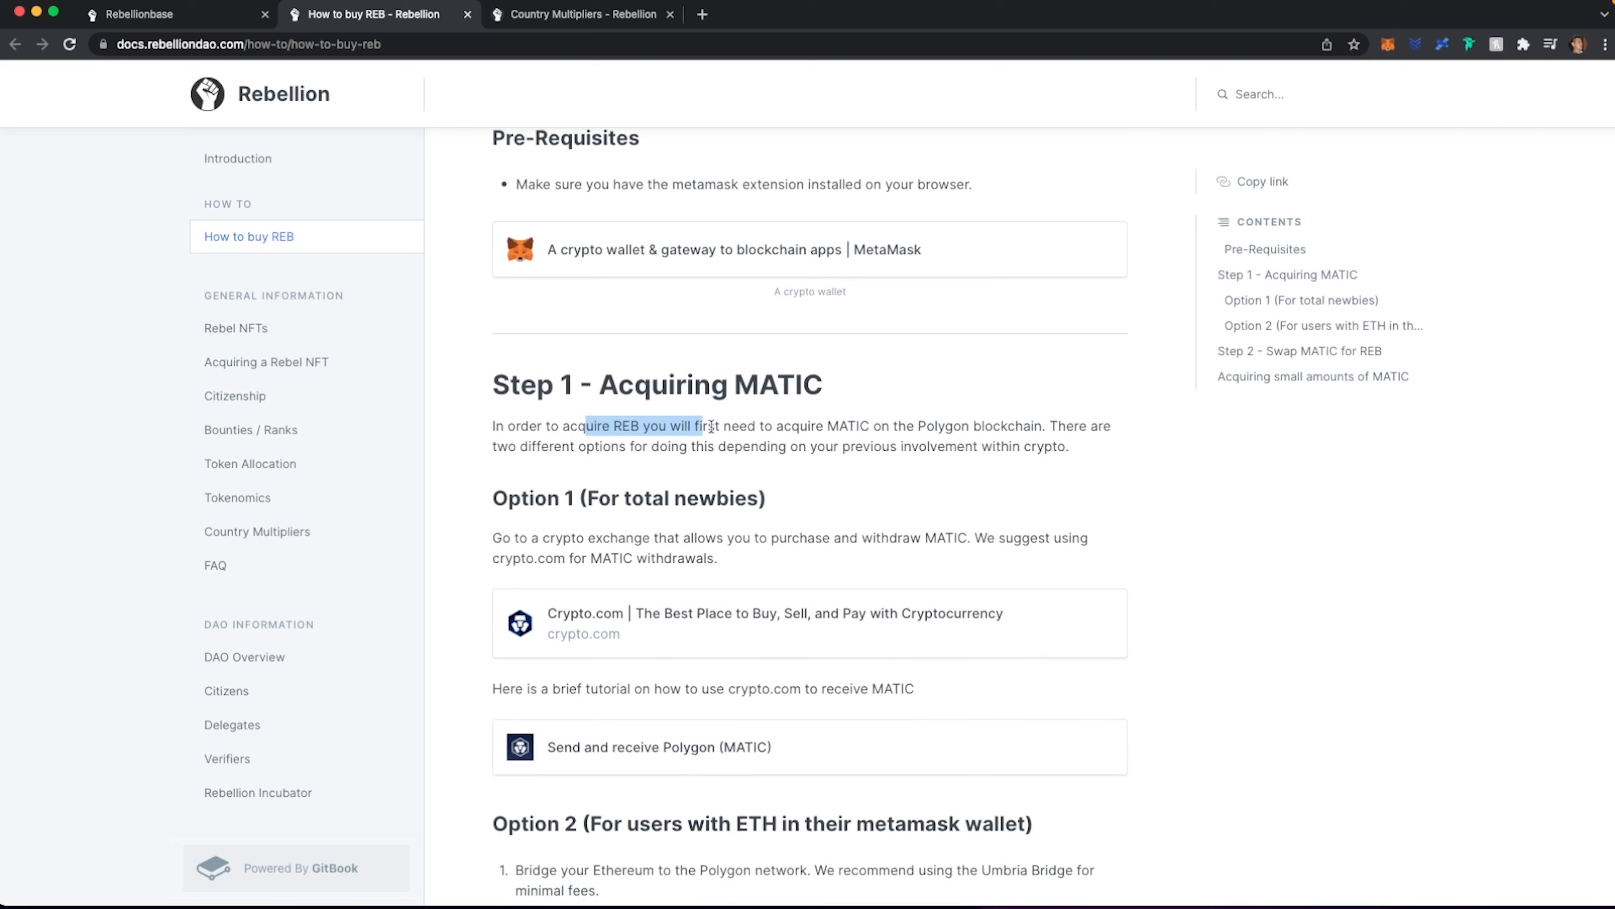
# - Scroll the How to buy REB guide down to Step 1 on acquiring MATIC on Polygon
pyautogui.scroll(-3)
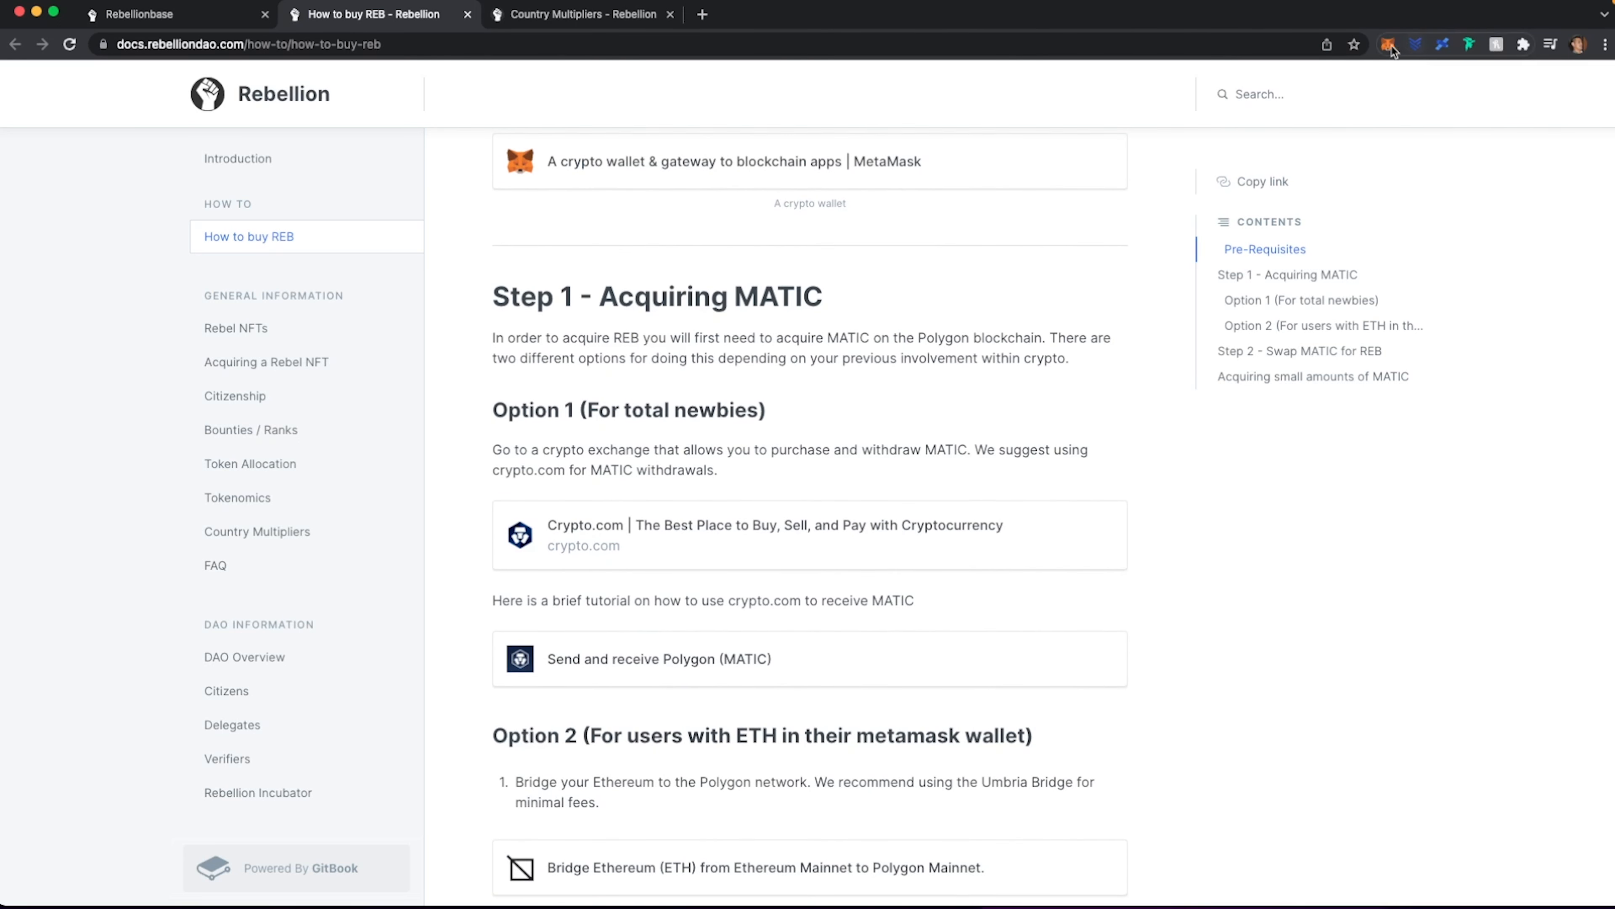
# - Check the MATIC balance and Polygon Mainnet RPC/Chain ID in MetaMask, then cancel without saving
pyautogui.click(1389, 44)
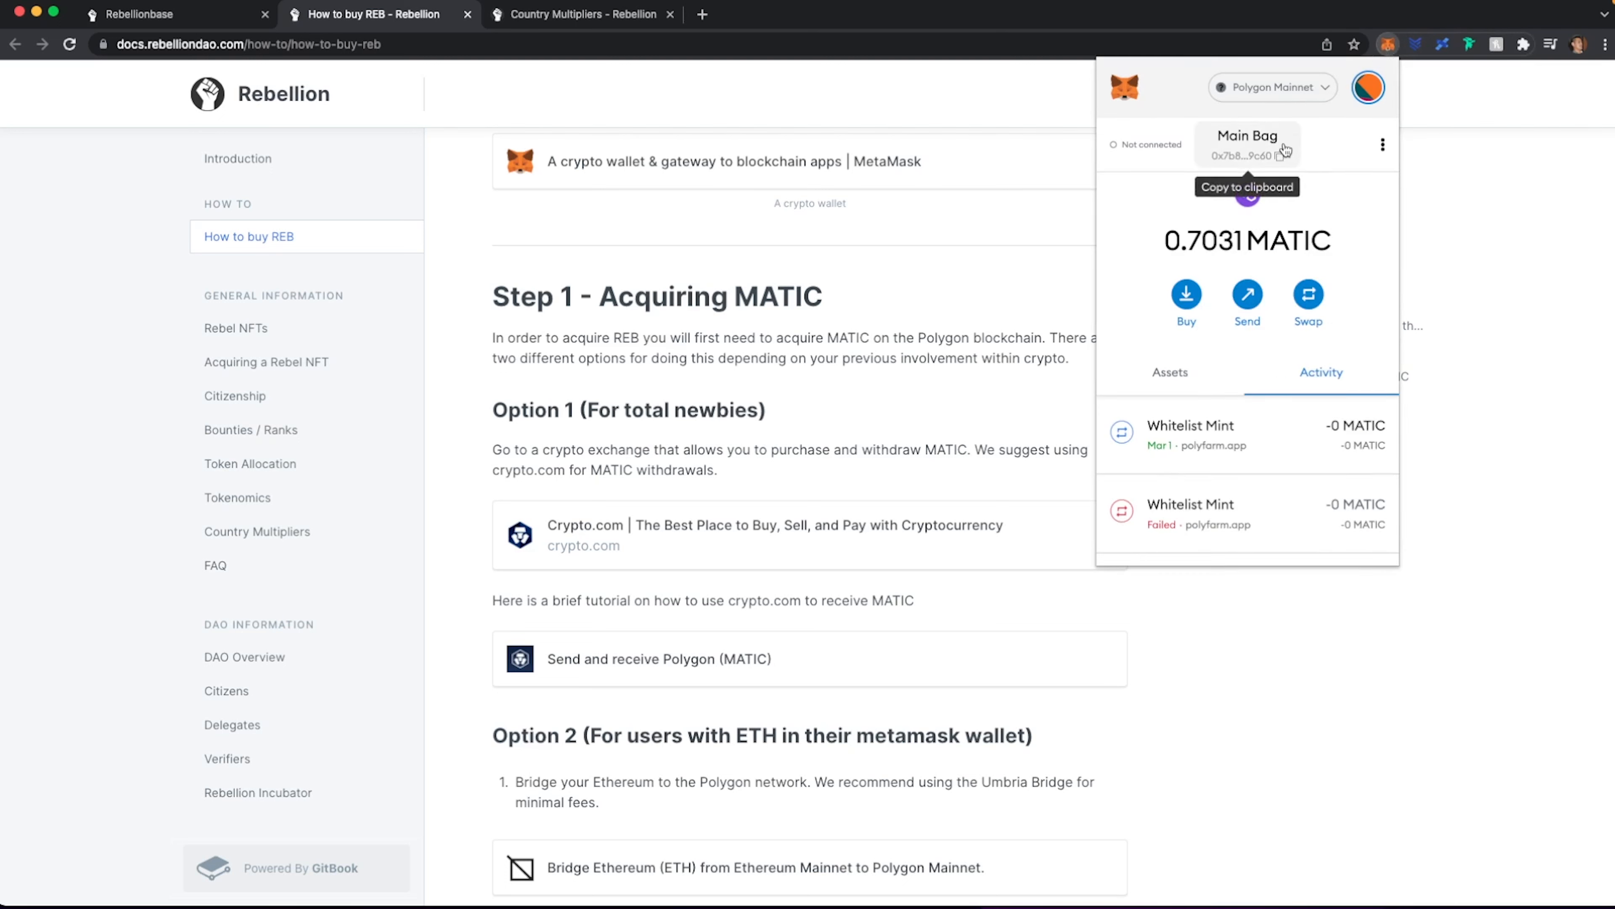
pyautogui.moveTo(1293, 84)
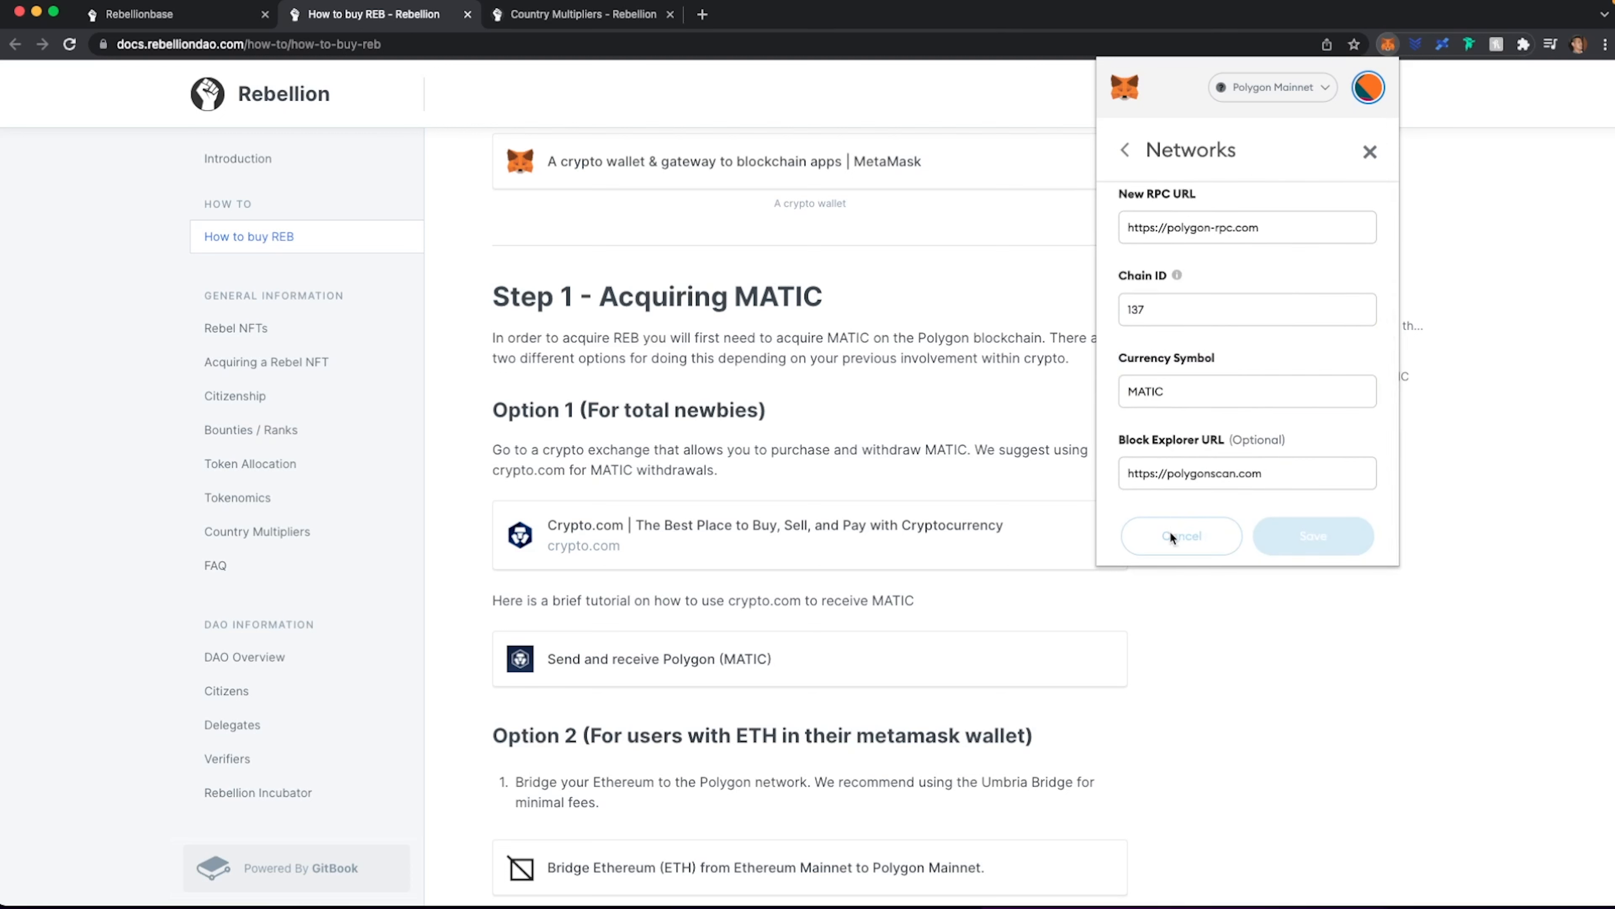
pyautogui.click(1180, 536)
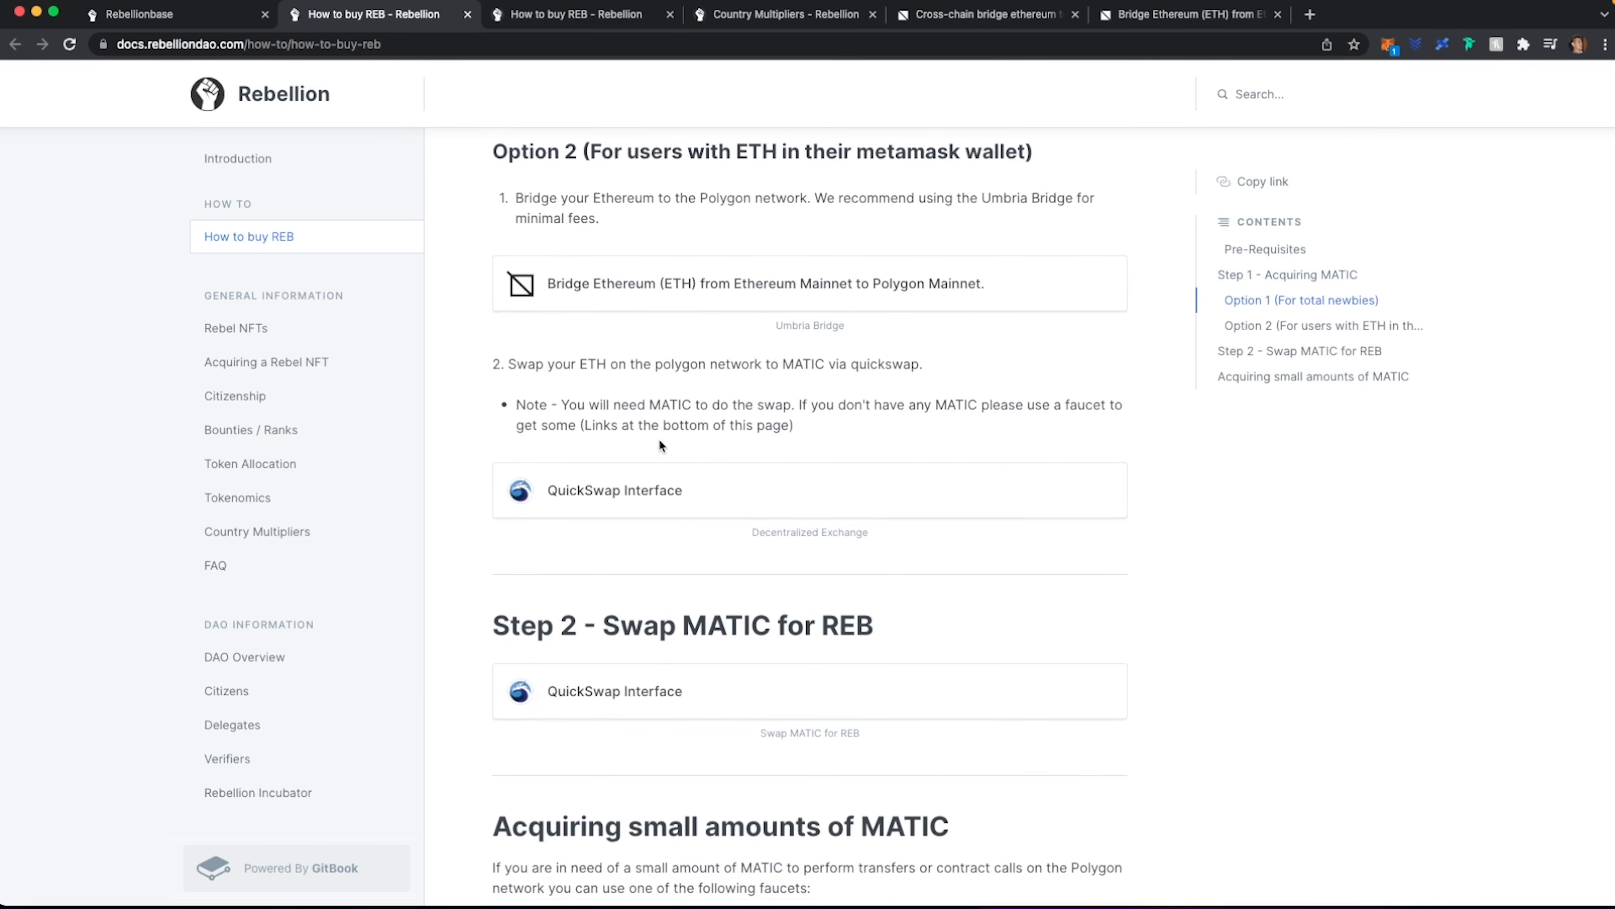
# - At Step 2 - Swap MATIC for REB, follow the QuickSwap Interface link with REB preloaded
pyautogui.scroll(-3)
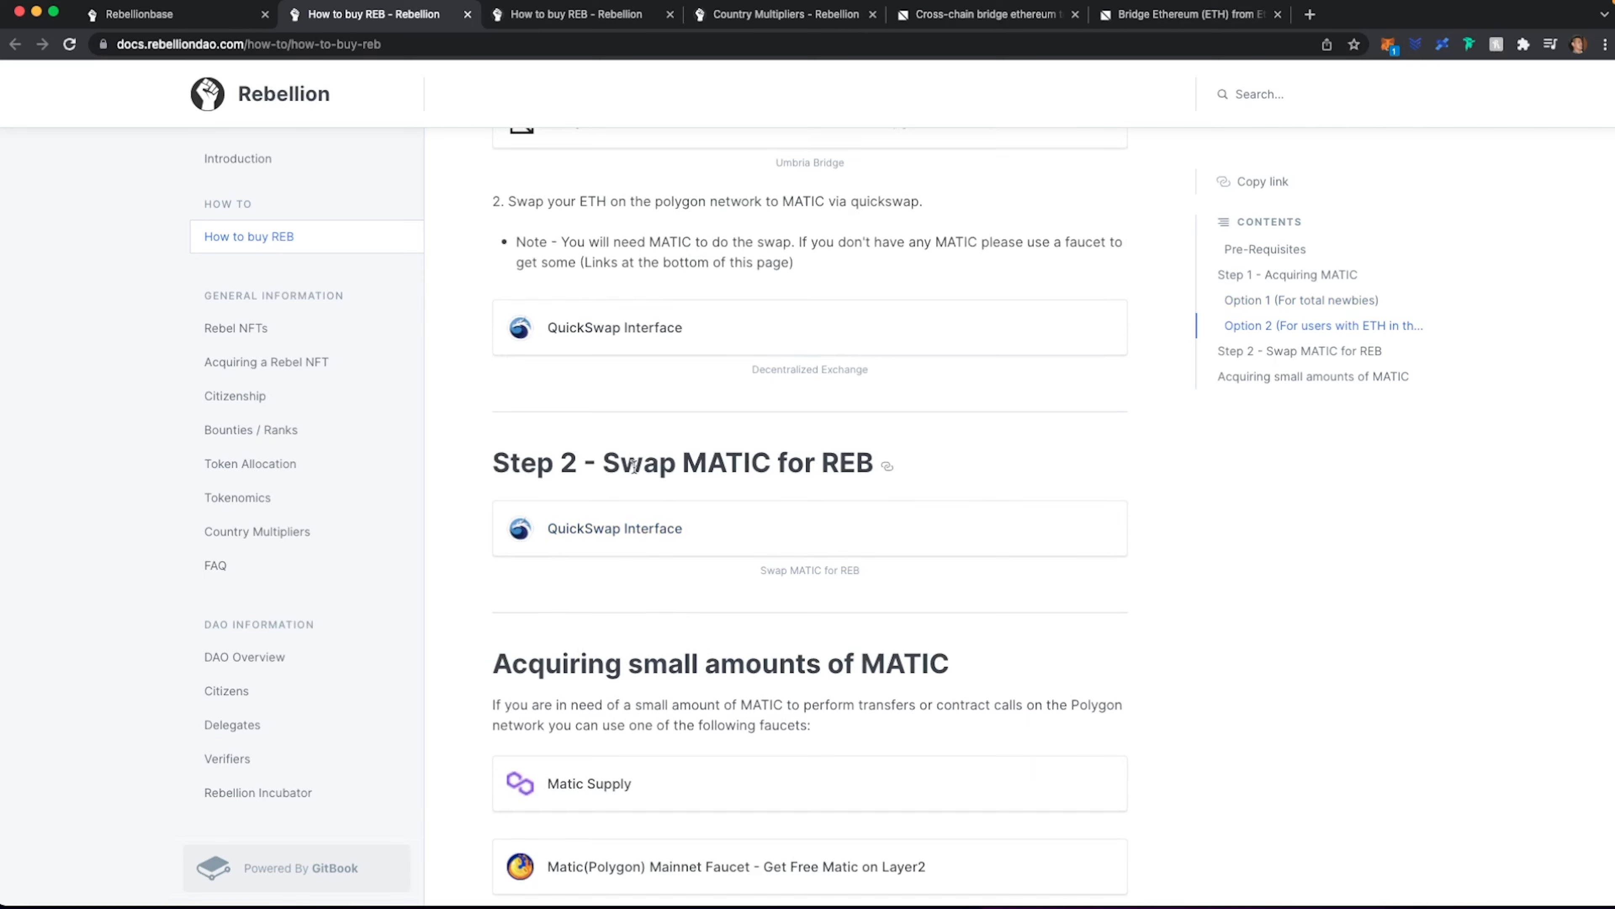
pyautogui.click(614, 528)
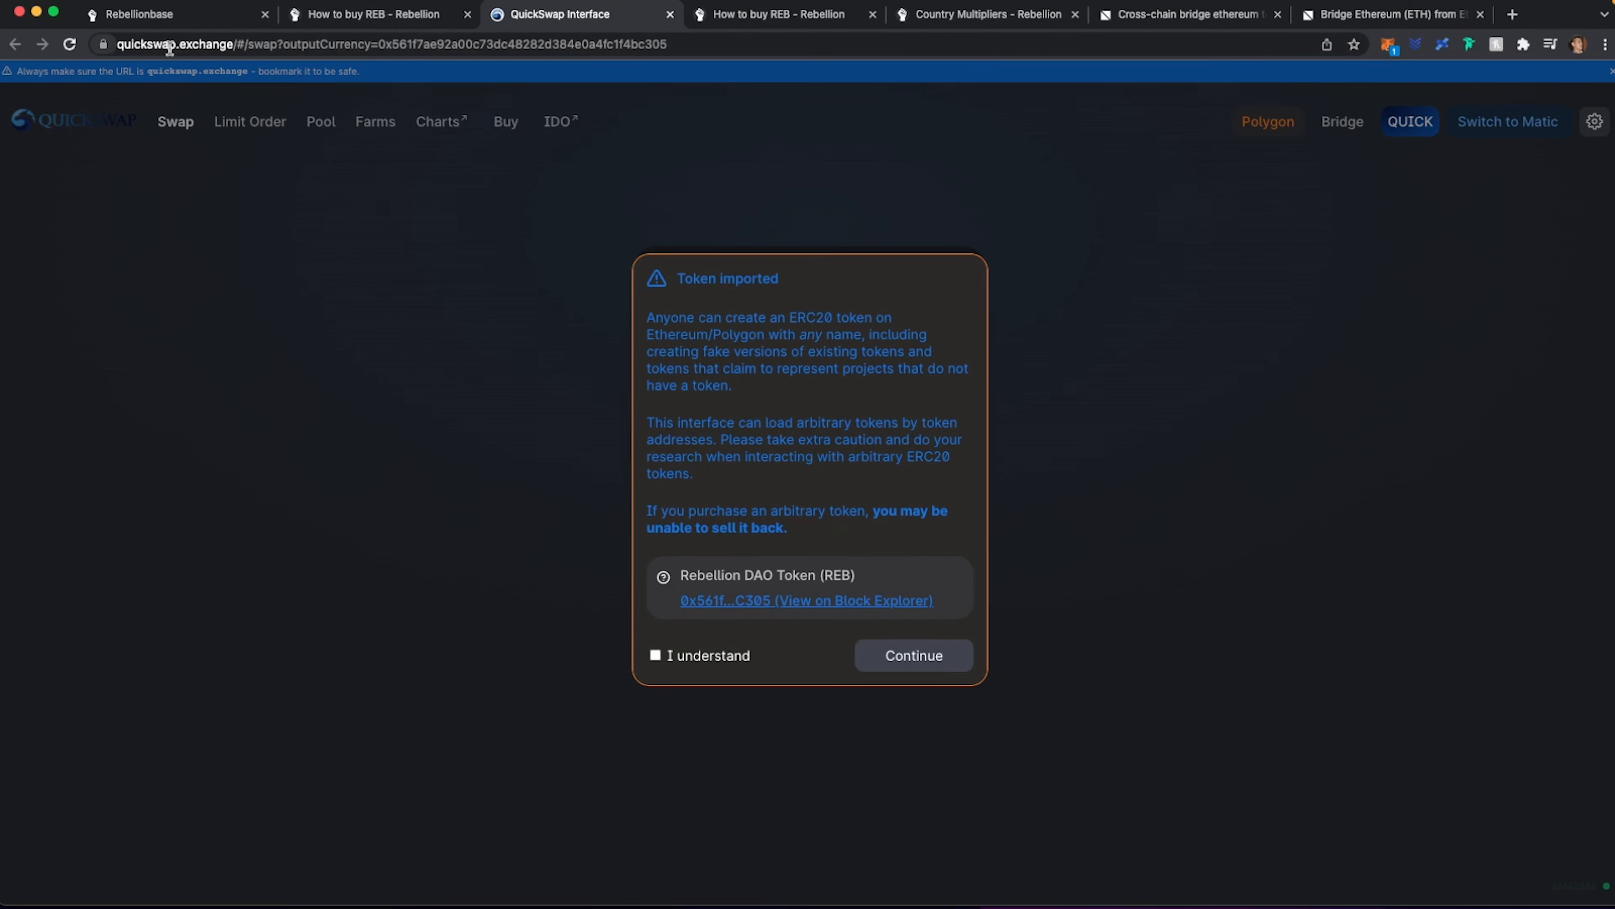
# - Acknowledge the imported REB token warning and switch the pay token from MATIC to ETH
pyautogui.click(656, 656)
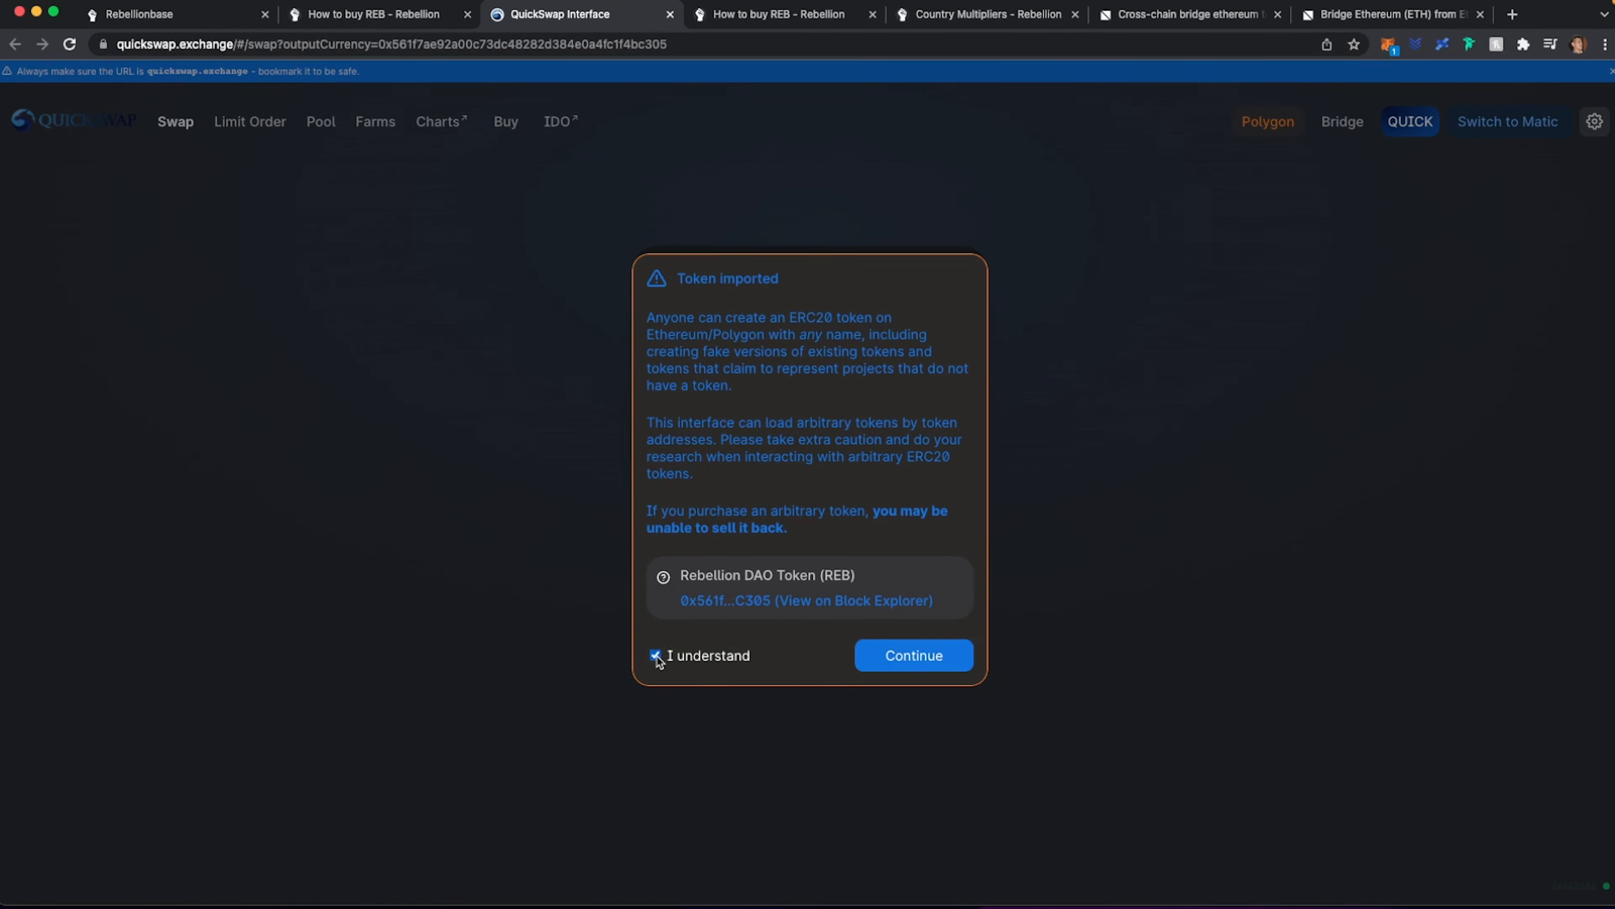
pyautogui.click(911, 655)
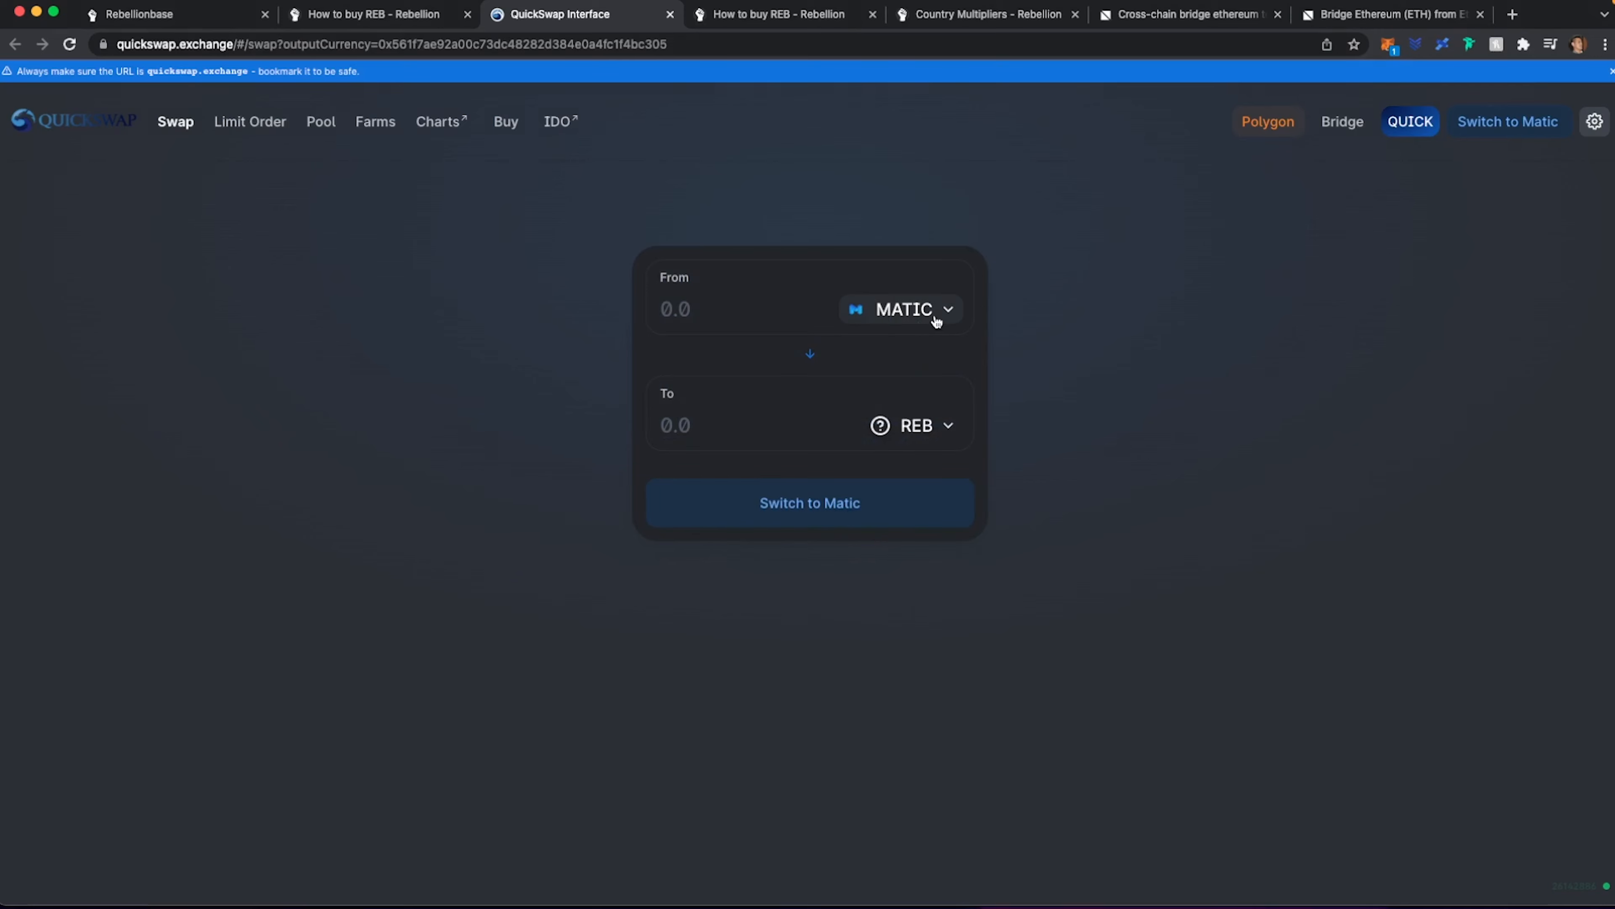
pyautogui.click(902, 309)
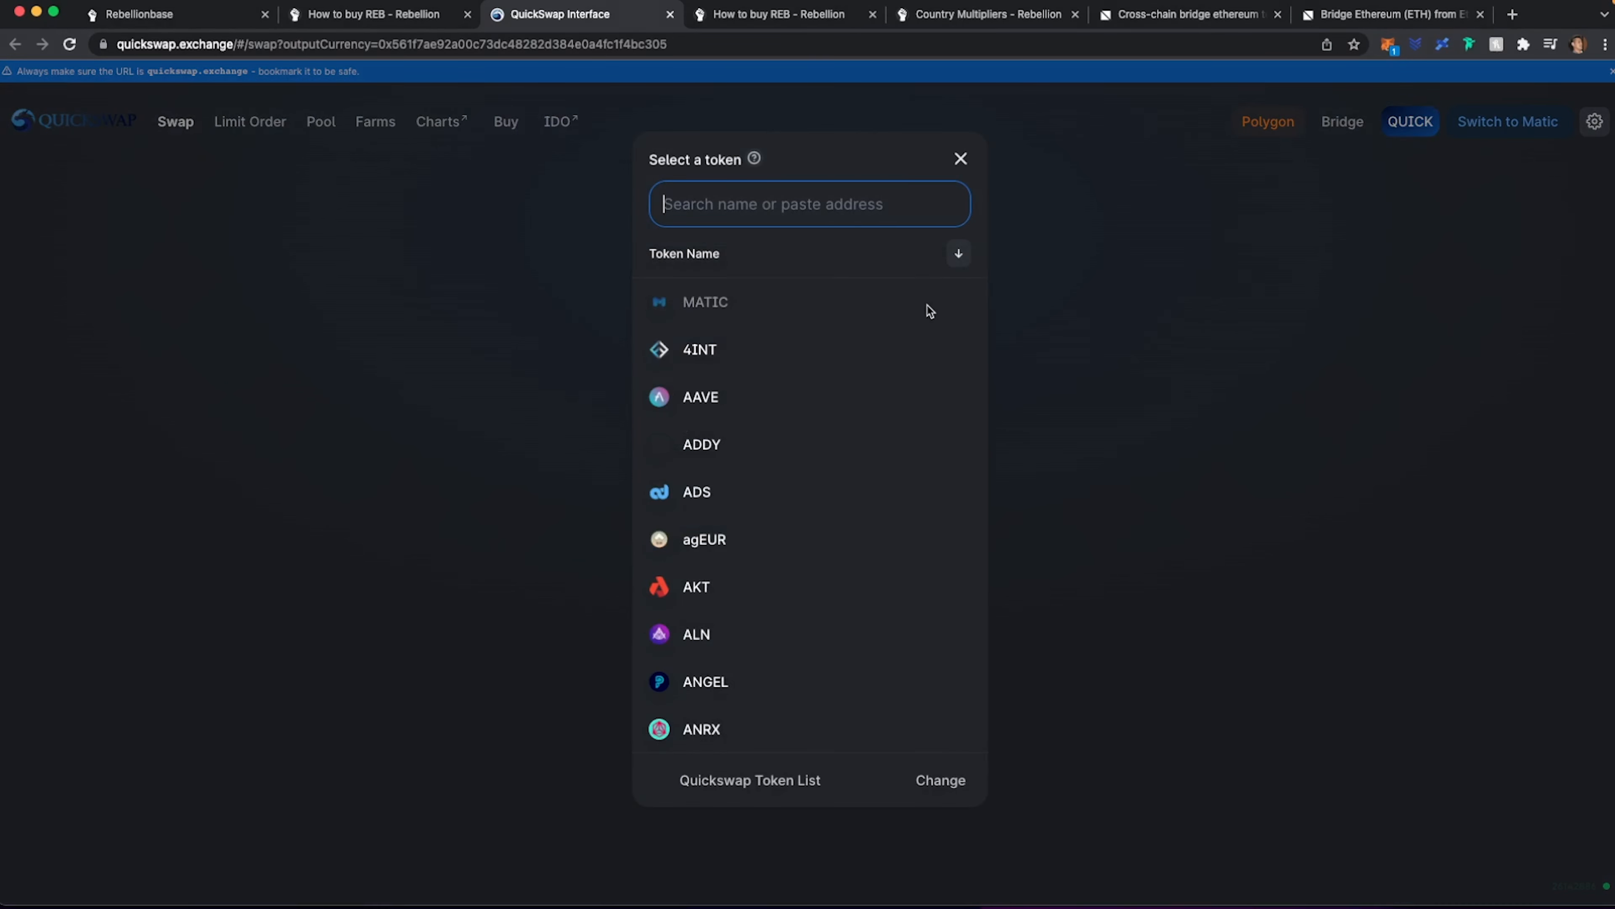
pyautogui.write('eth')
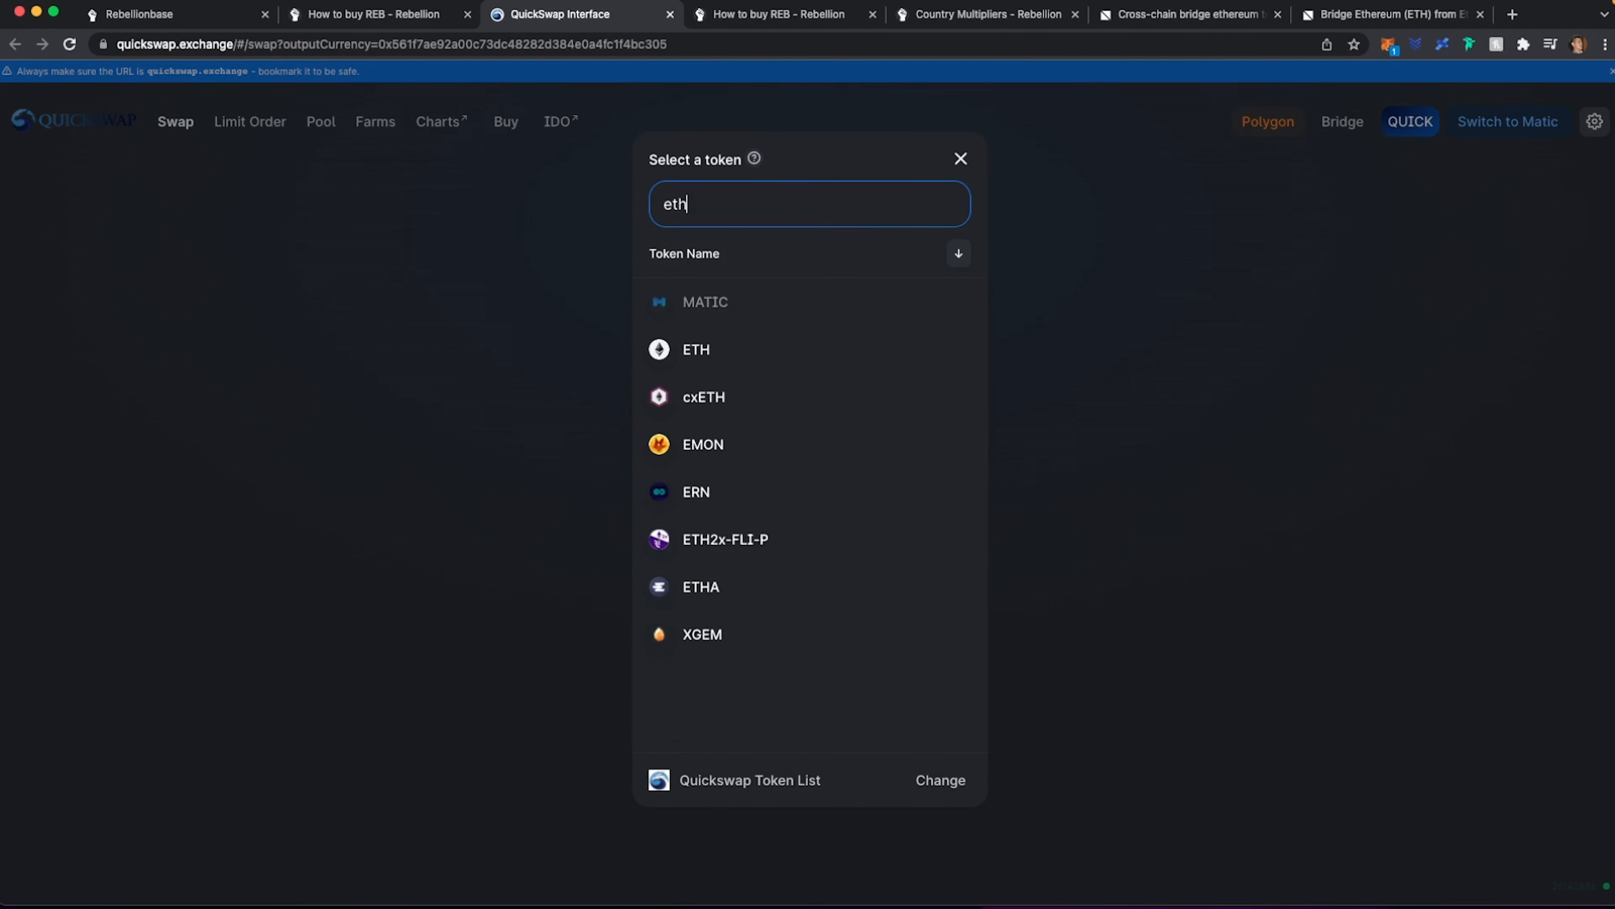
pyautogui.click(696, 349)
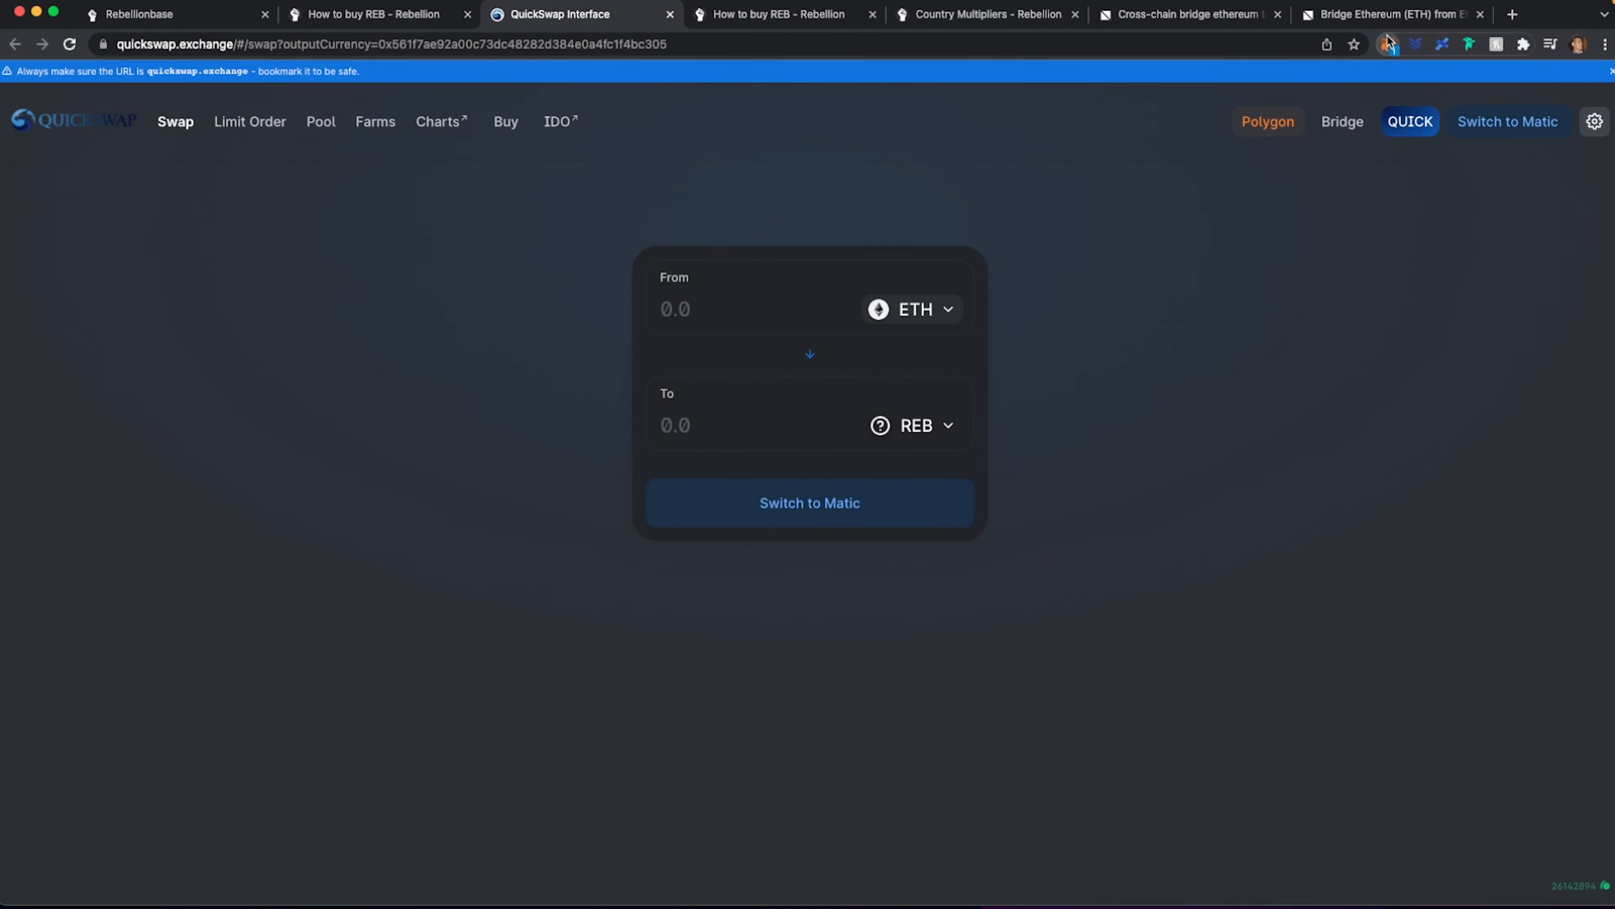
# - Connect MetaMask and enter 0.0094 ETH so the quote reads about 603.42 REB
pyautogui.click(1387, 43)
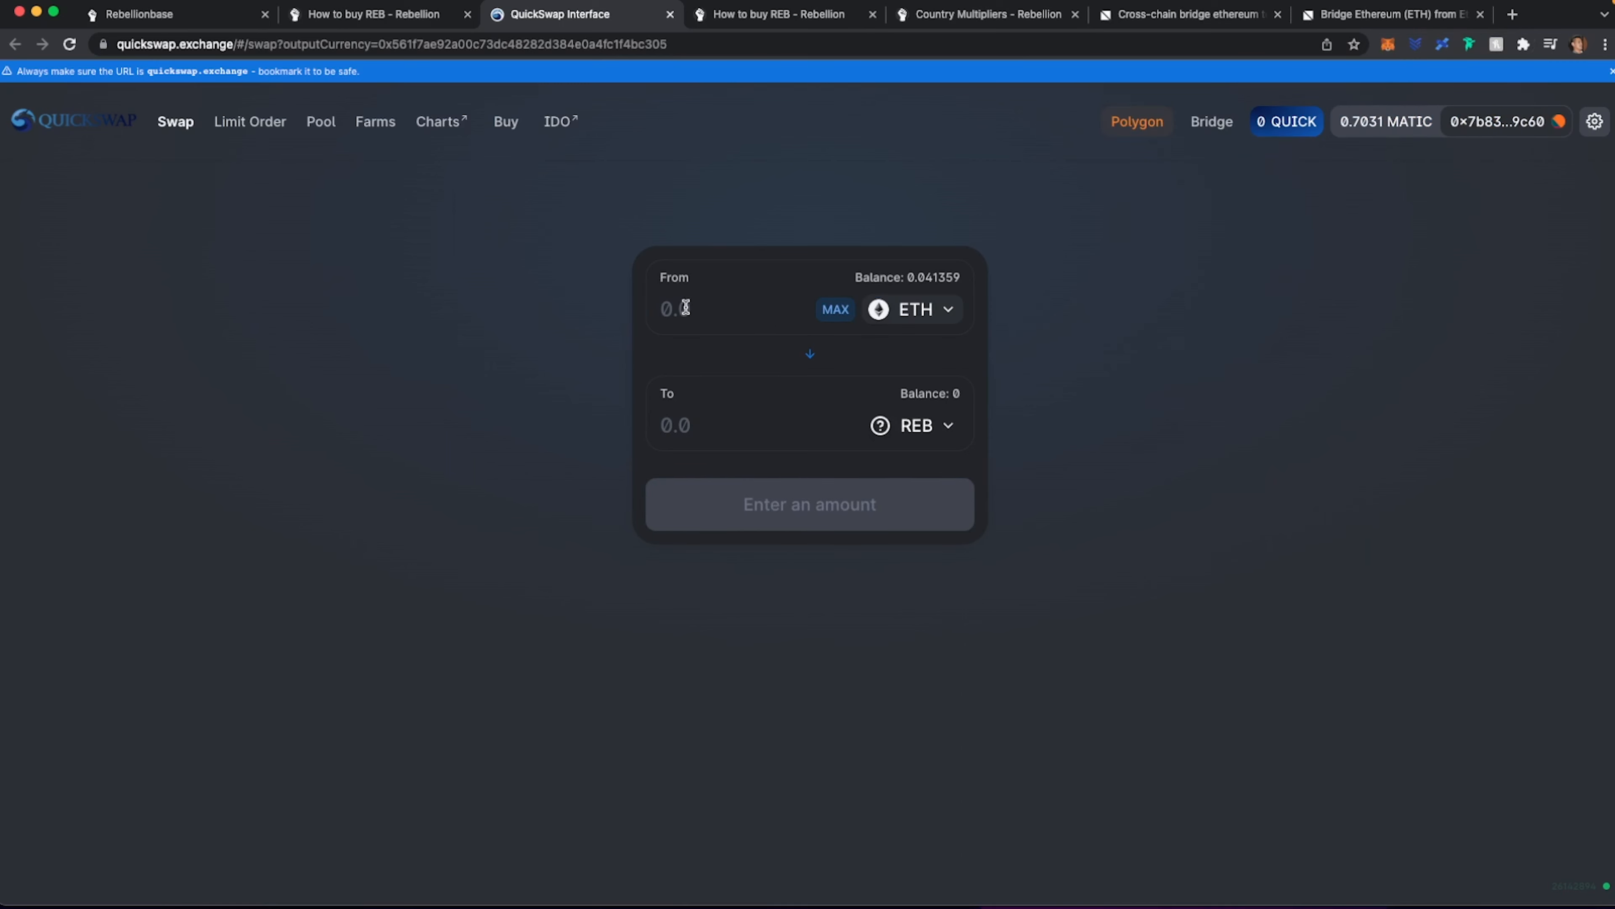
pyautogui.write('.')
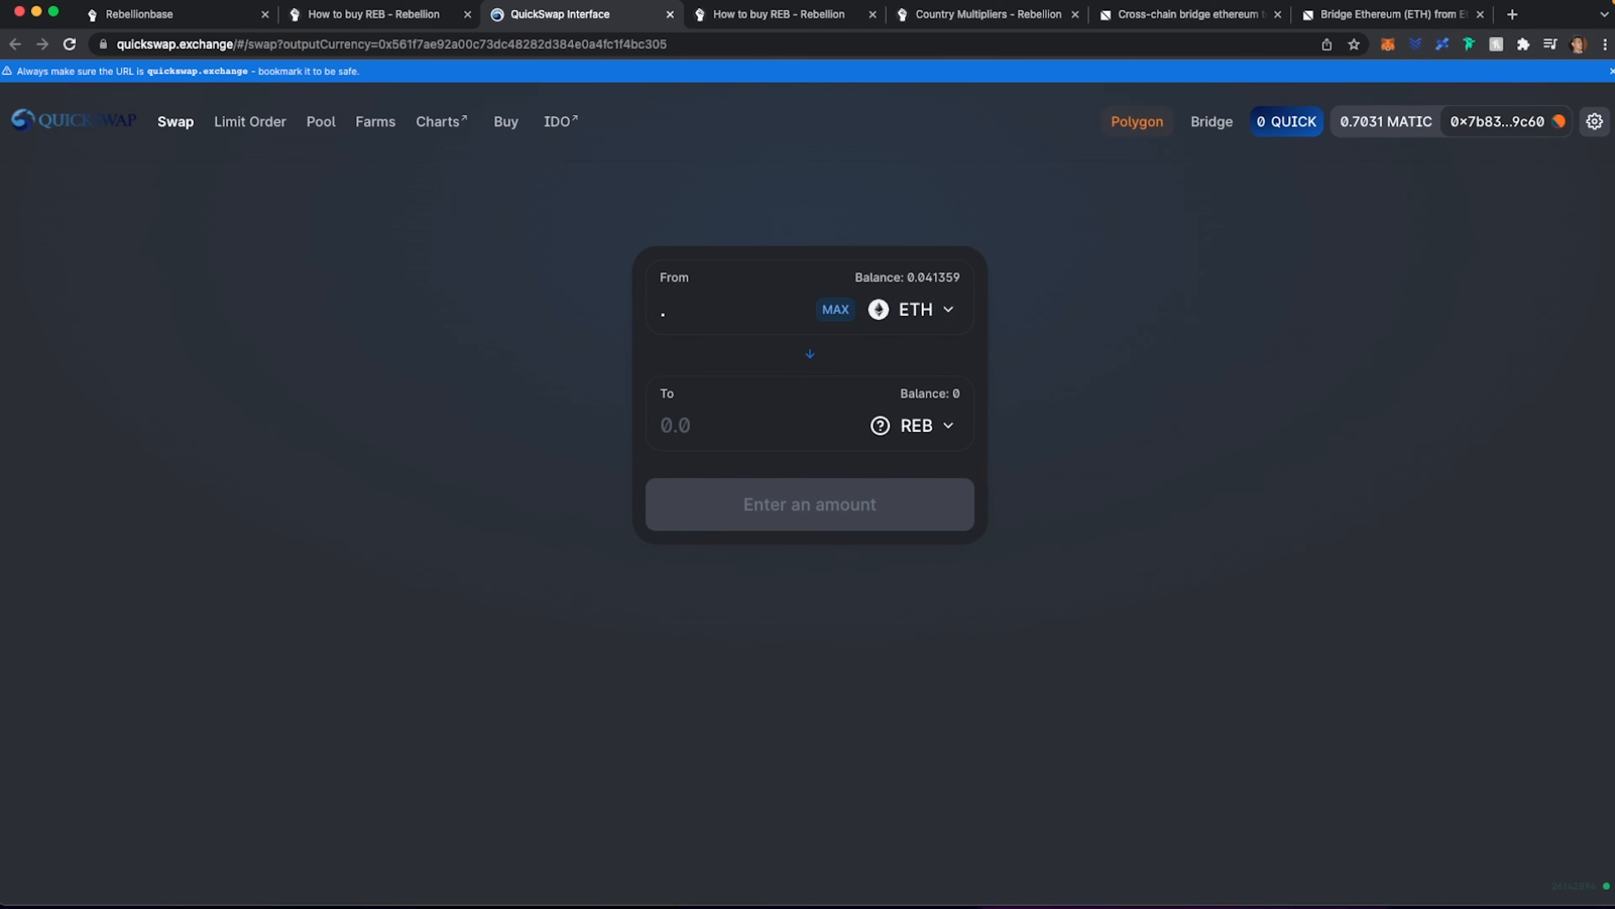
pyautogui.write('01')
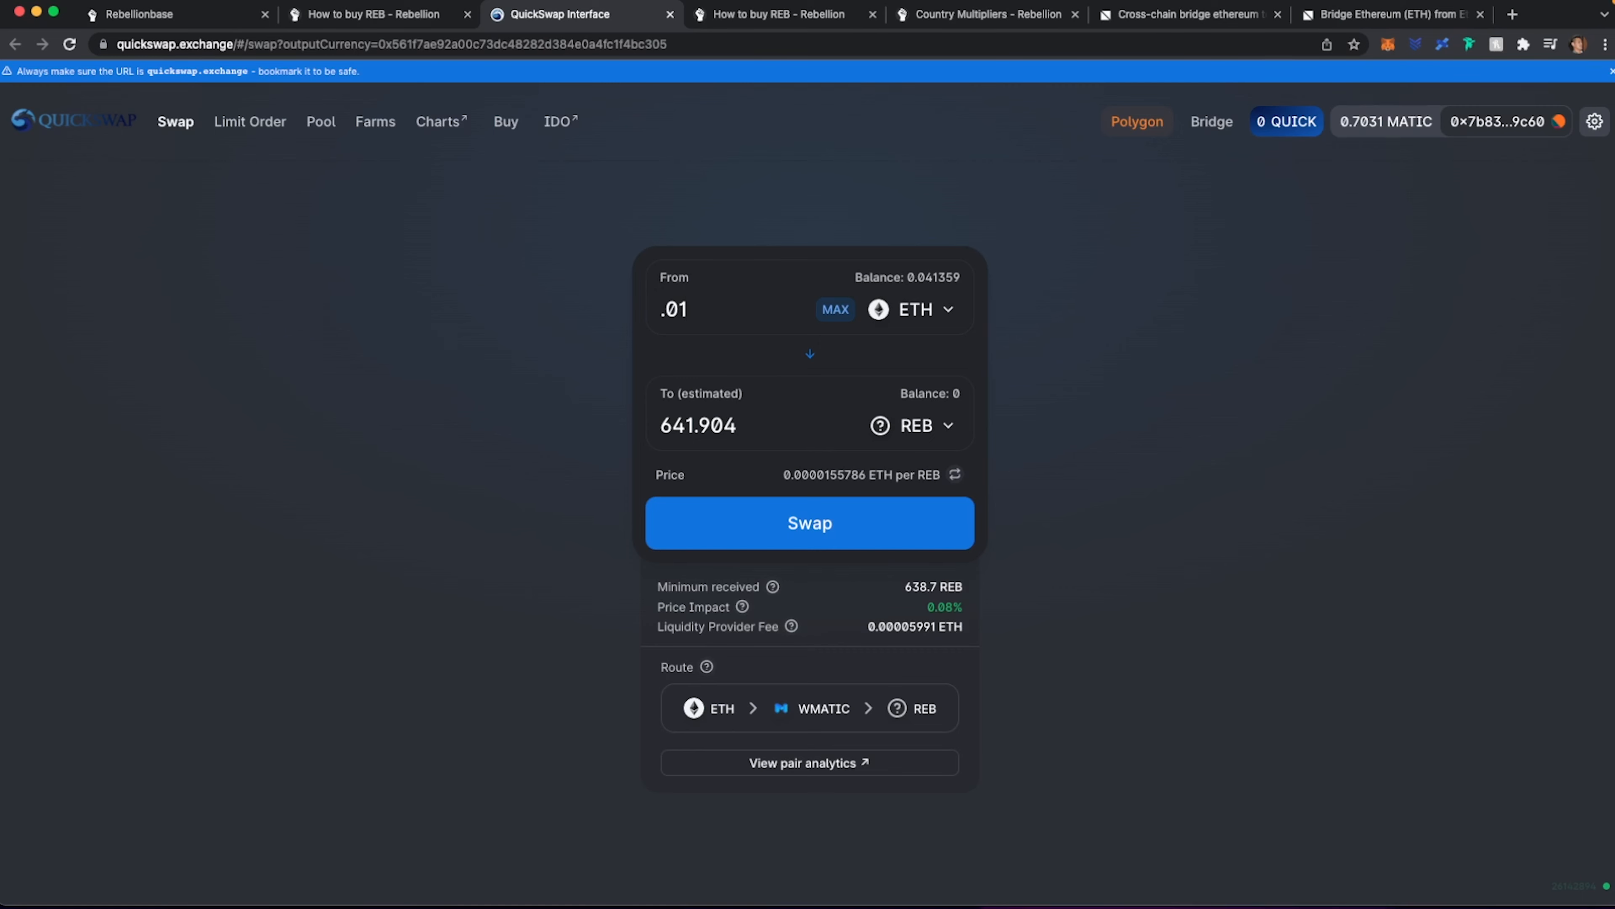
pyautogui.write('.00')
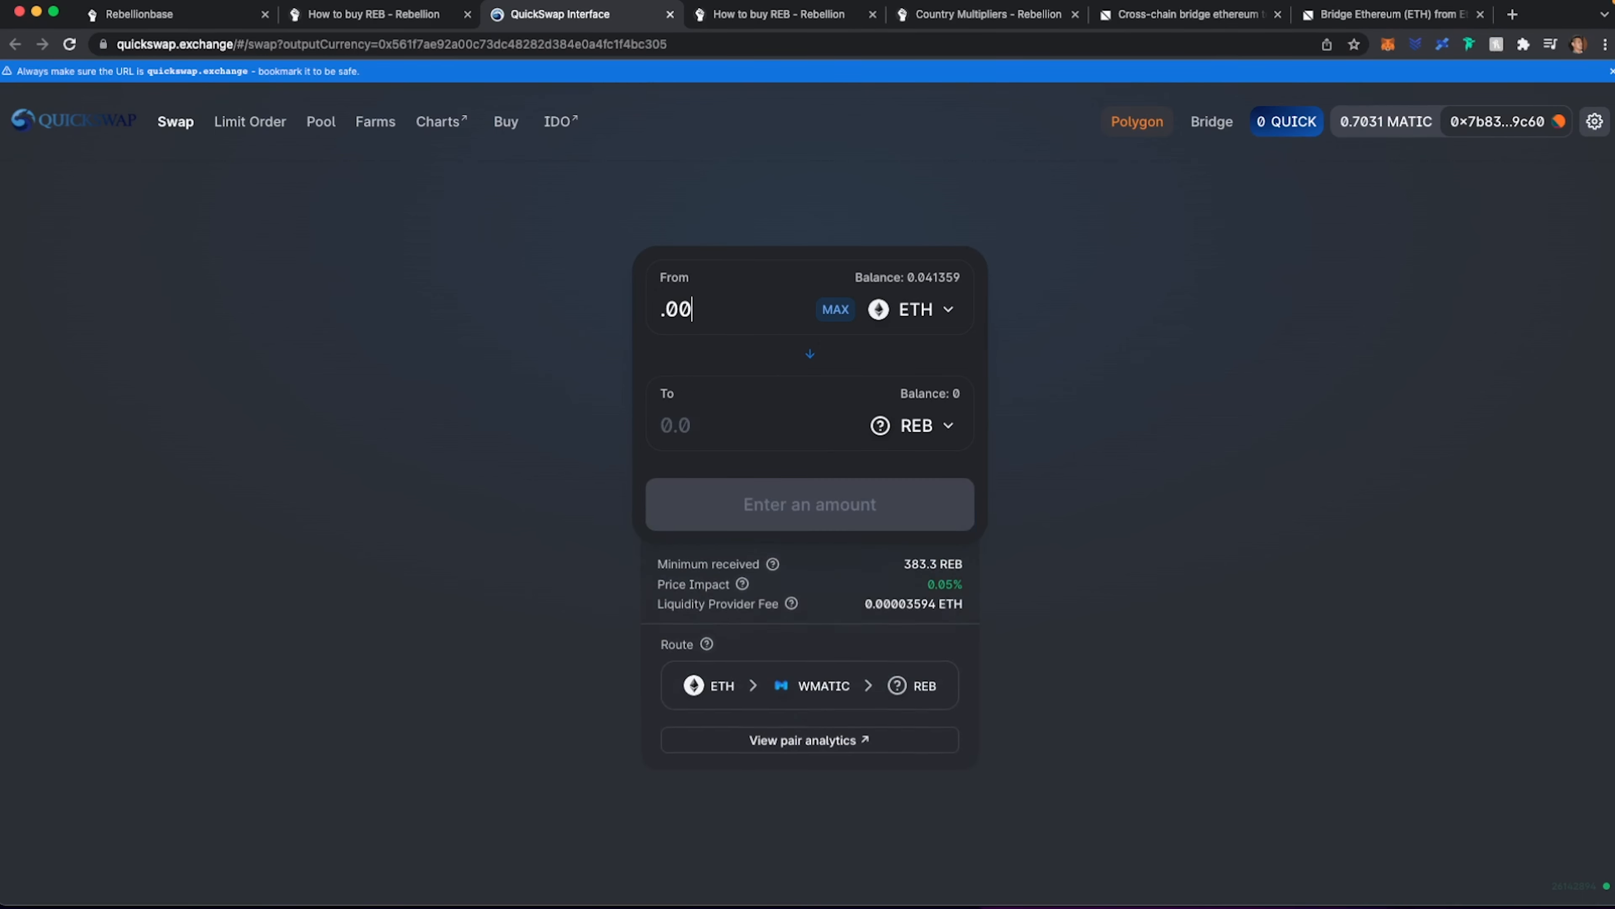
pyautogui.write('94')
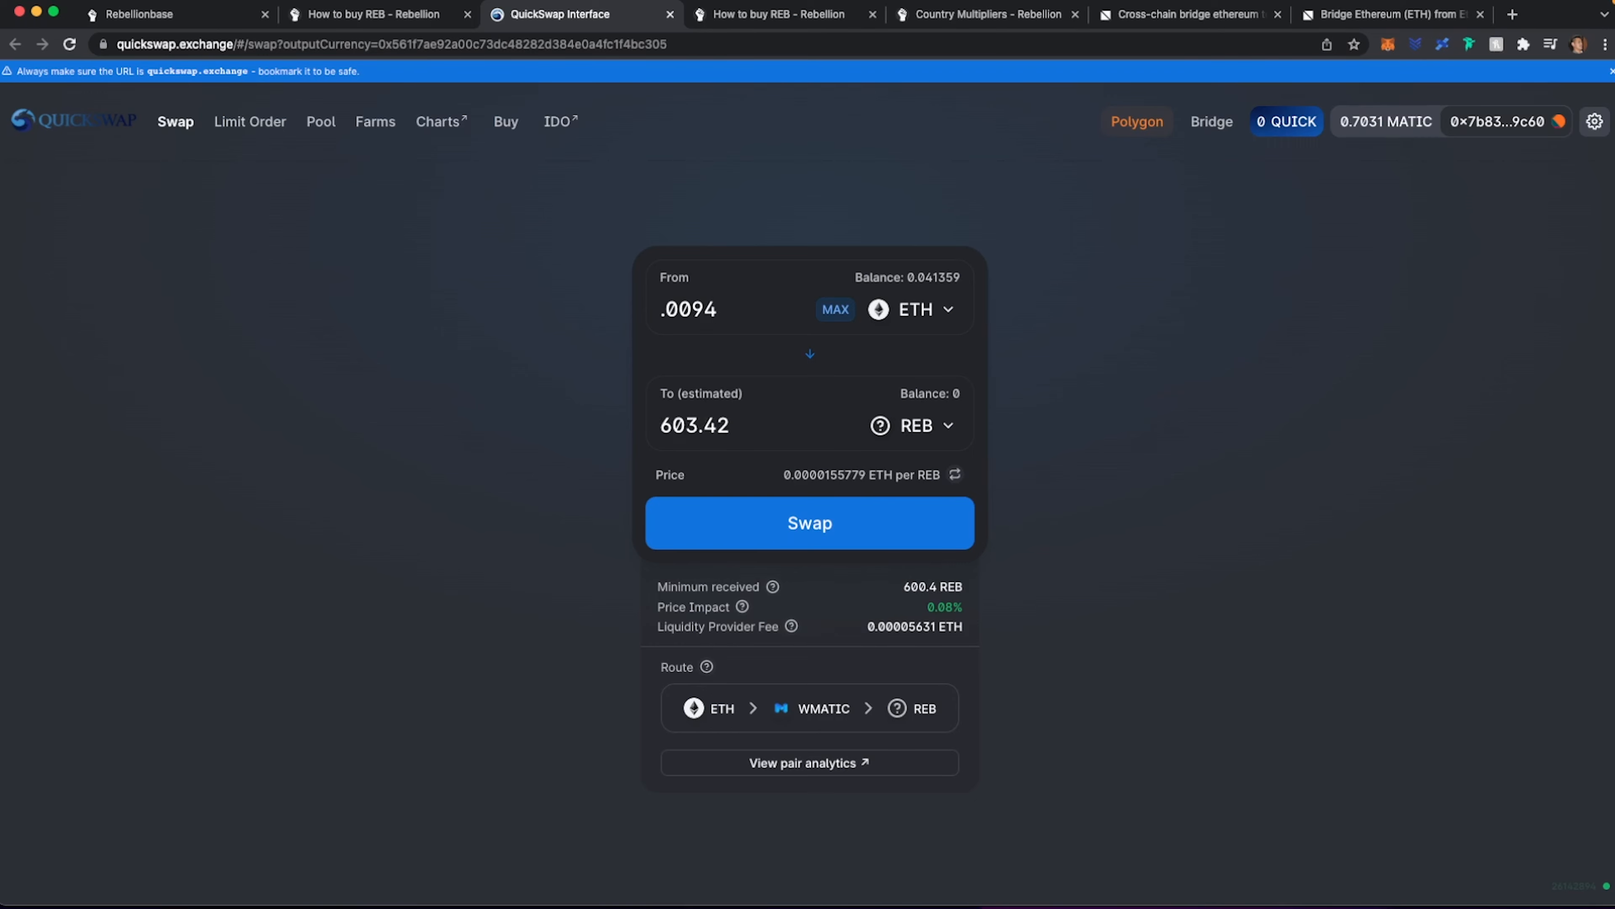
# - Swap 0.0094 ETH for REB, confirm in MetaMask, and dismiss the Transaction Submitted notice
pyautogui.click(808, 523)
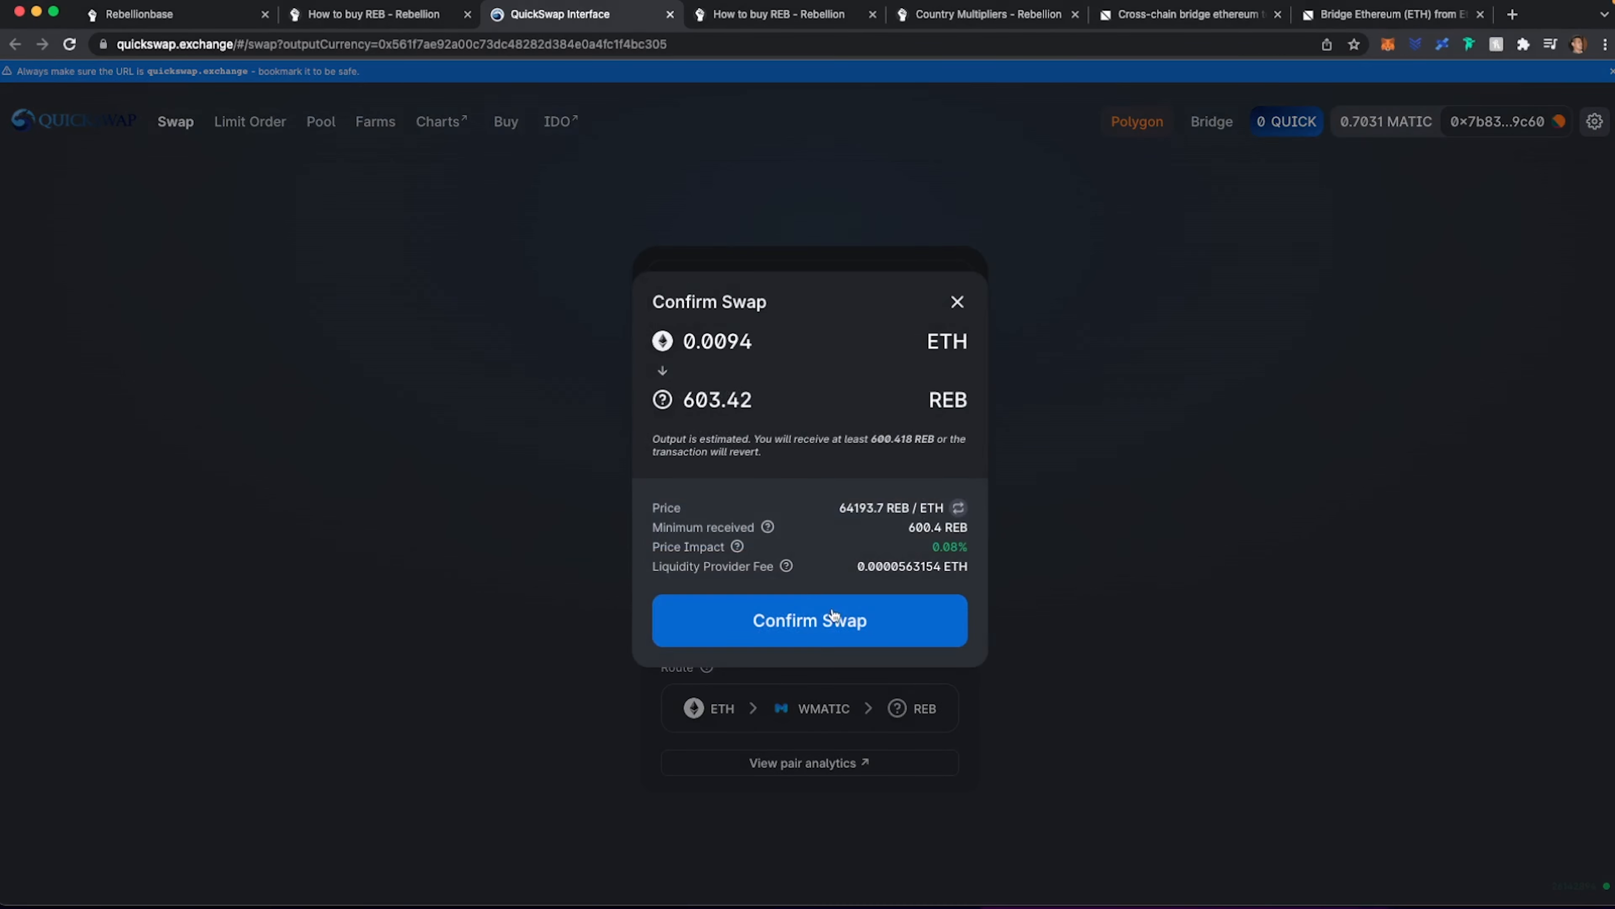
pyautogui.click(808, 619)
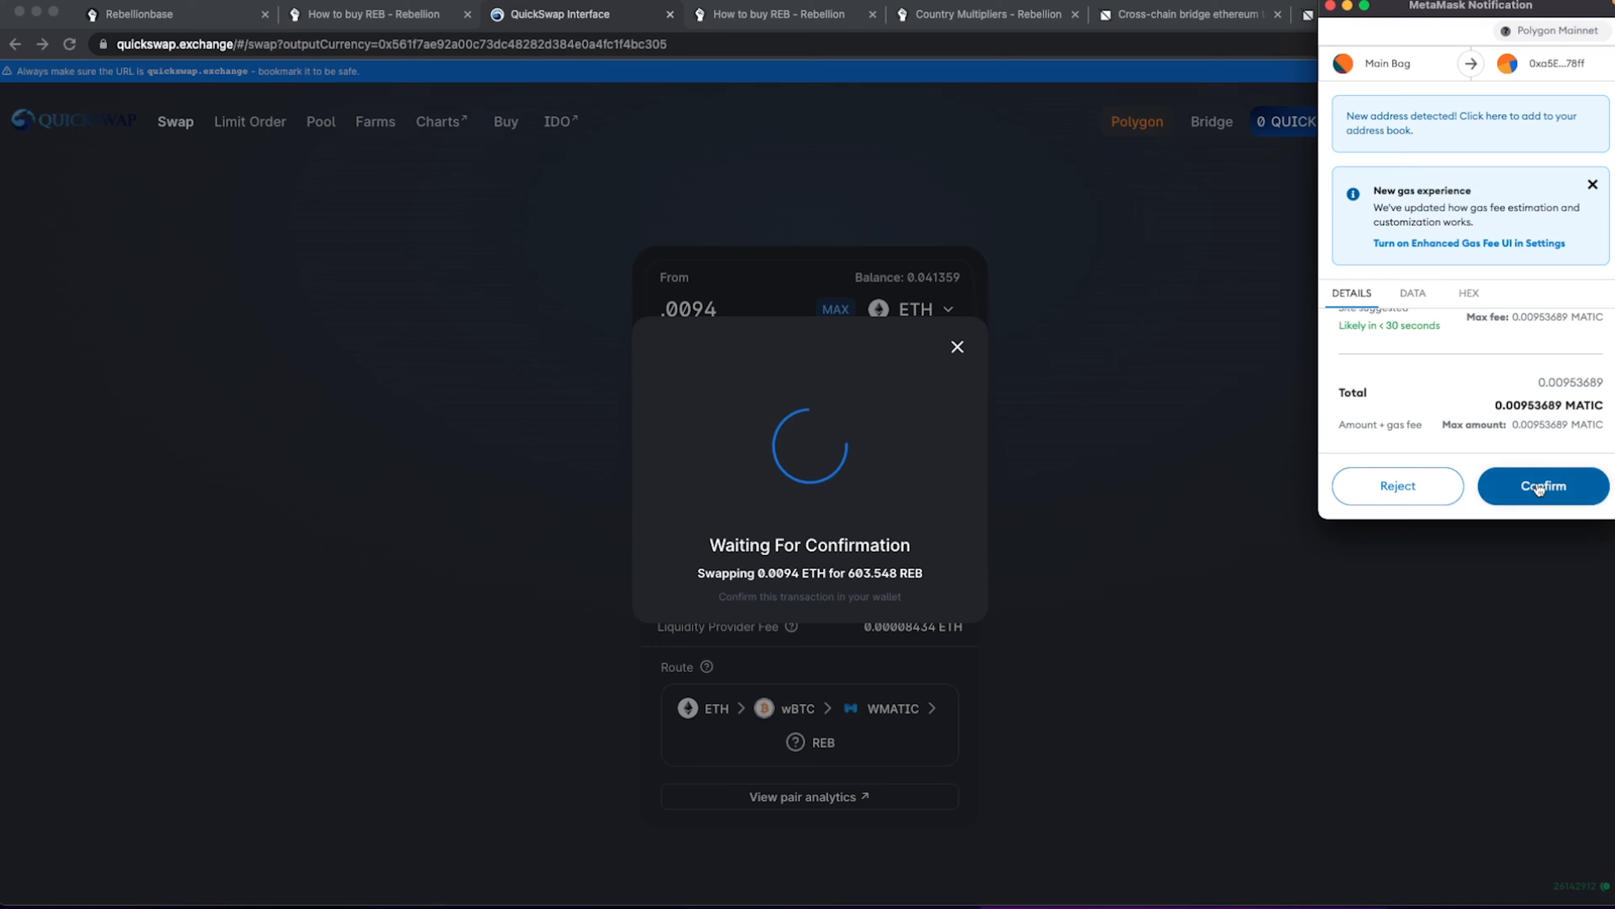
pyautogui.click(1541, 486)
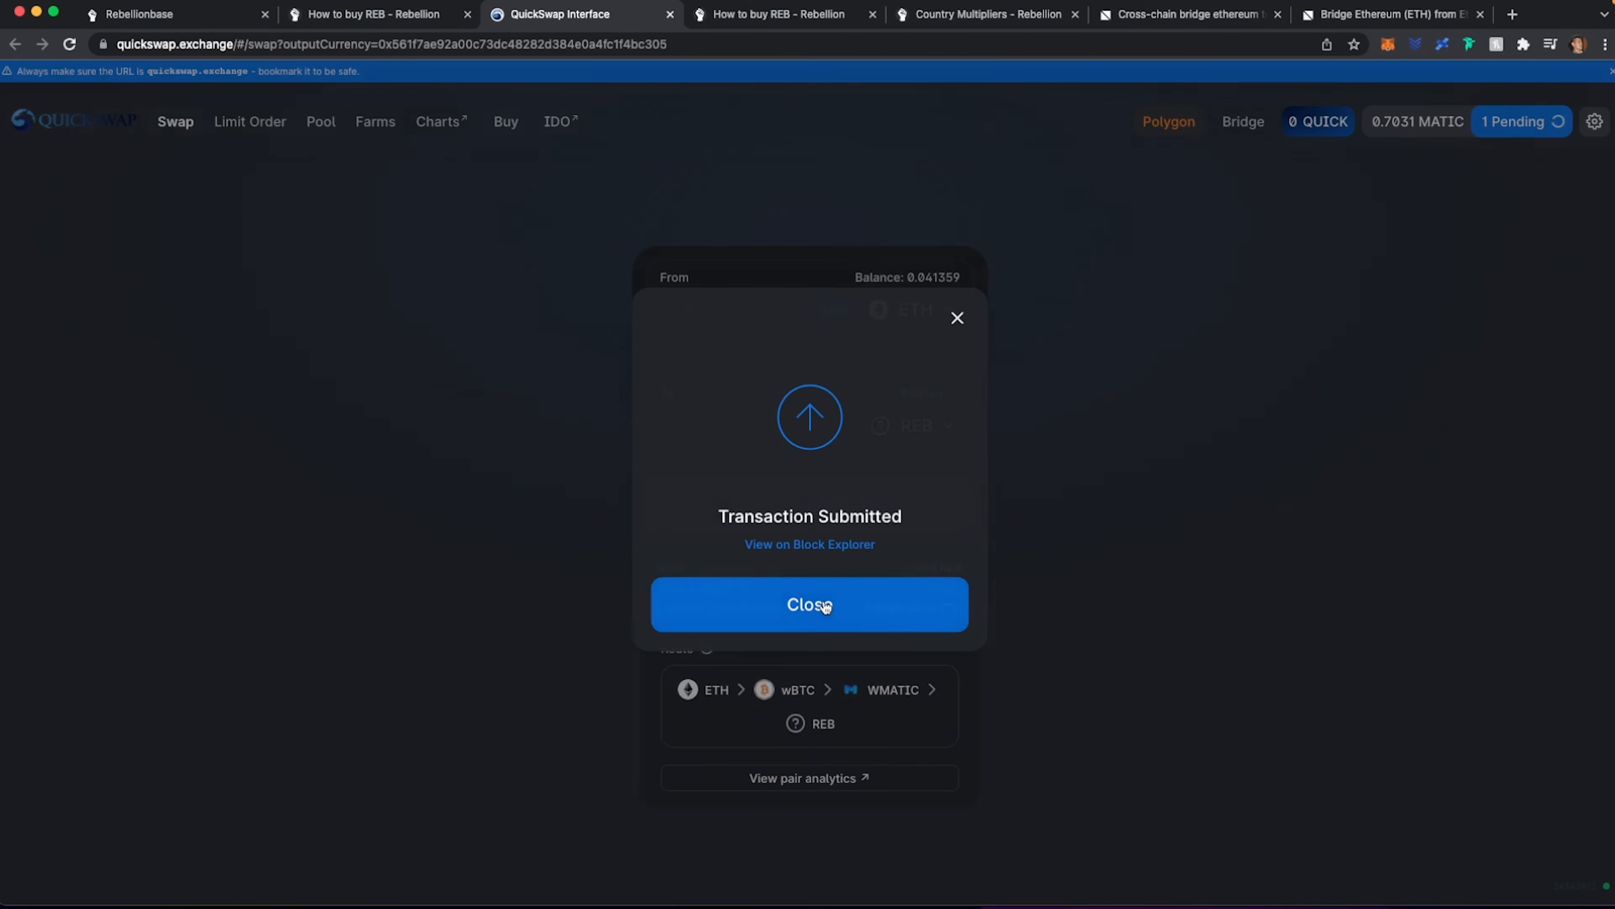
pyautogui.click(809, 604)
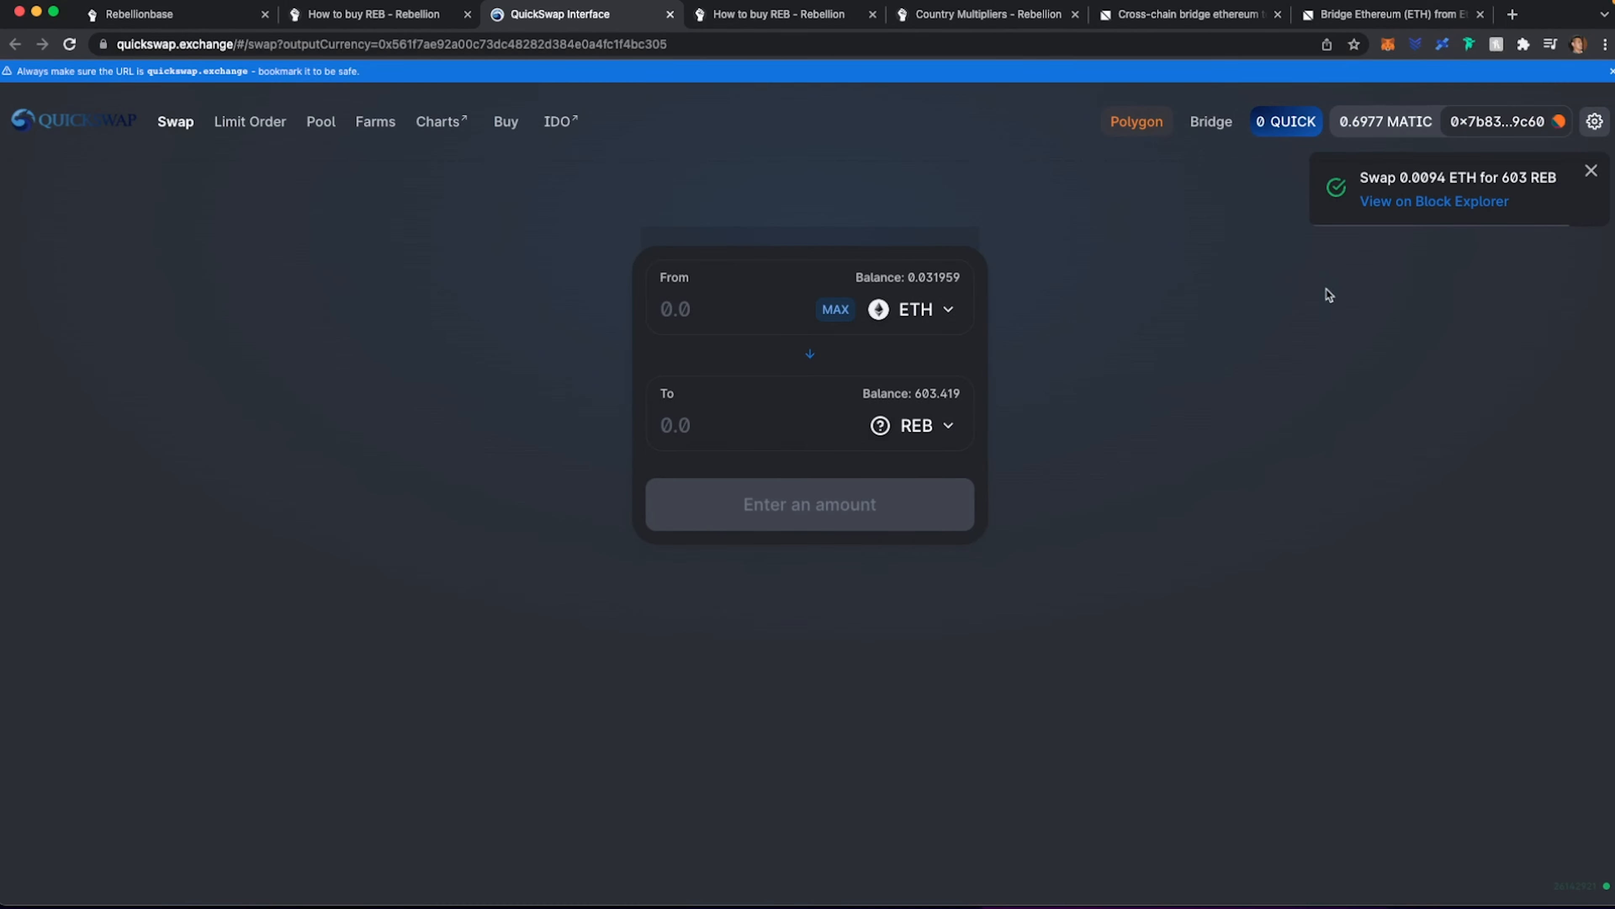
pyautogui.moveTo(1502, 180)
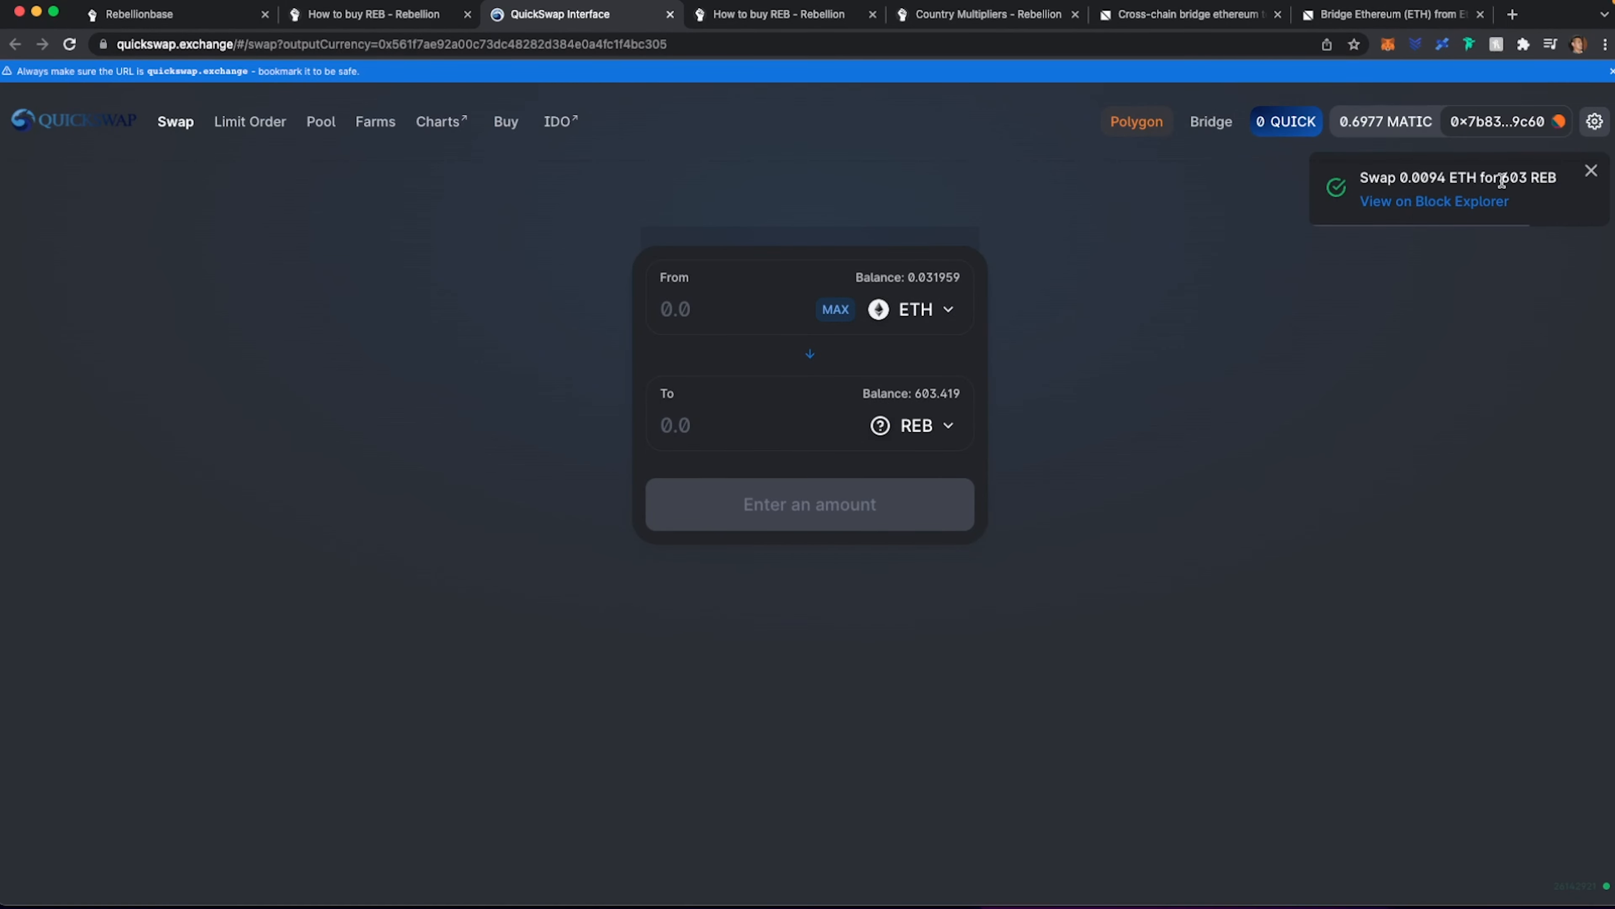
# - Return to the Rebellion Base citizenship tab, reload it, and reconnect the wallet showing 603.42 REB
pyautogui.click(376, 14)
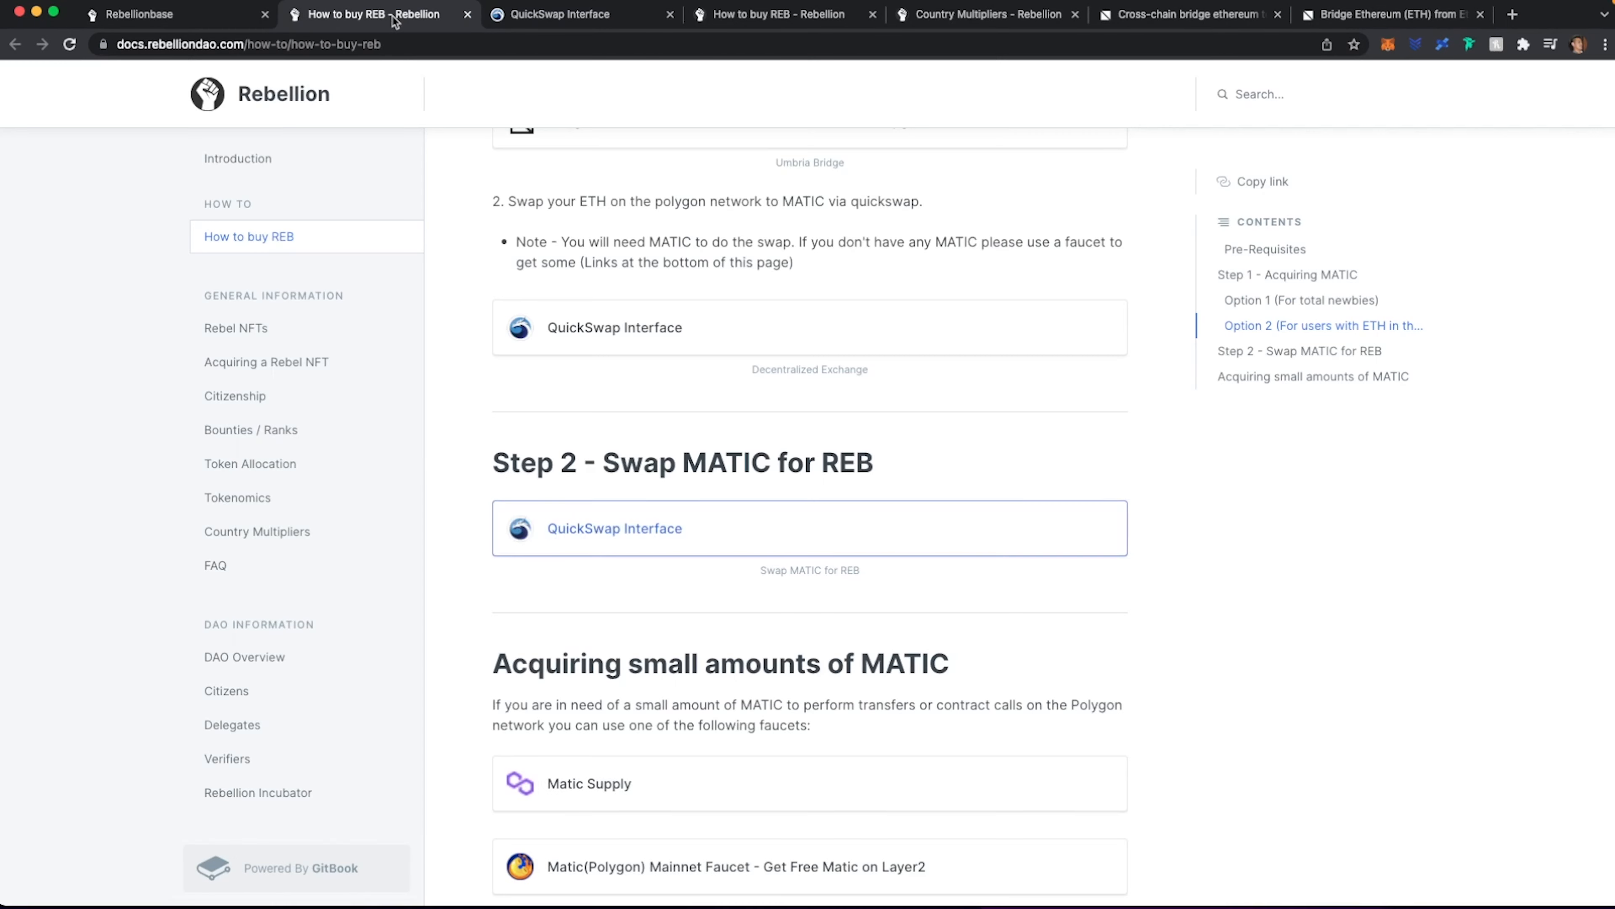
pyautogui.click(165, 14)
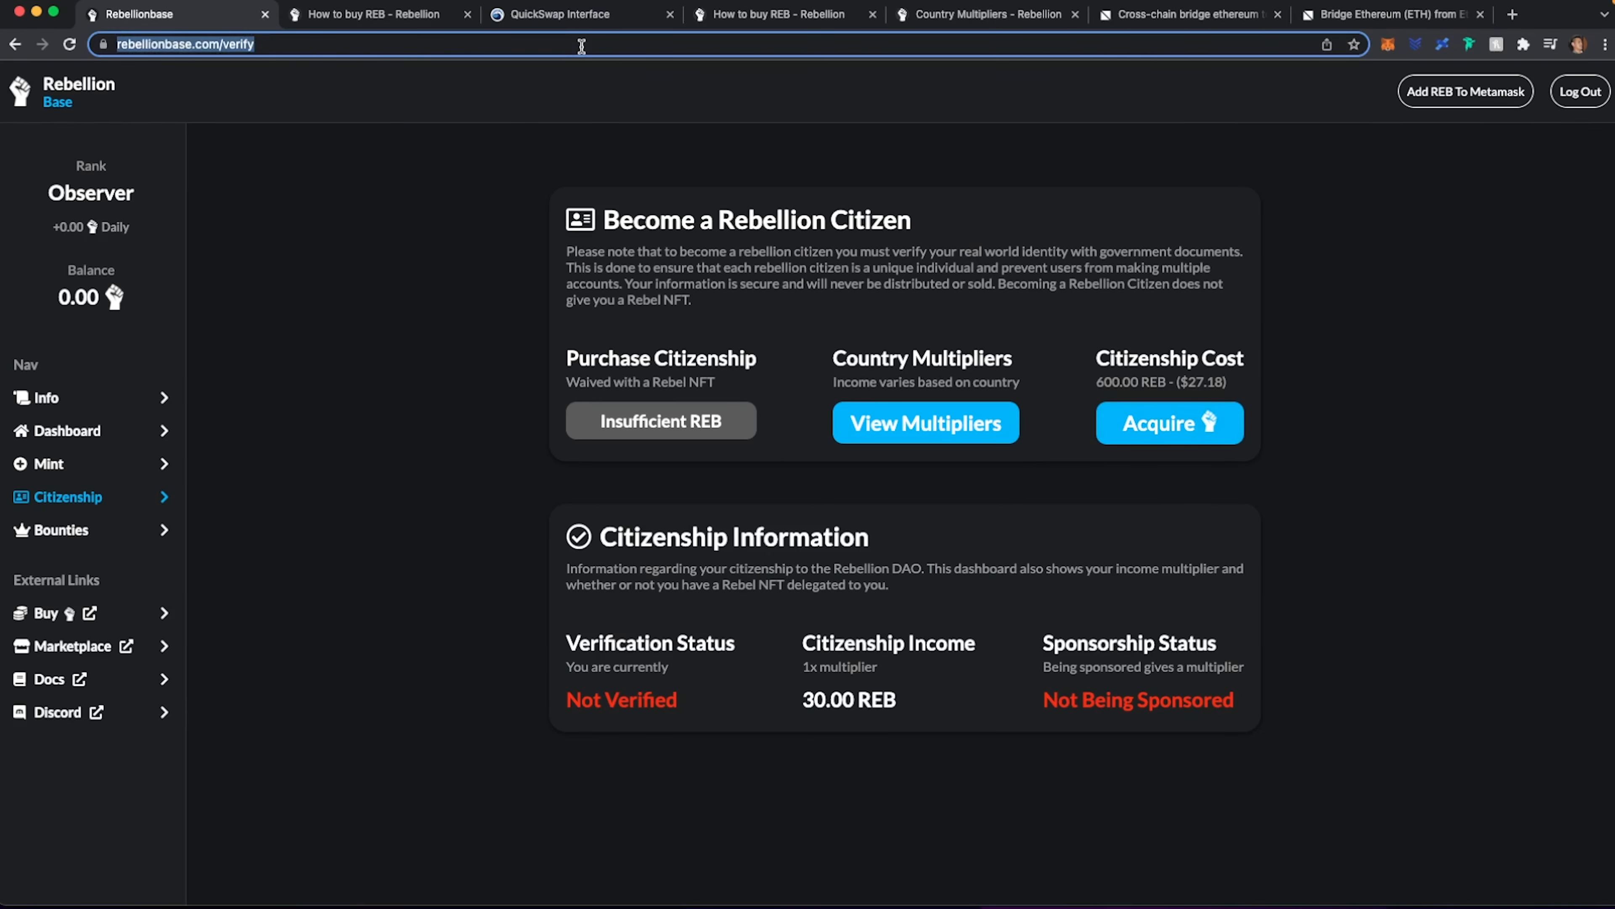
pyautogui.click(1578, 91)
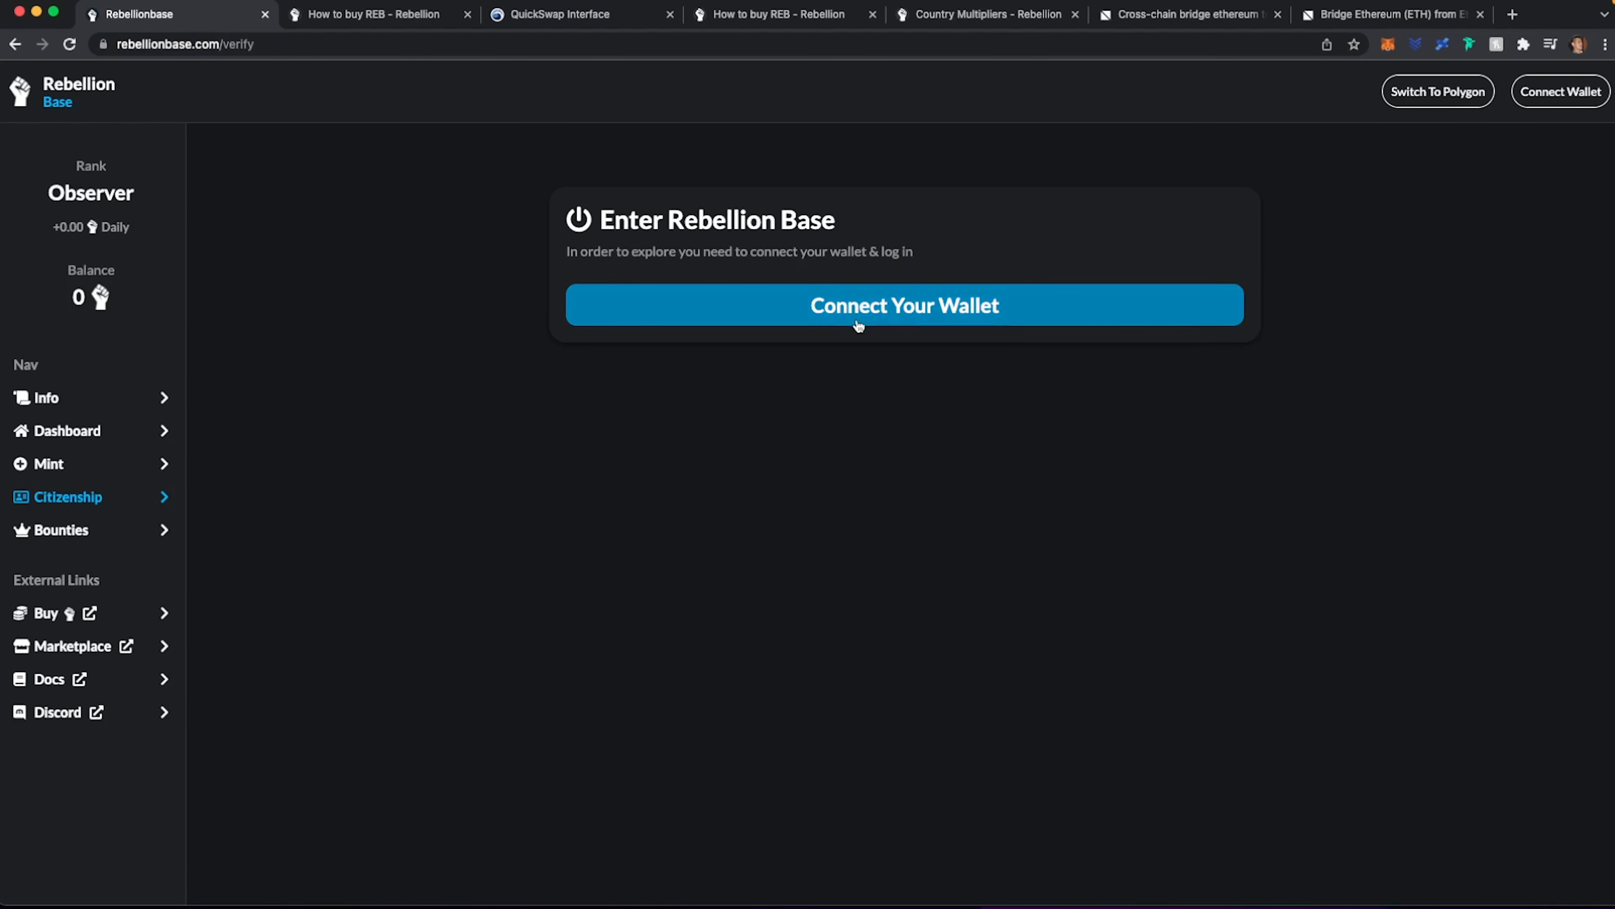
pyautogui.click(903, 304)
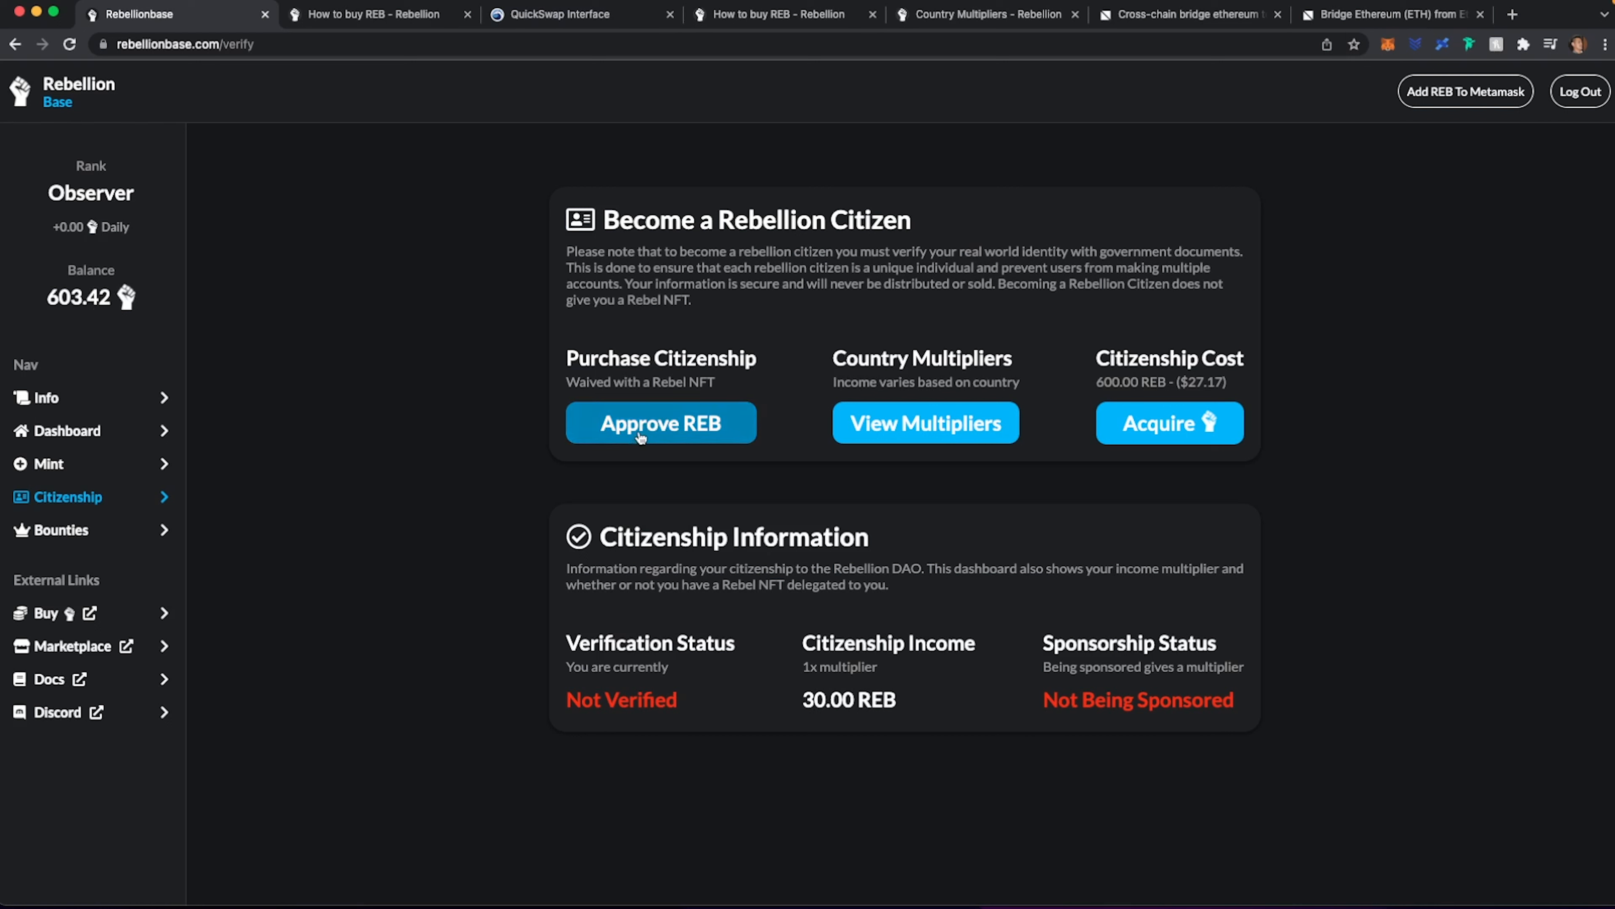
# - Approve REB spending and purchase citizenship for 600.00 REB, confirming both in MetaMask
pyautogui.click(660, 423)
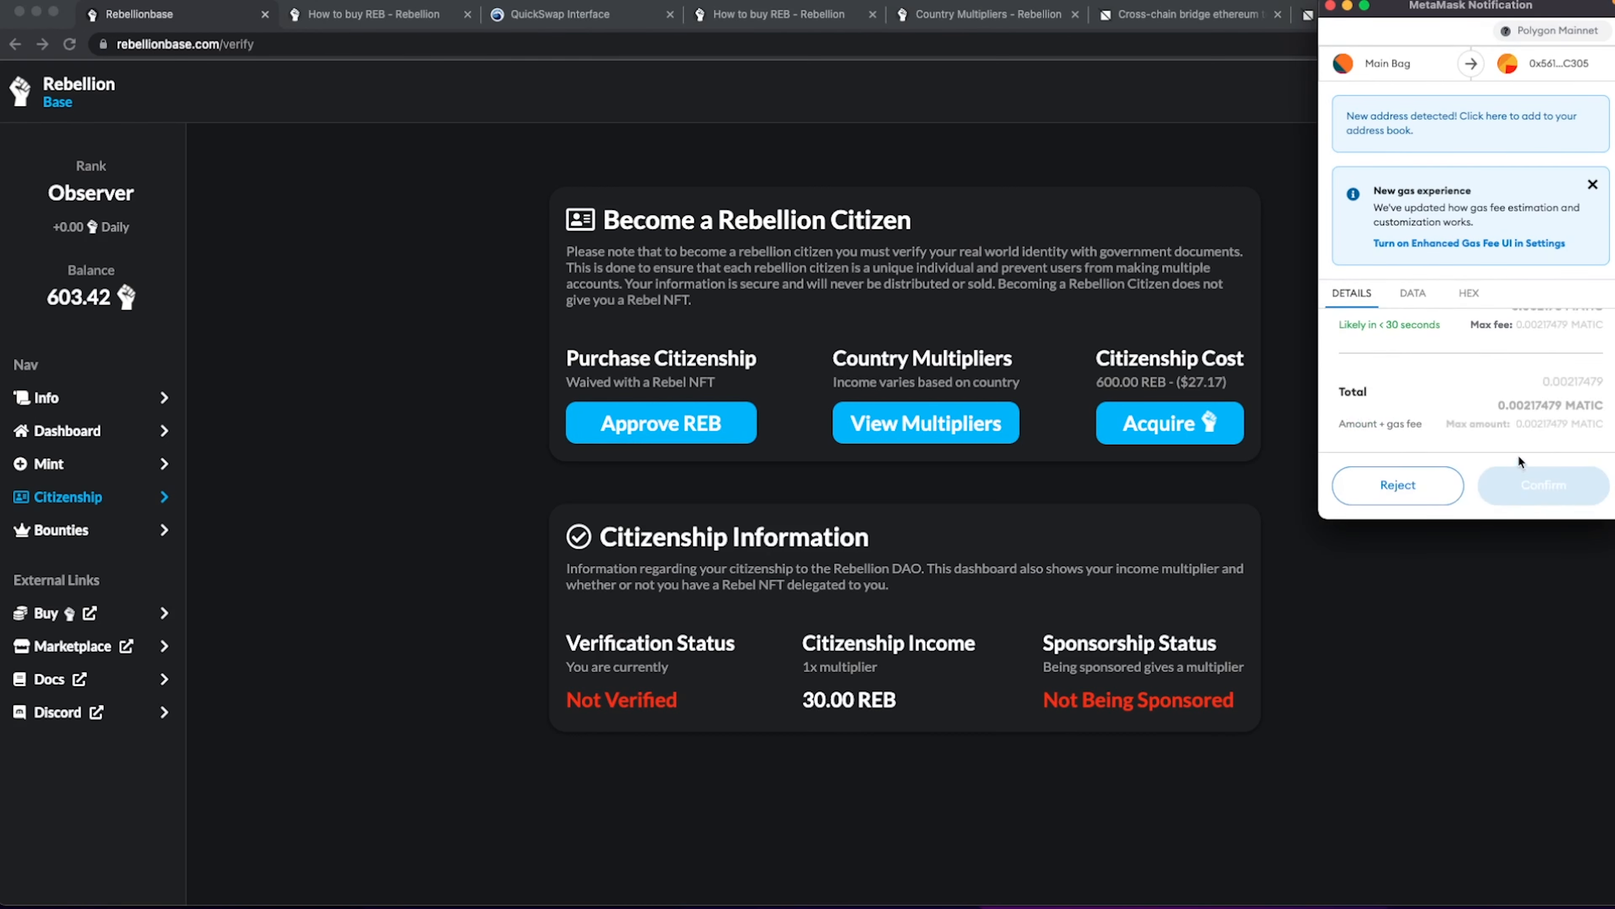
pyautogui.click(1542, 485)
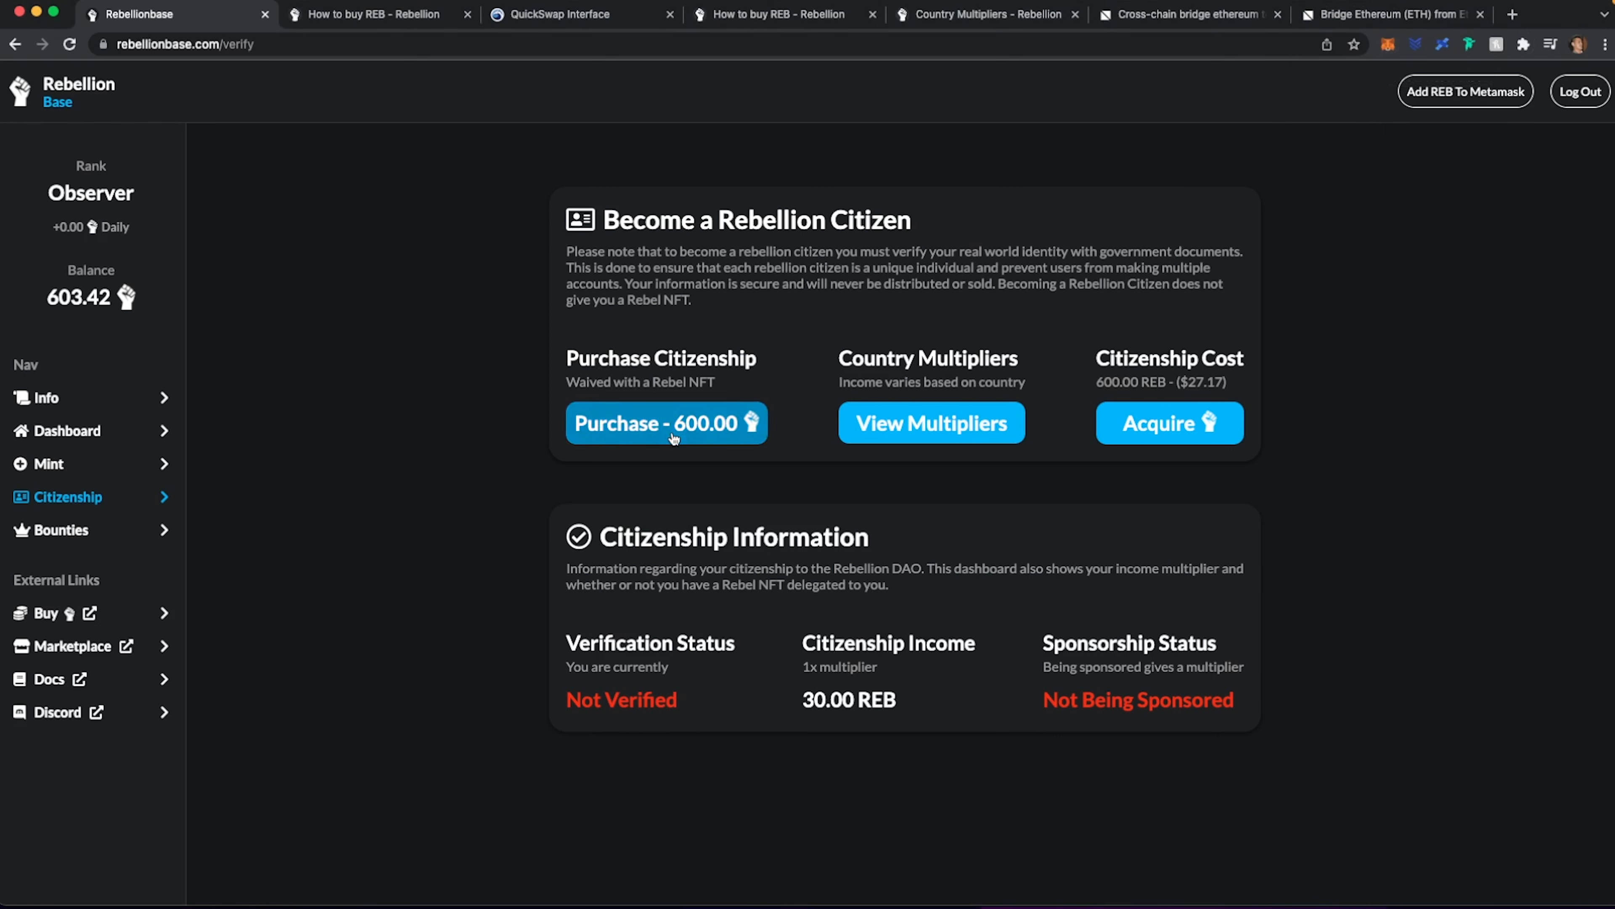
pyautogui.click(665, 422)
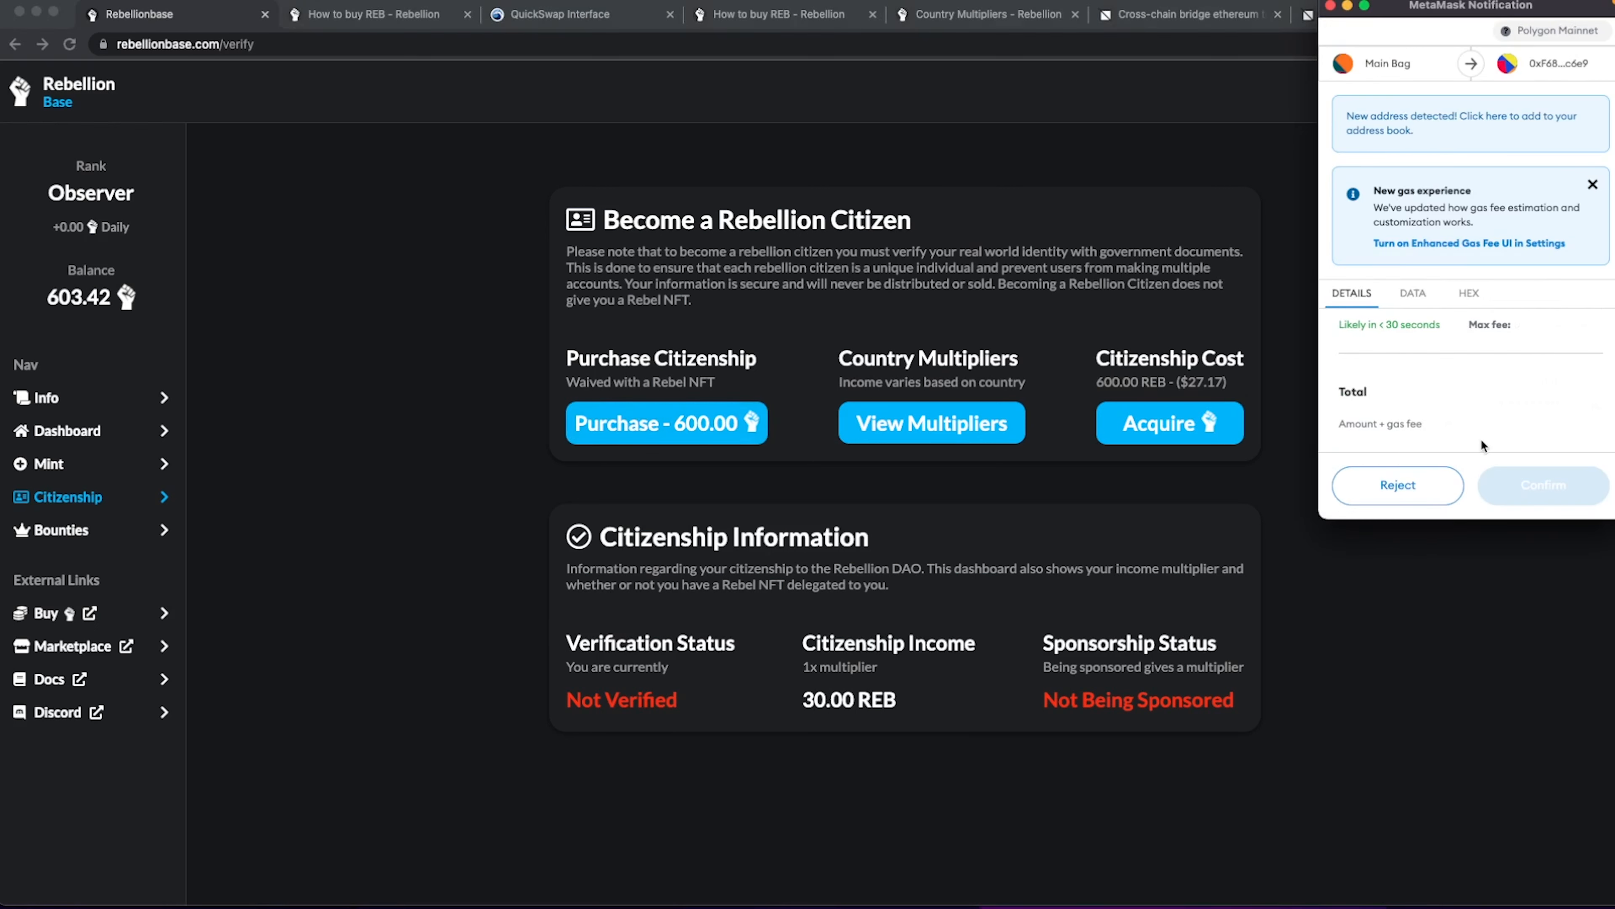
pyautogui.click(1542, 485)
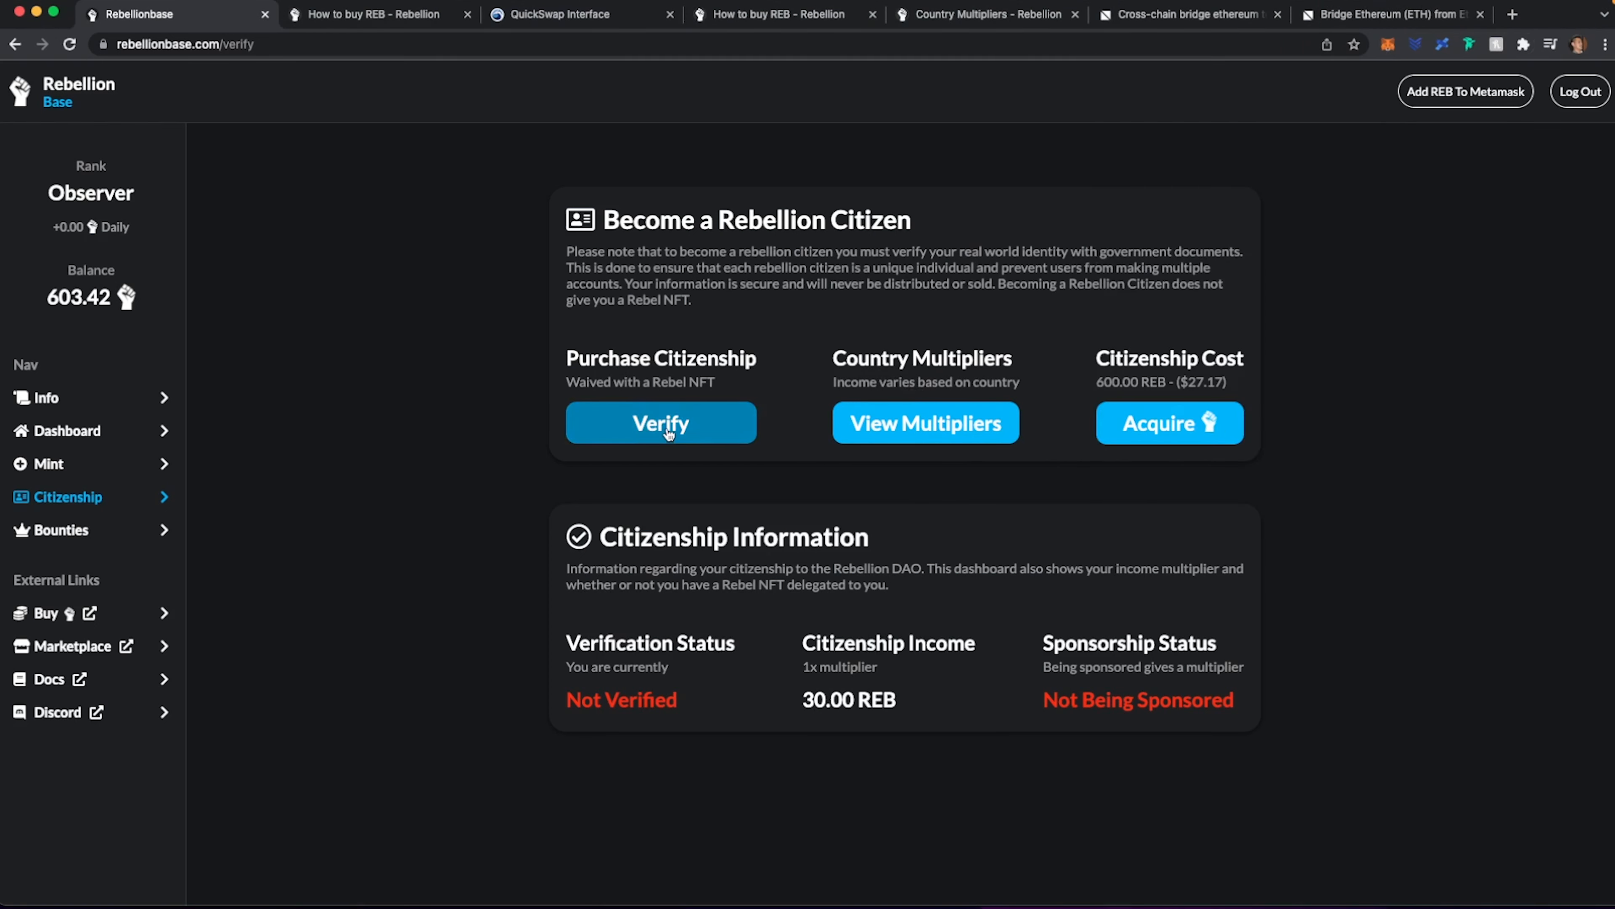
# - Start identity verification and review Sumsub's Consent to Personal Data Processing document and website
pyautogui.click(660, 422)
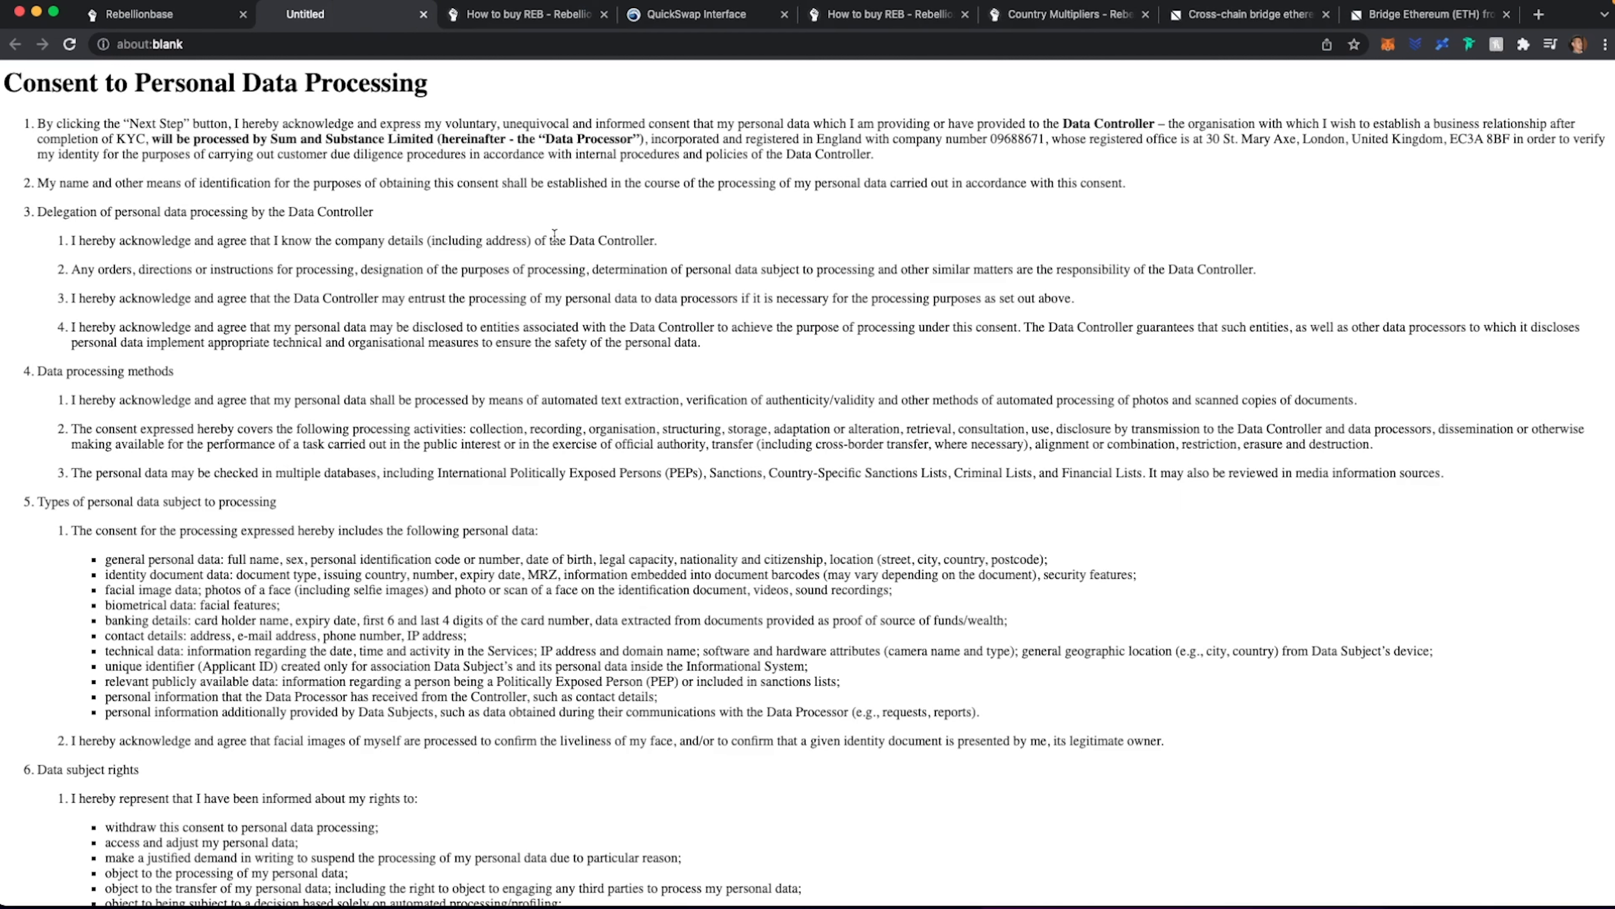
pyautogui.scroll(-3)
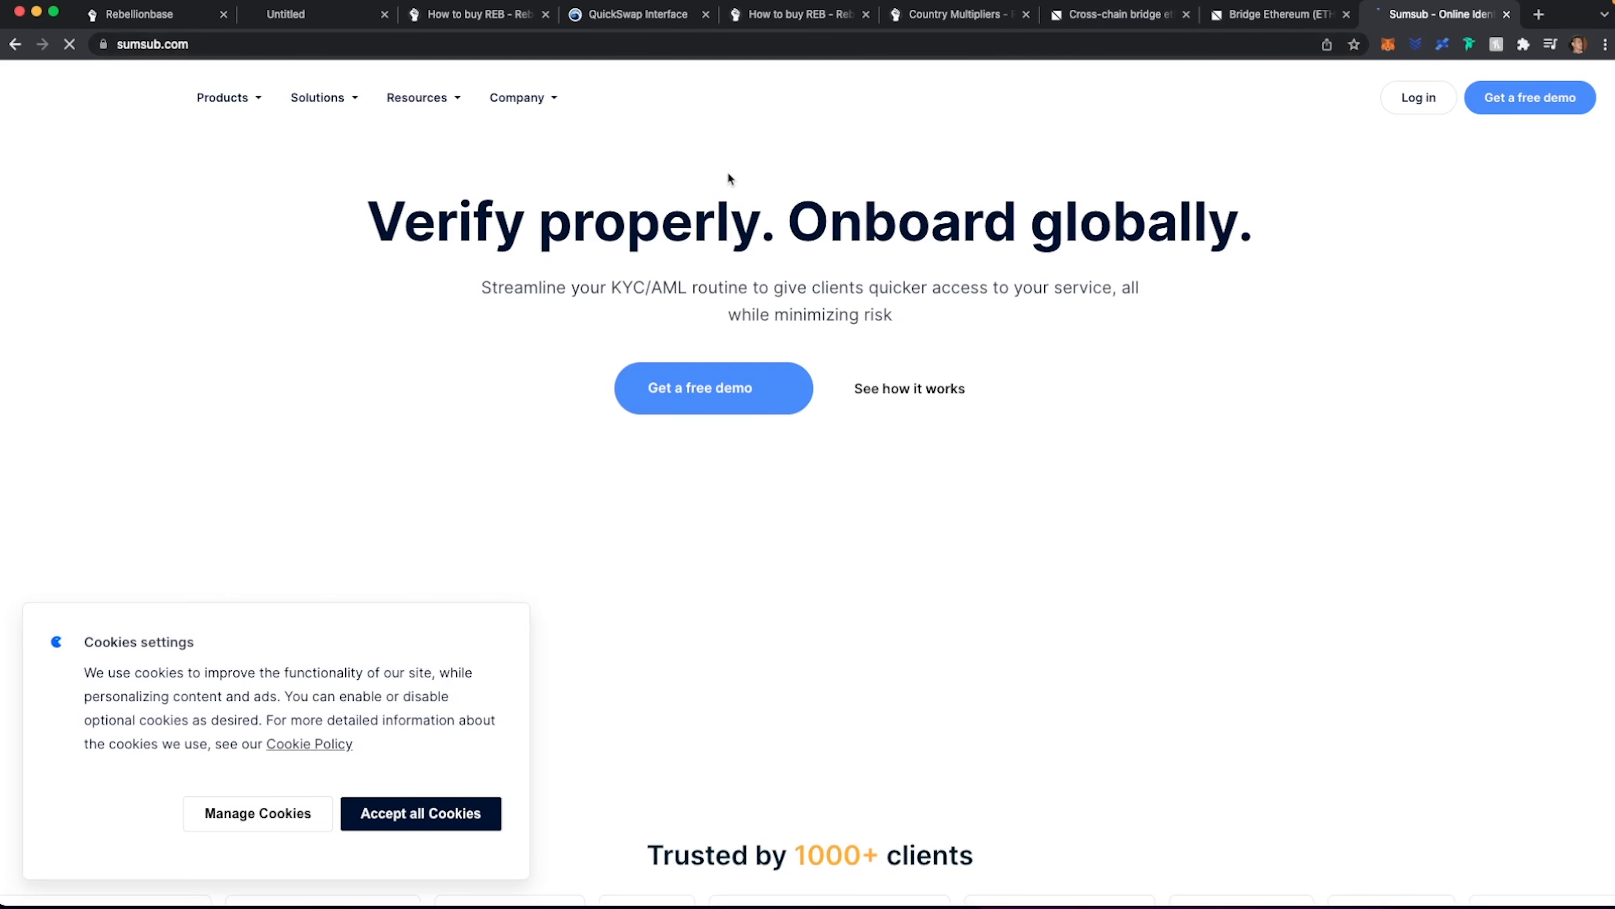
pyautogui.click(222, 97)
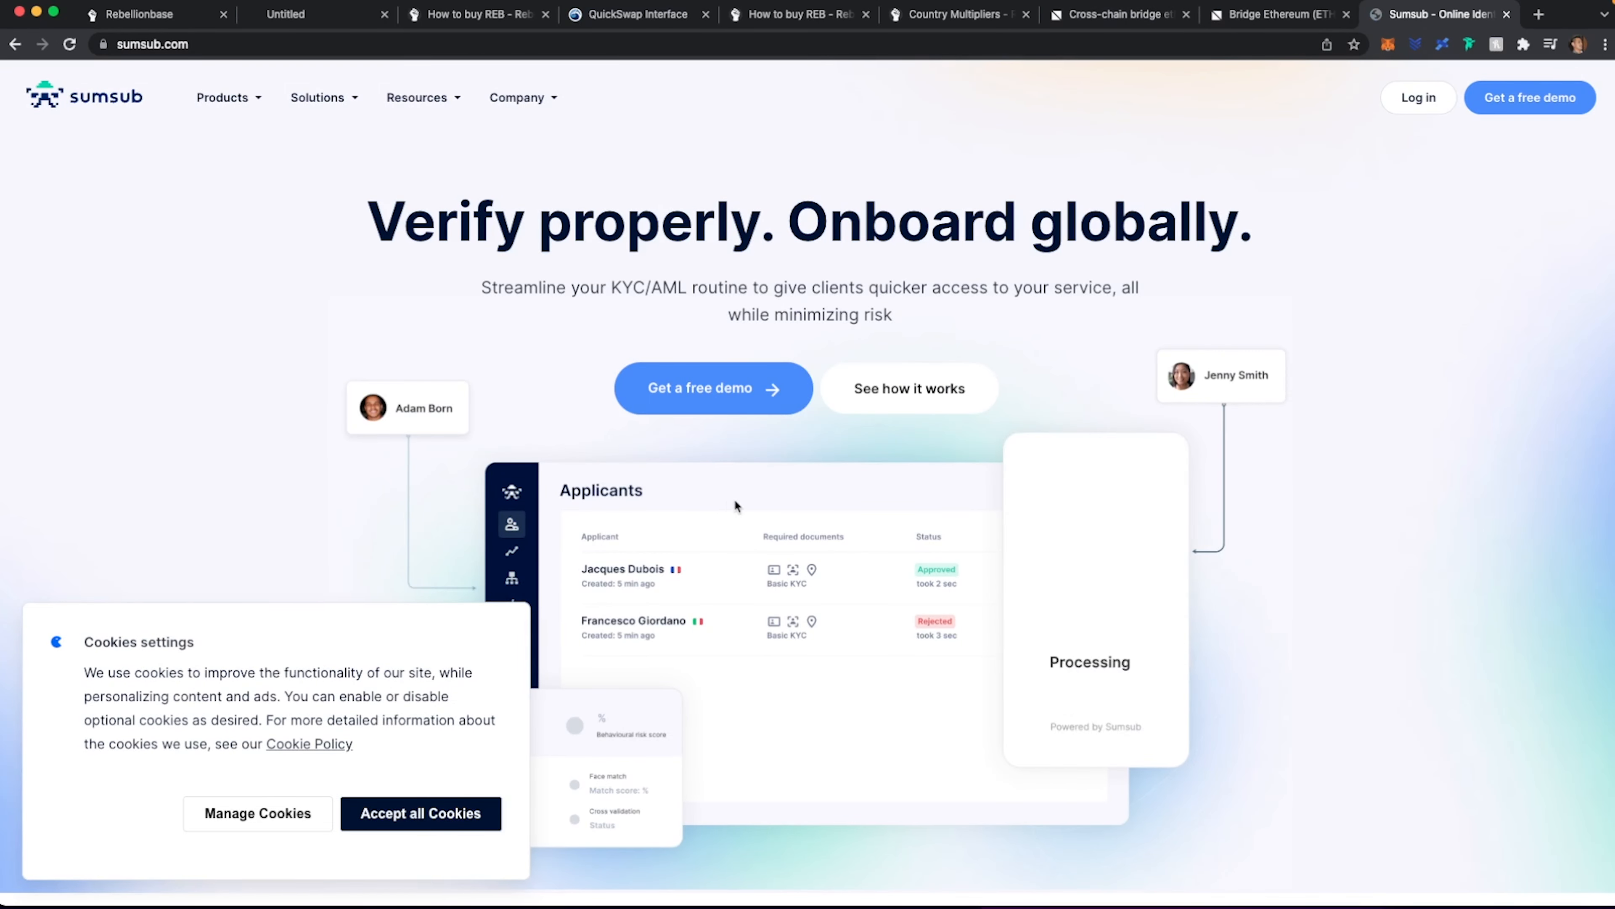
pyautogui.click(309, 15)
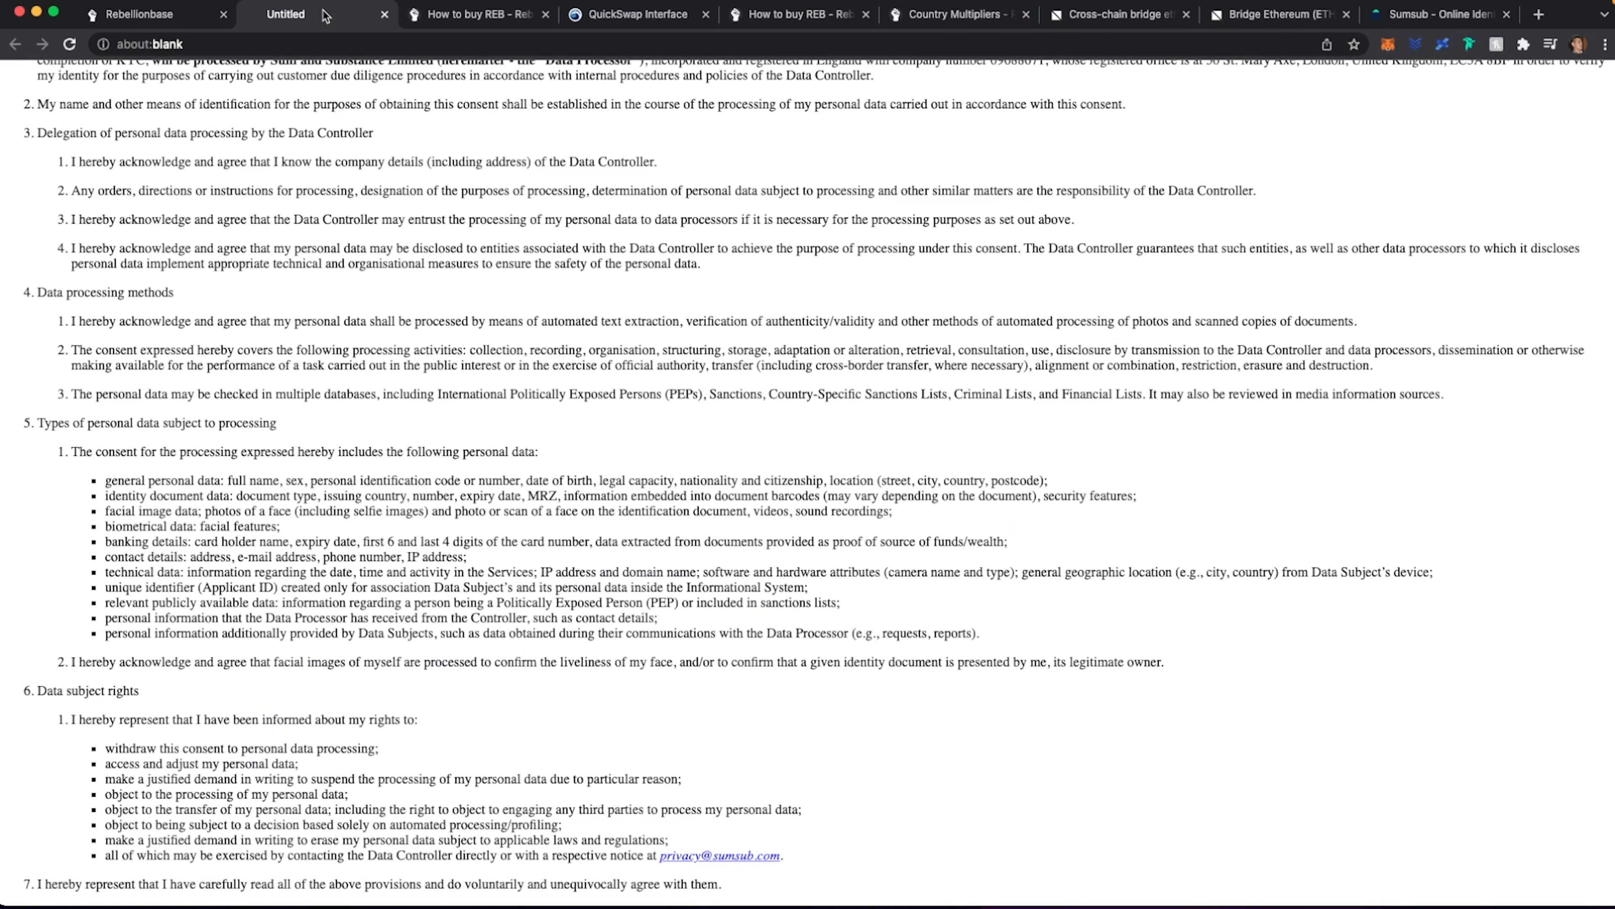
# - Consent to personal data processing and submit the reviewed driver's license and selfie for verification
pyautogui.click(134, 14)
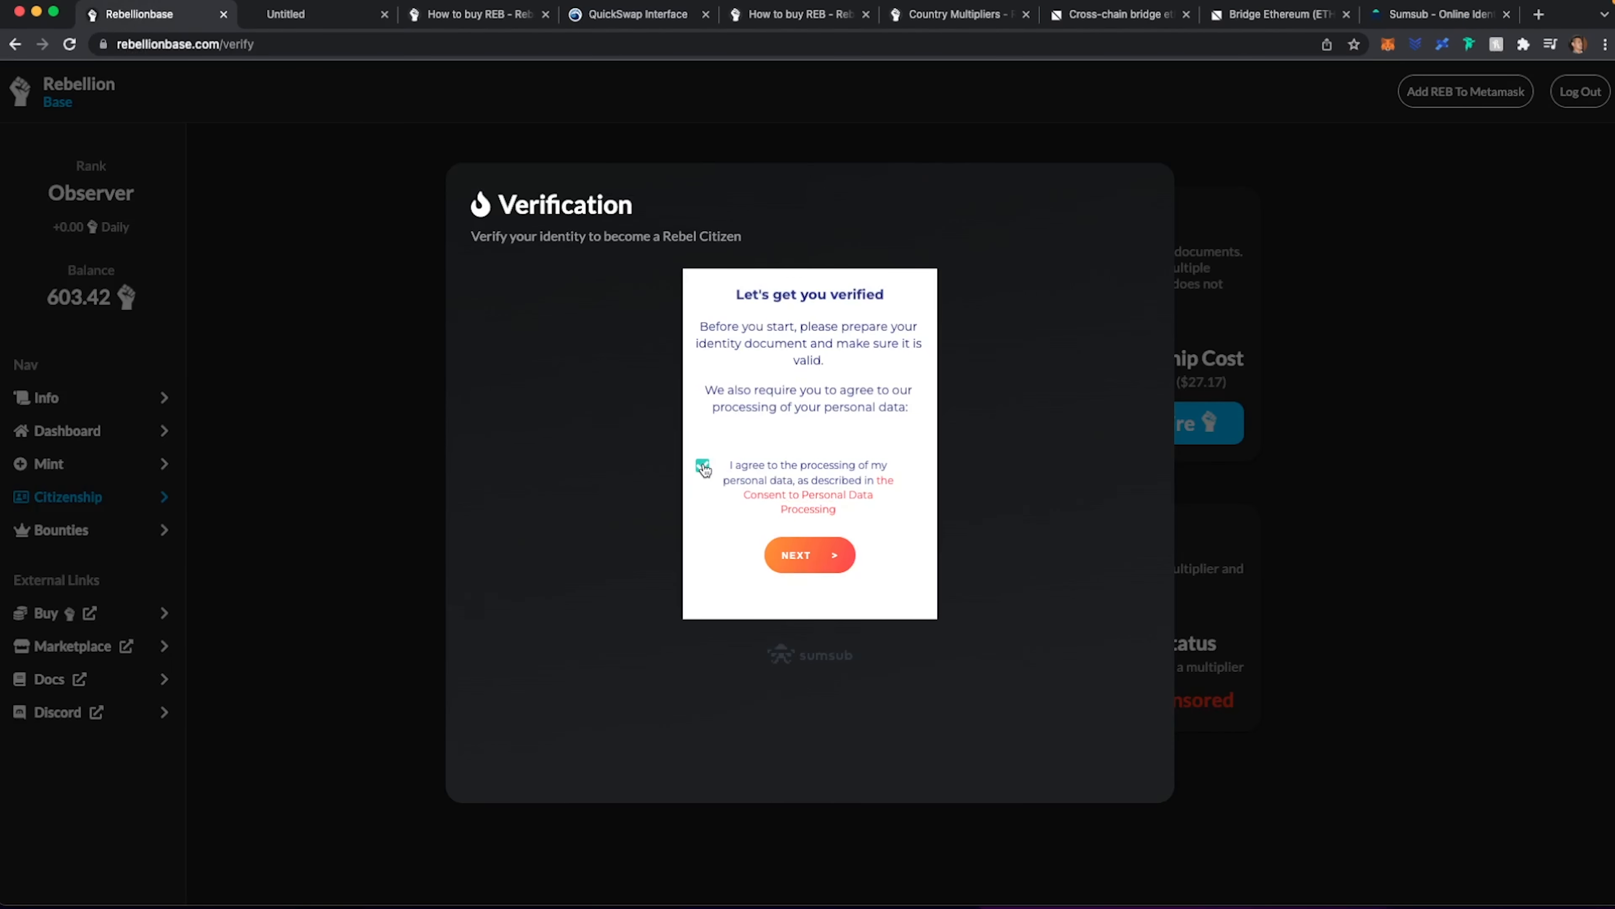
pyautogui.click(809, 554)
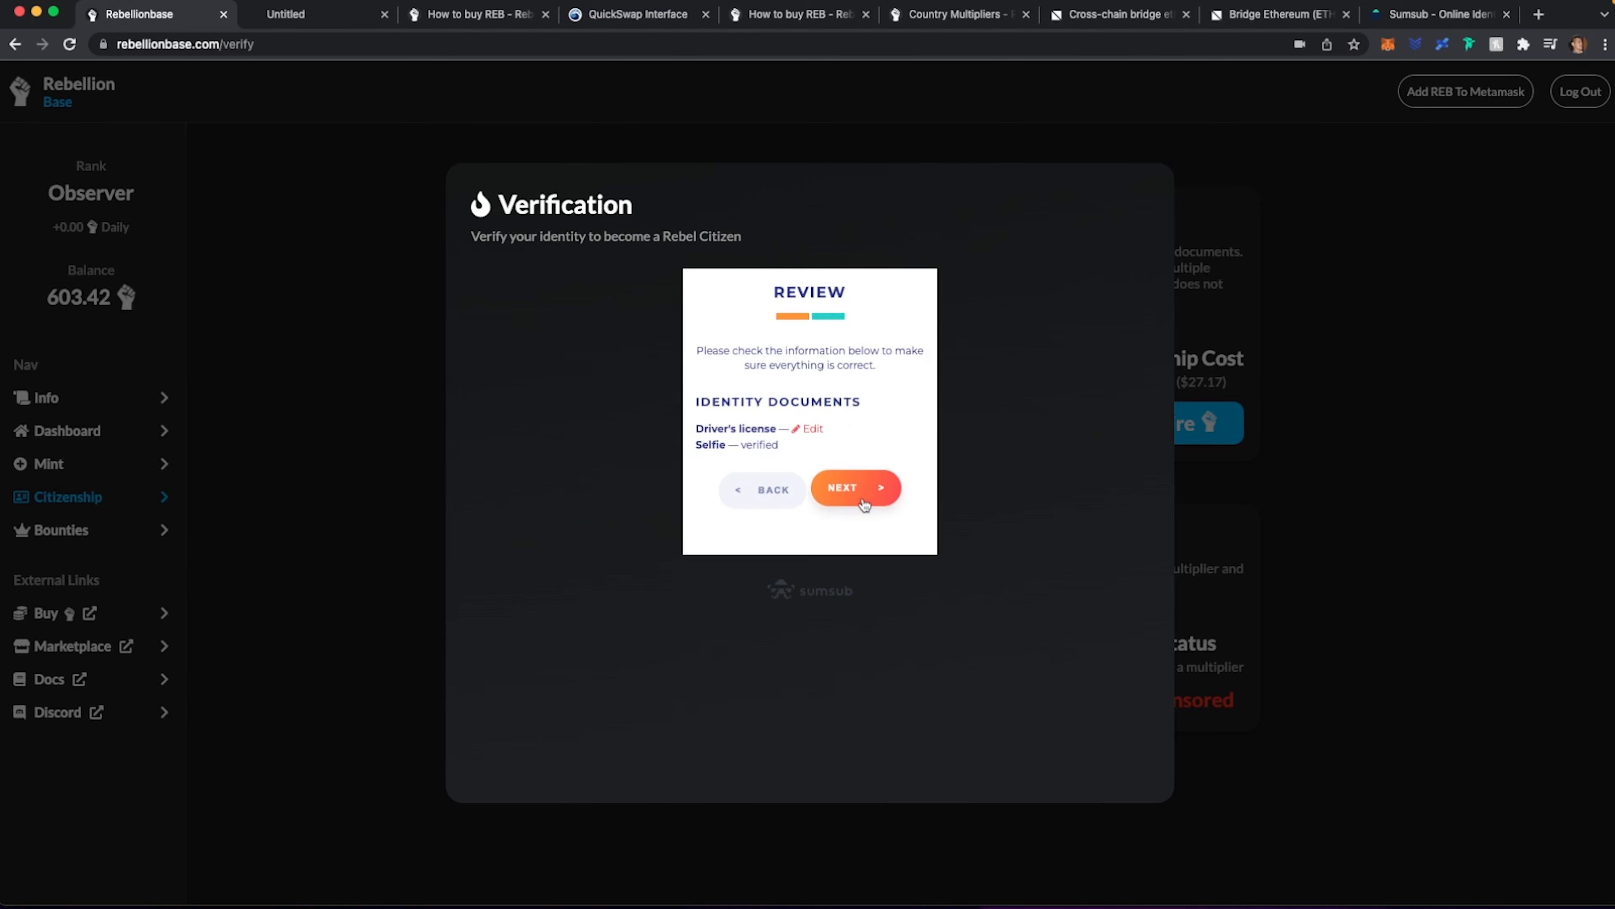
pyautogui.click(853, 487)
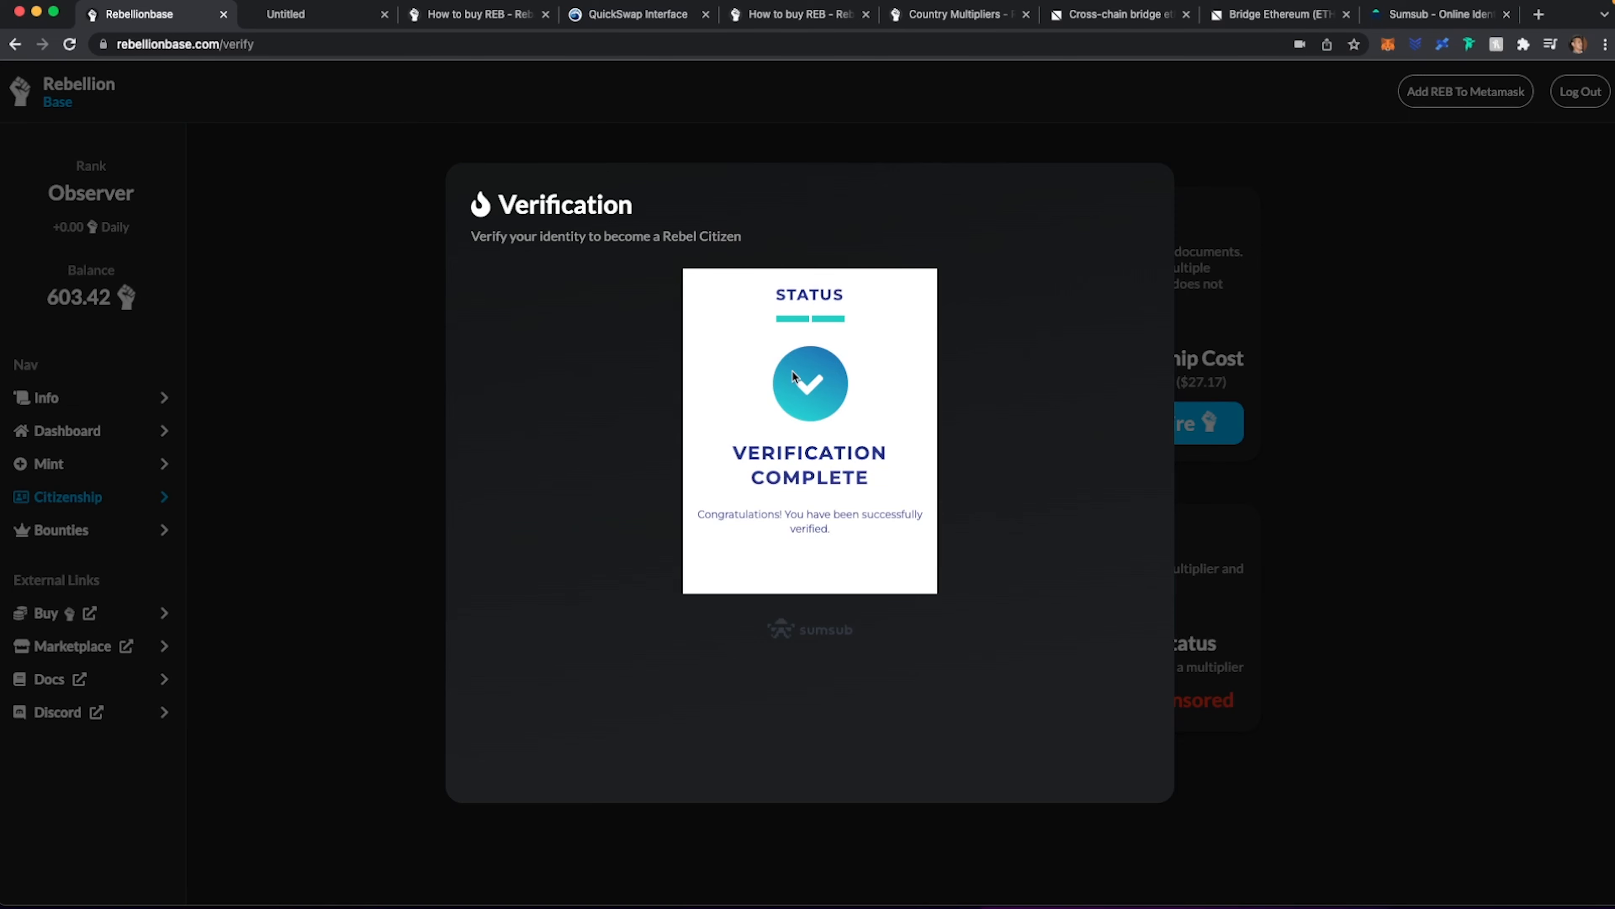
pyautogui.moveTo(814, 215)
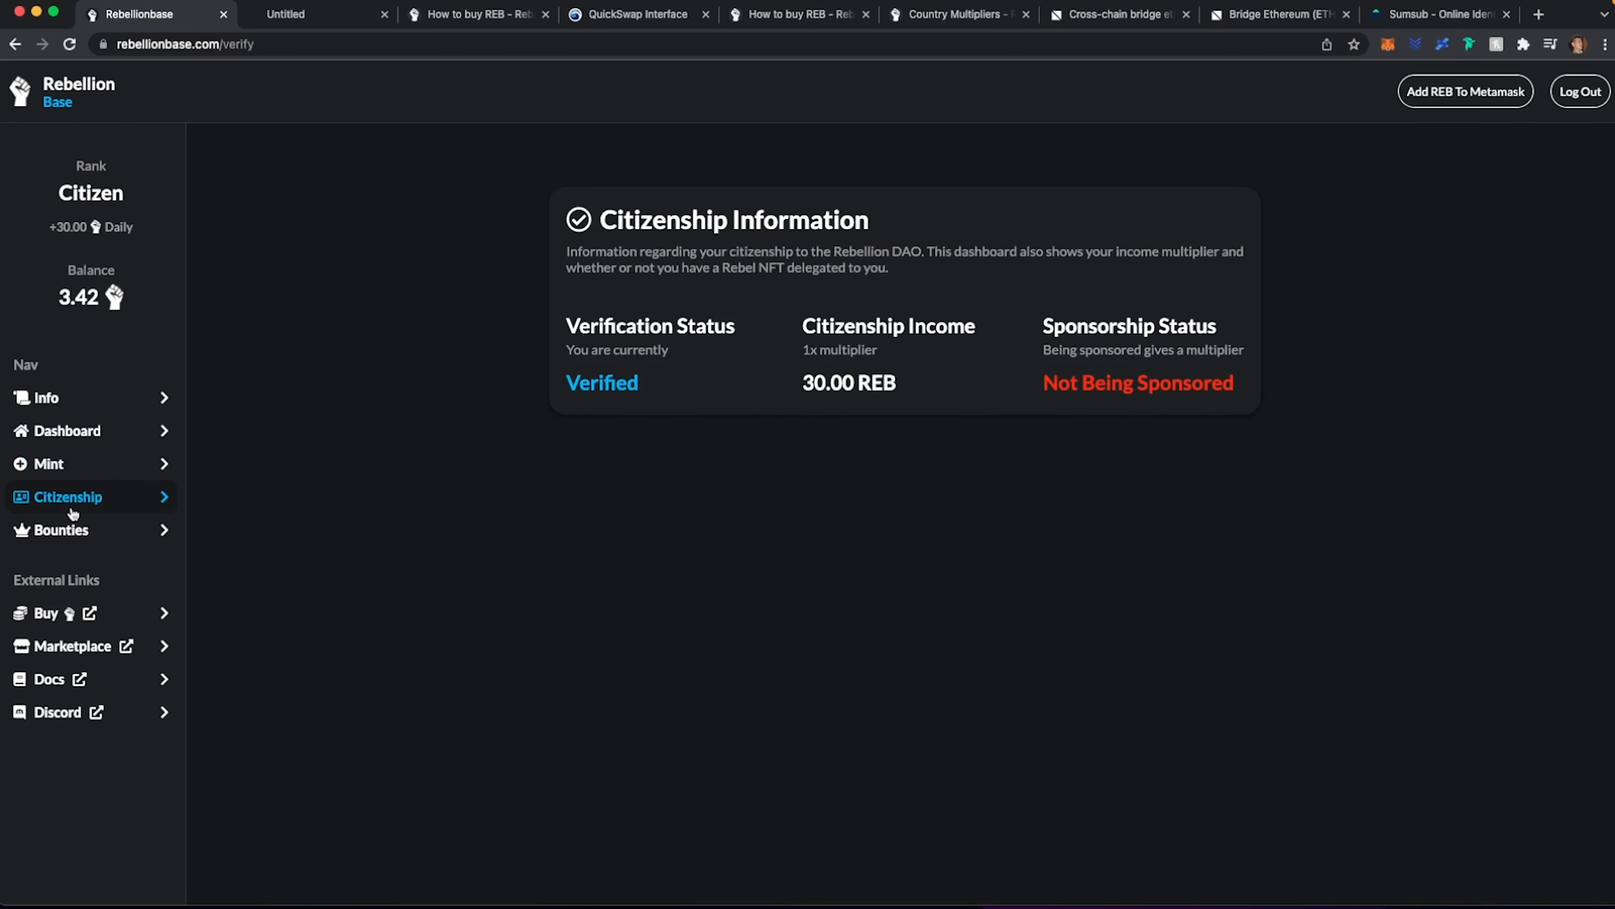
# - Confirm the Dashboard shows a verified Citizen earning 30 REB daily, then view the Rebellion DAO Info page
pyautogui.click(64, 429)
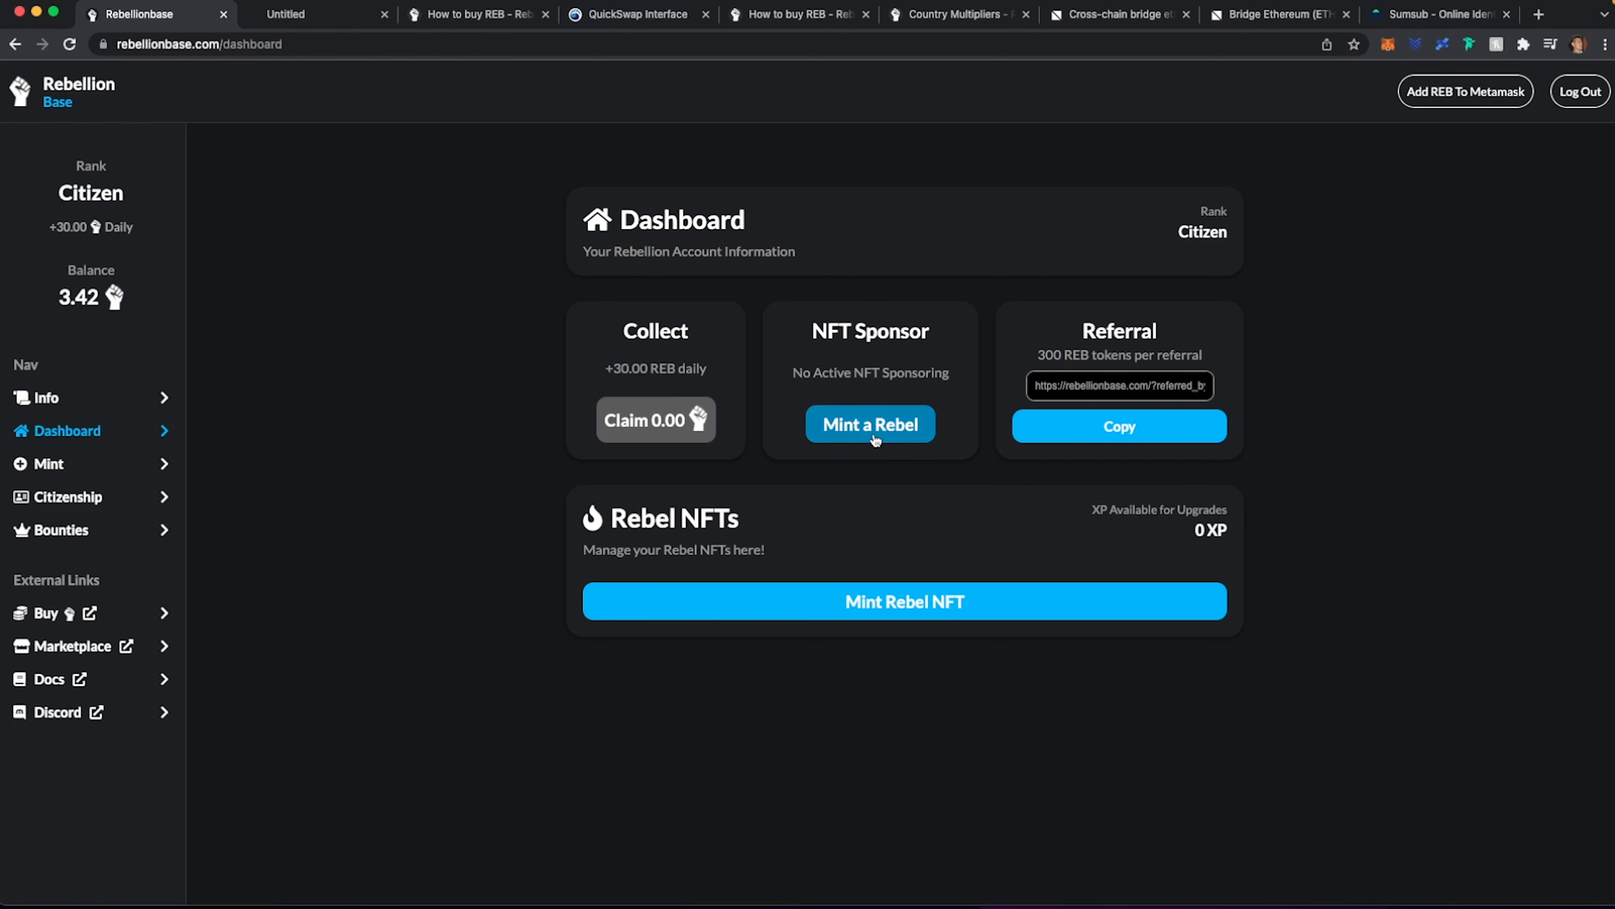
pyautogui.moveTo(454, 490)
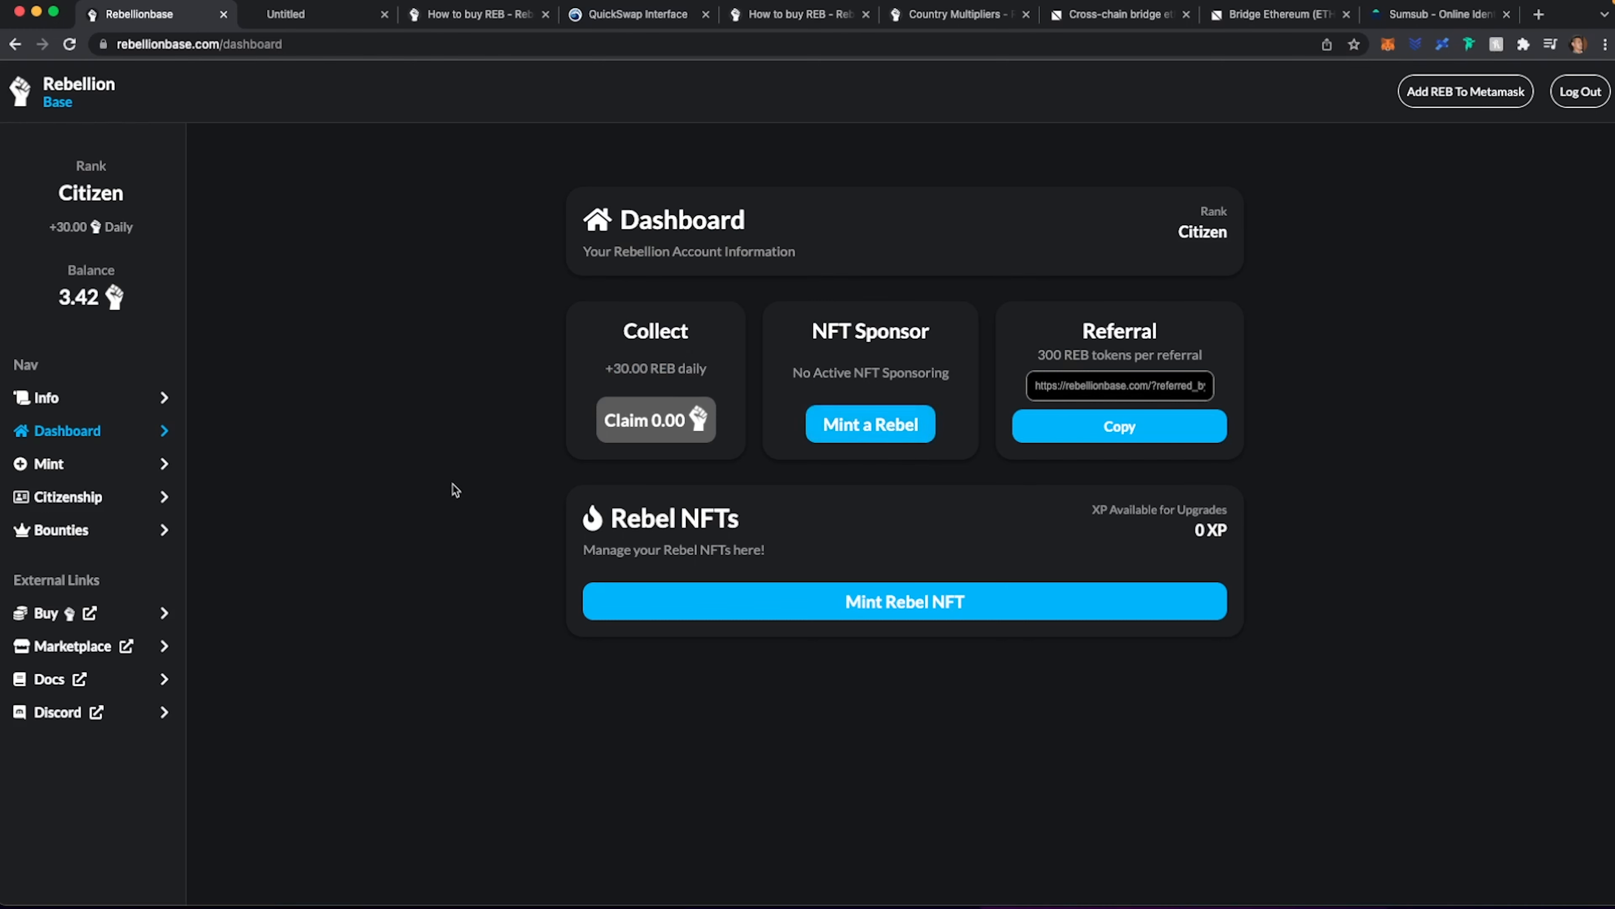
pyautogui.moveTo(185, 410)
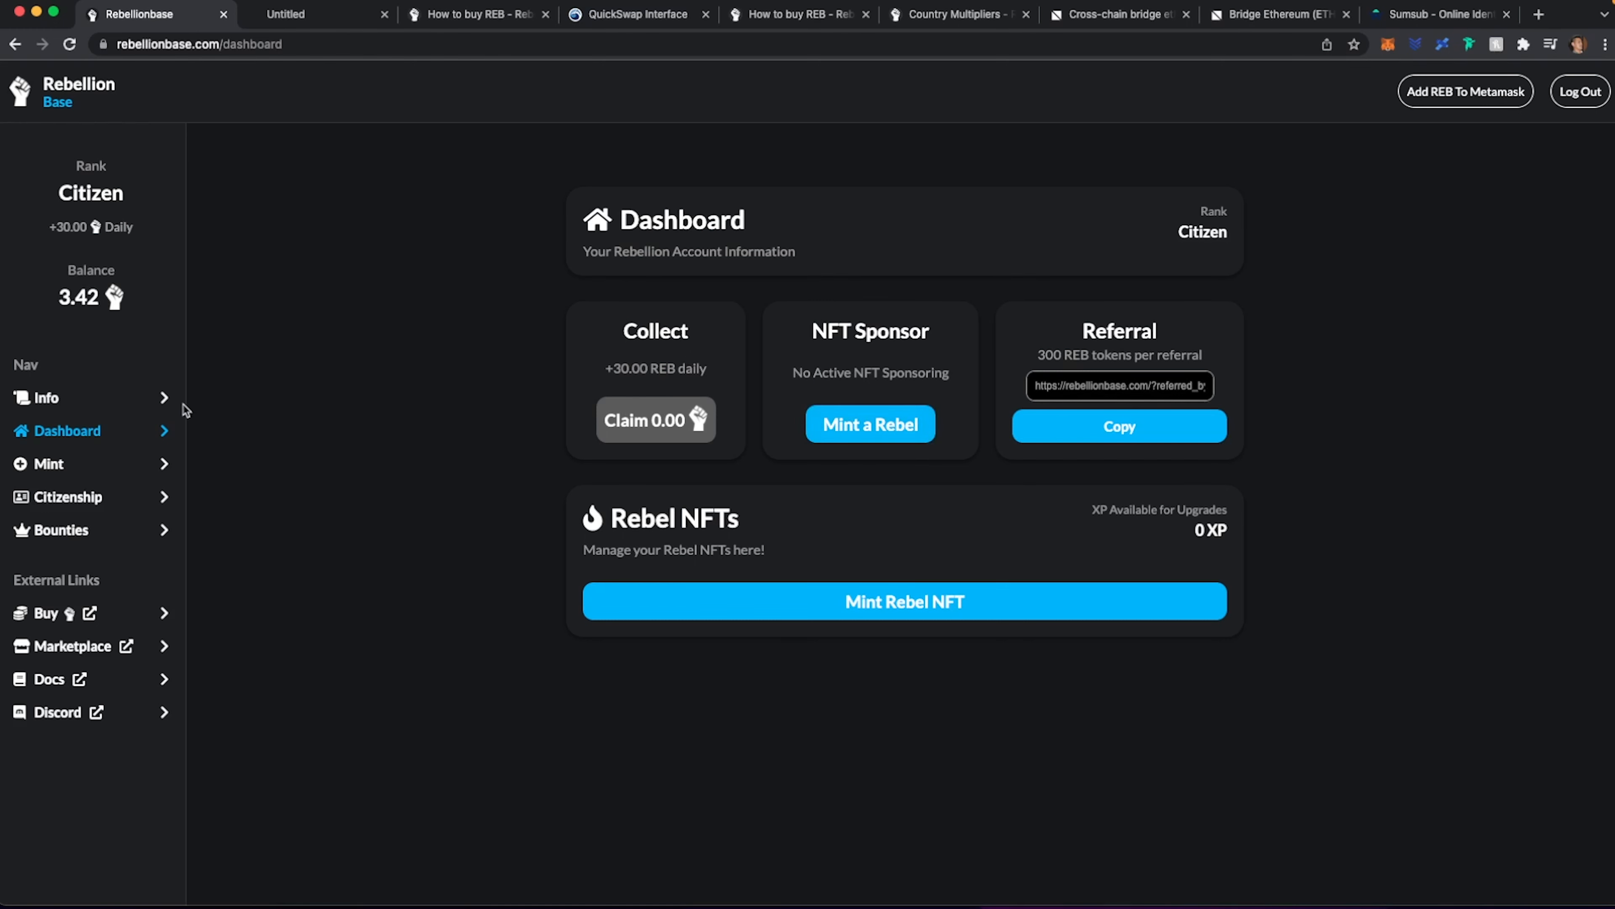
pyautogui.click(67, 497)
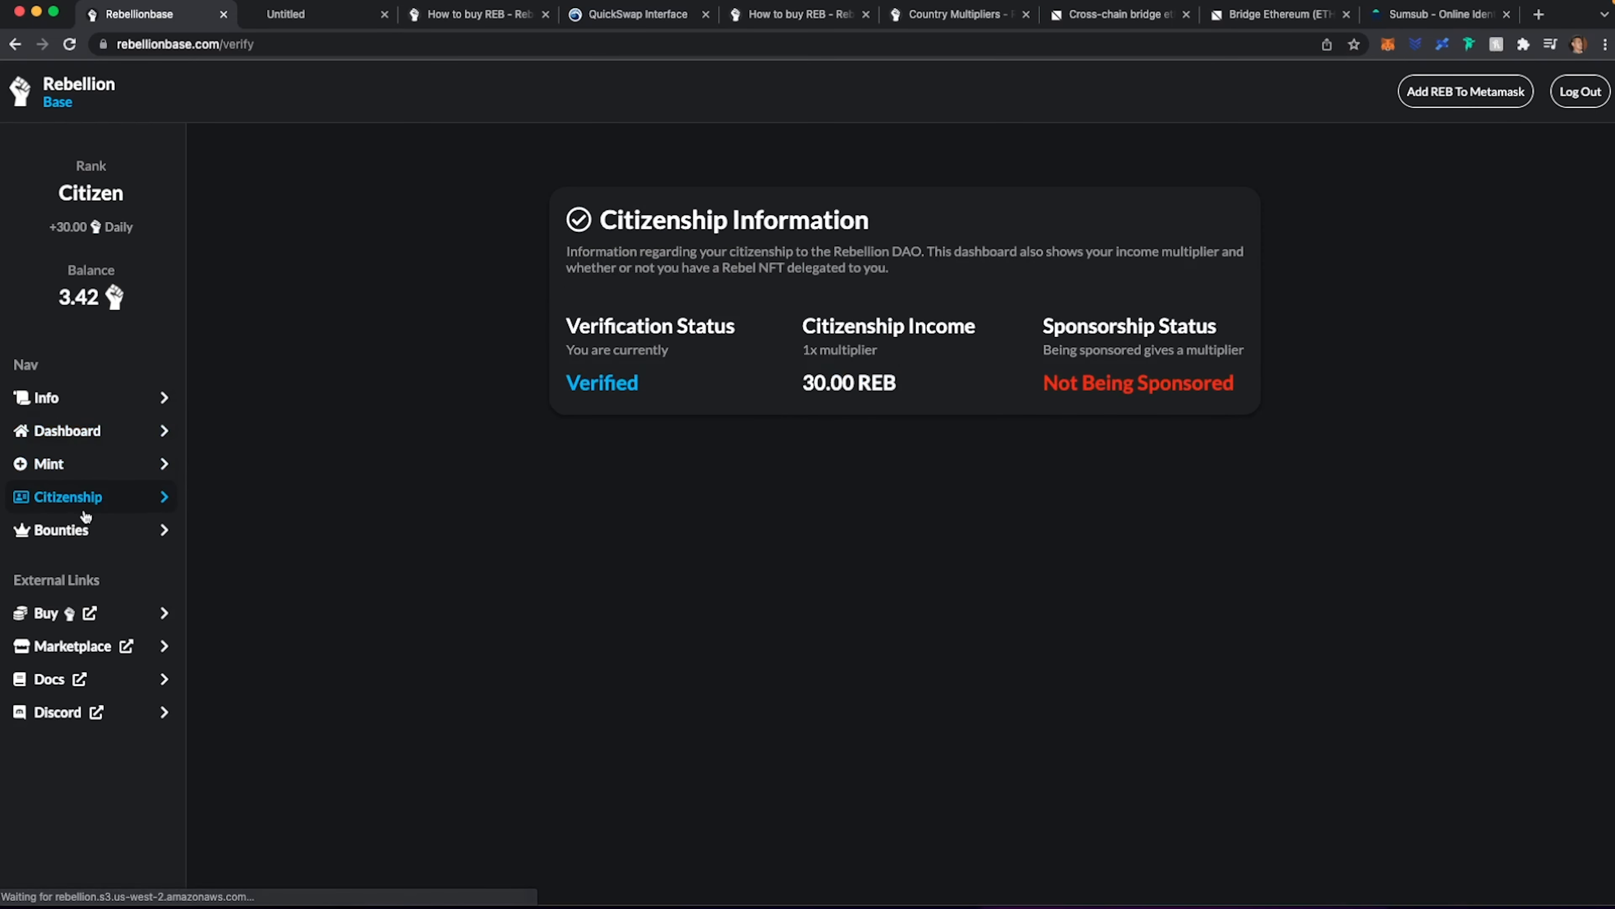
pyautogui.click(43, 398)
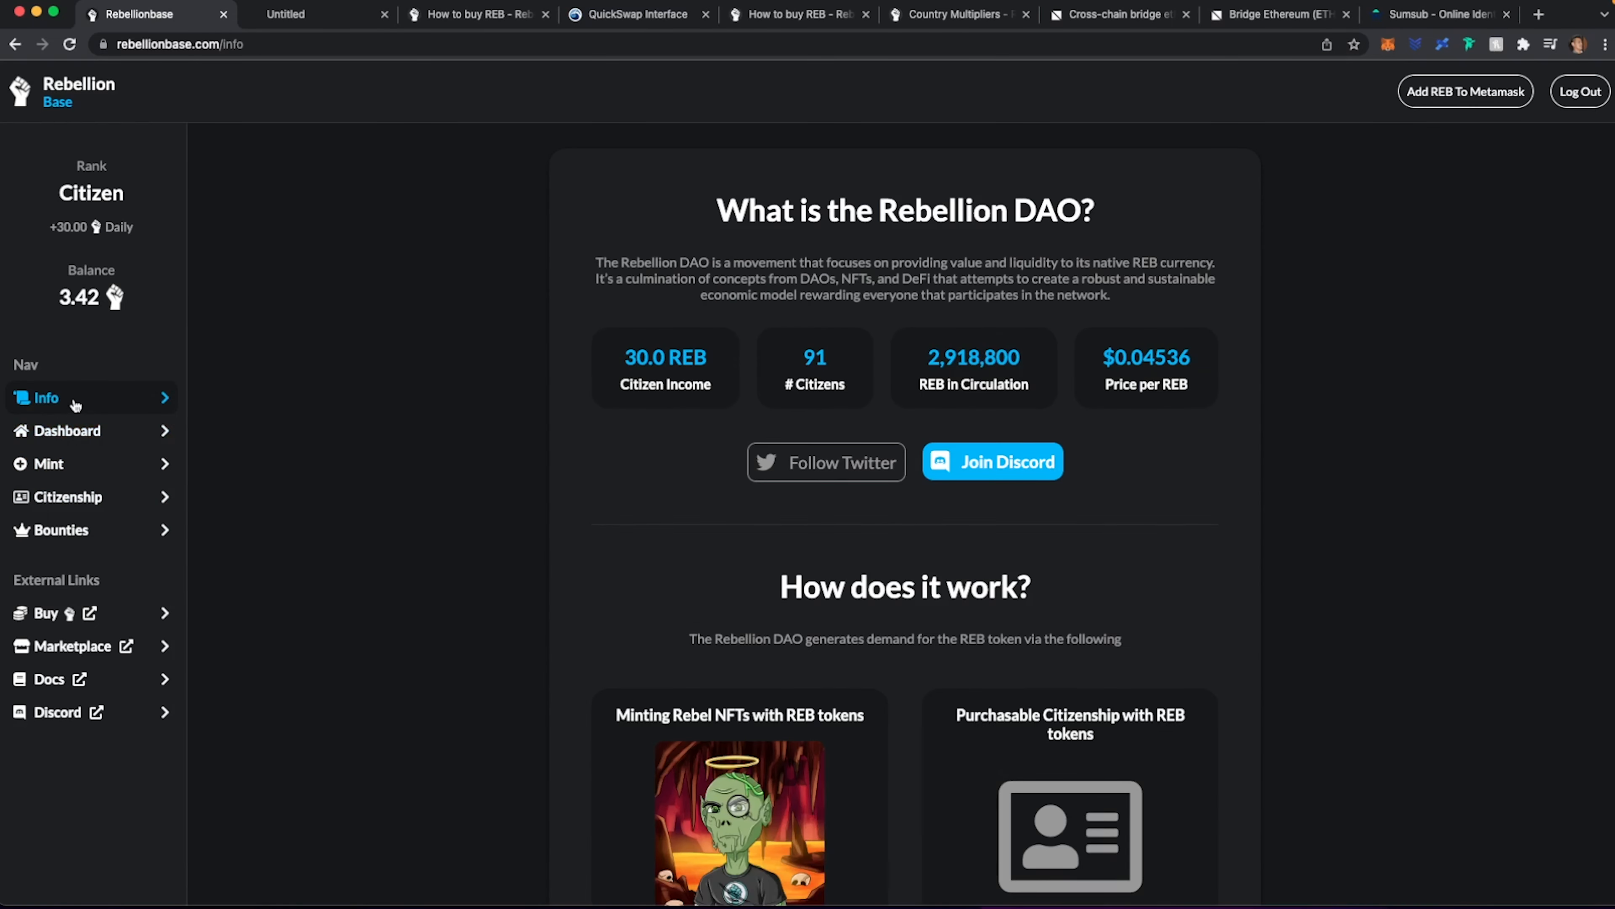